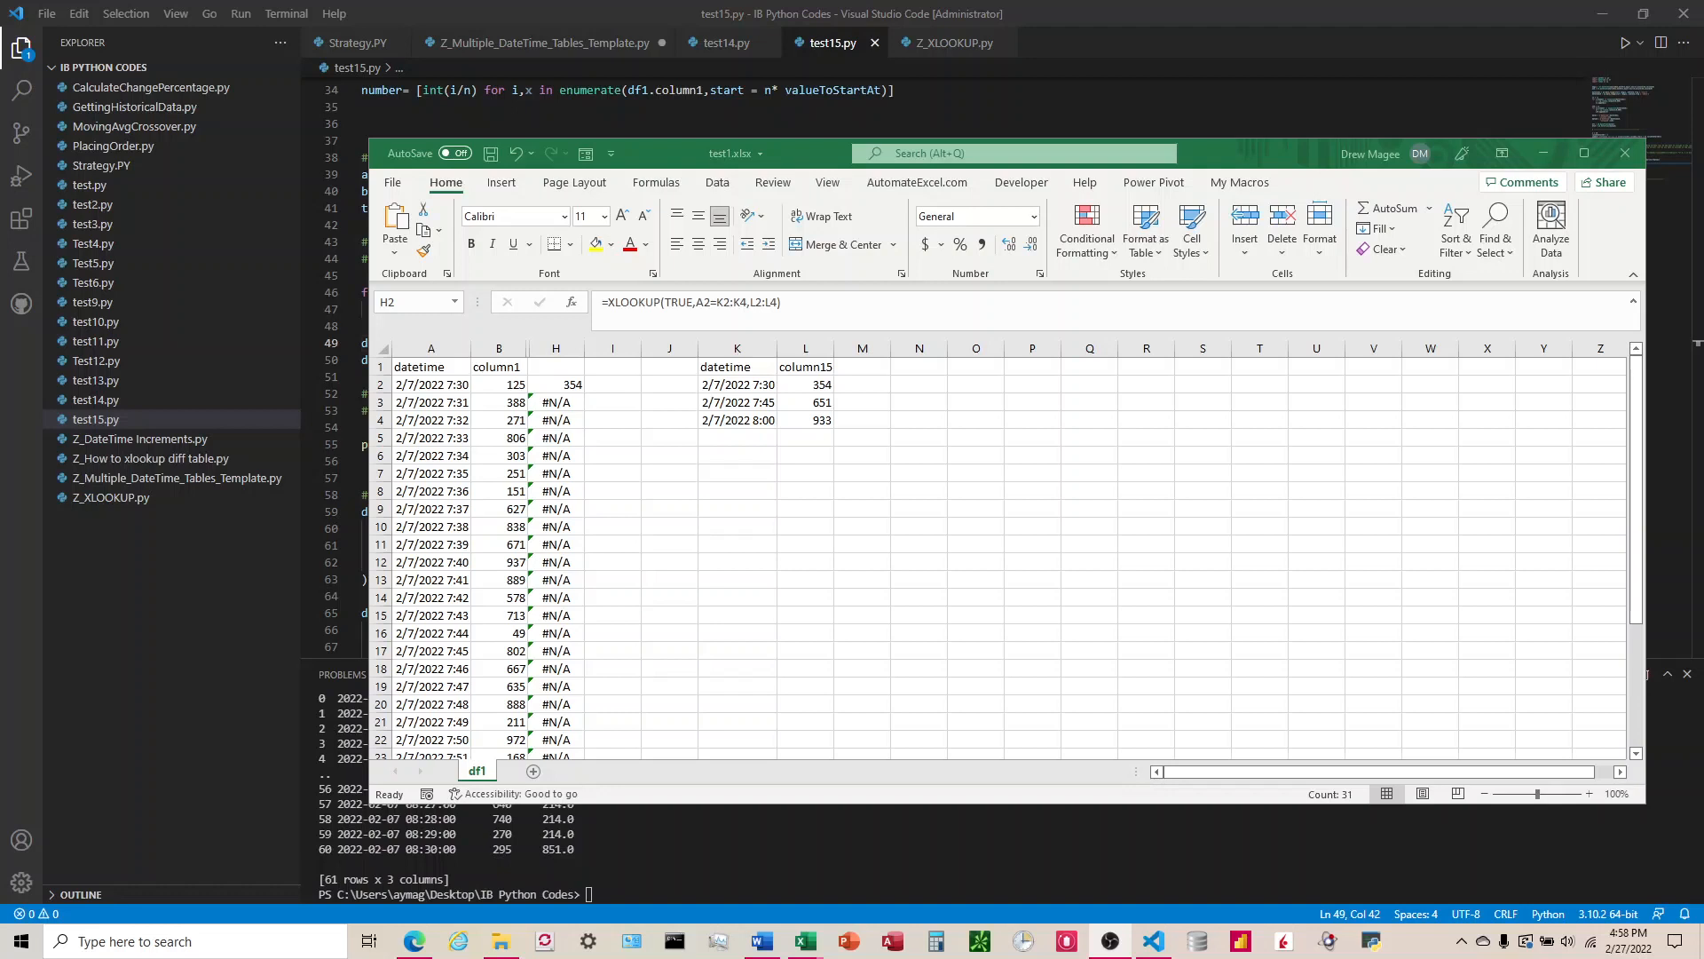
Step: Clear column H, review the 1-minute and 15-minute tables, and select H2 for a new formula
{"action": "left_click", "coordinate": [556, 348]}
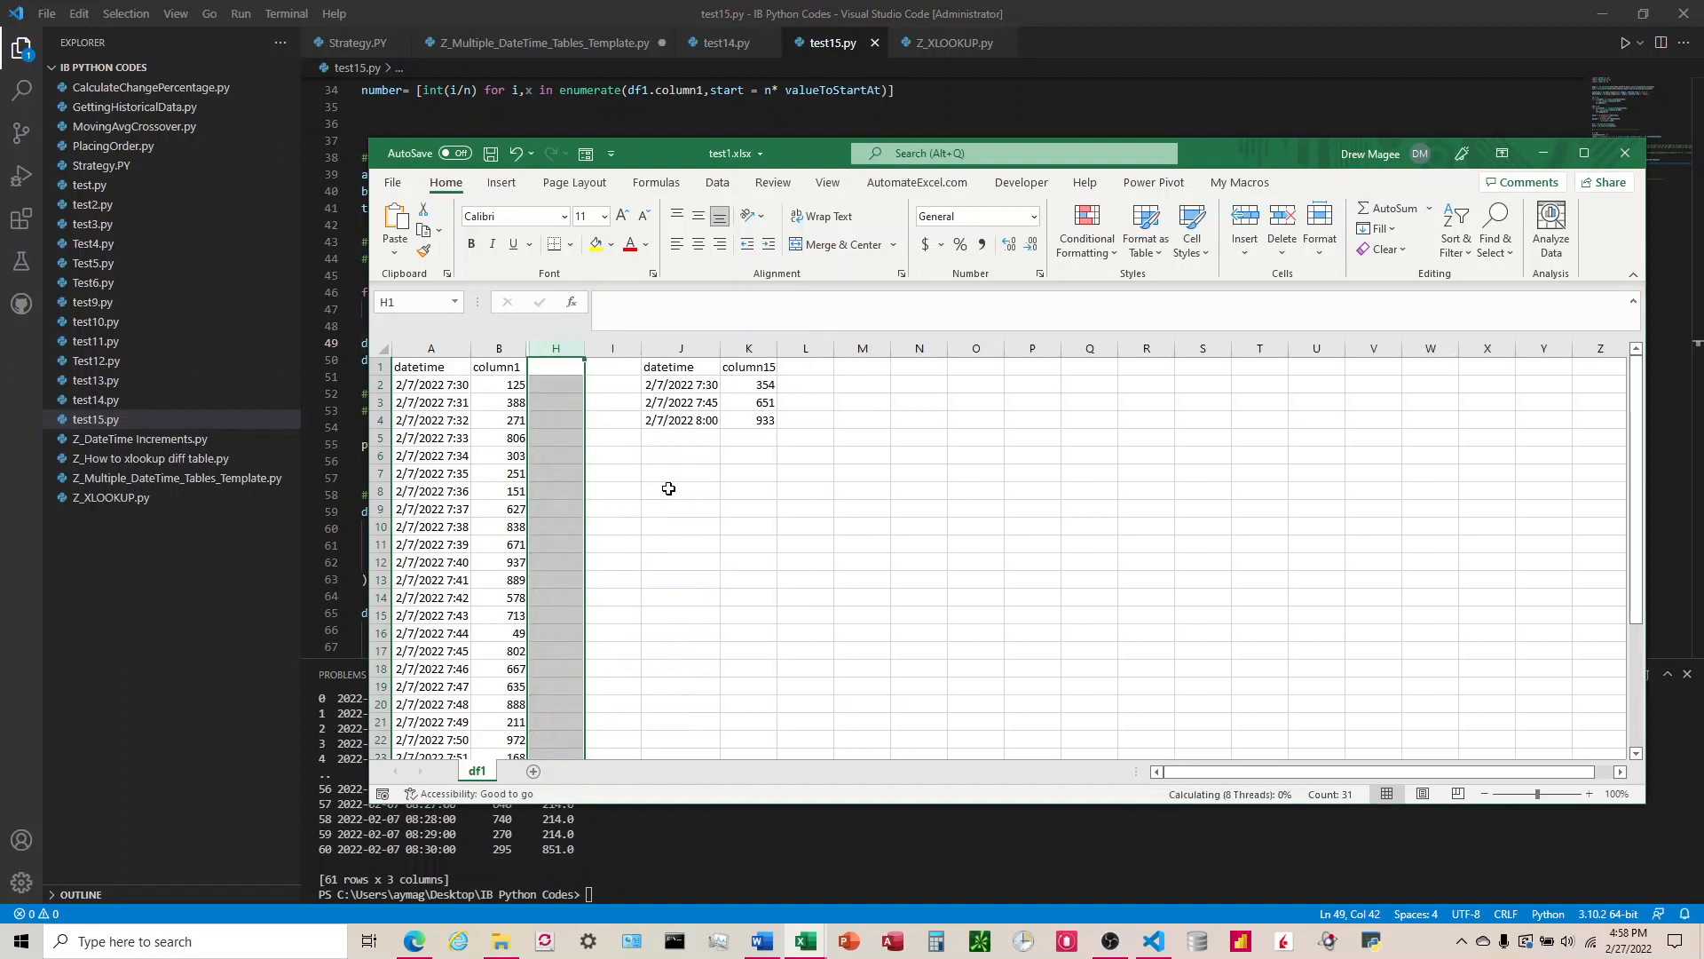
{"action": "left_click", "coordinate": [430, 366]}
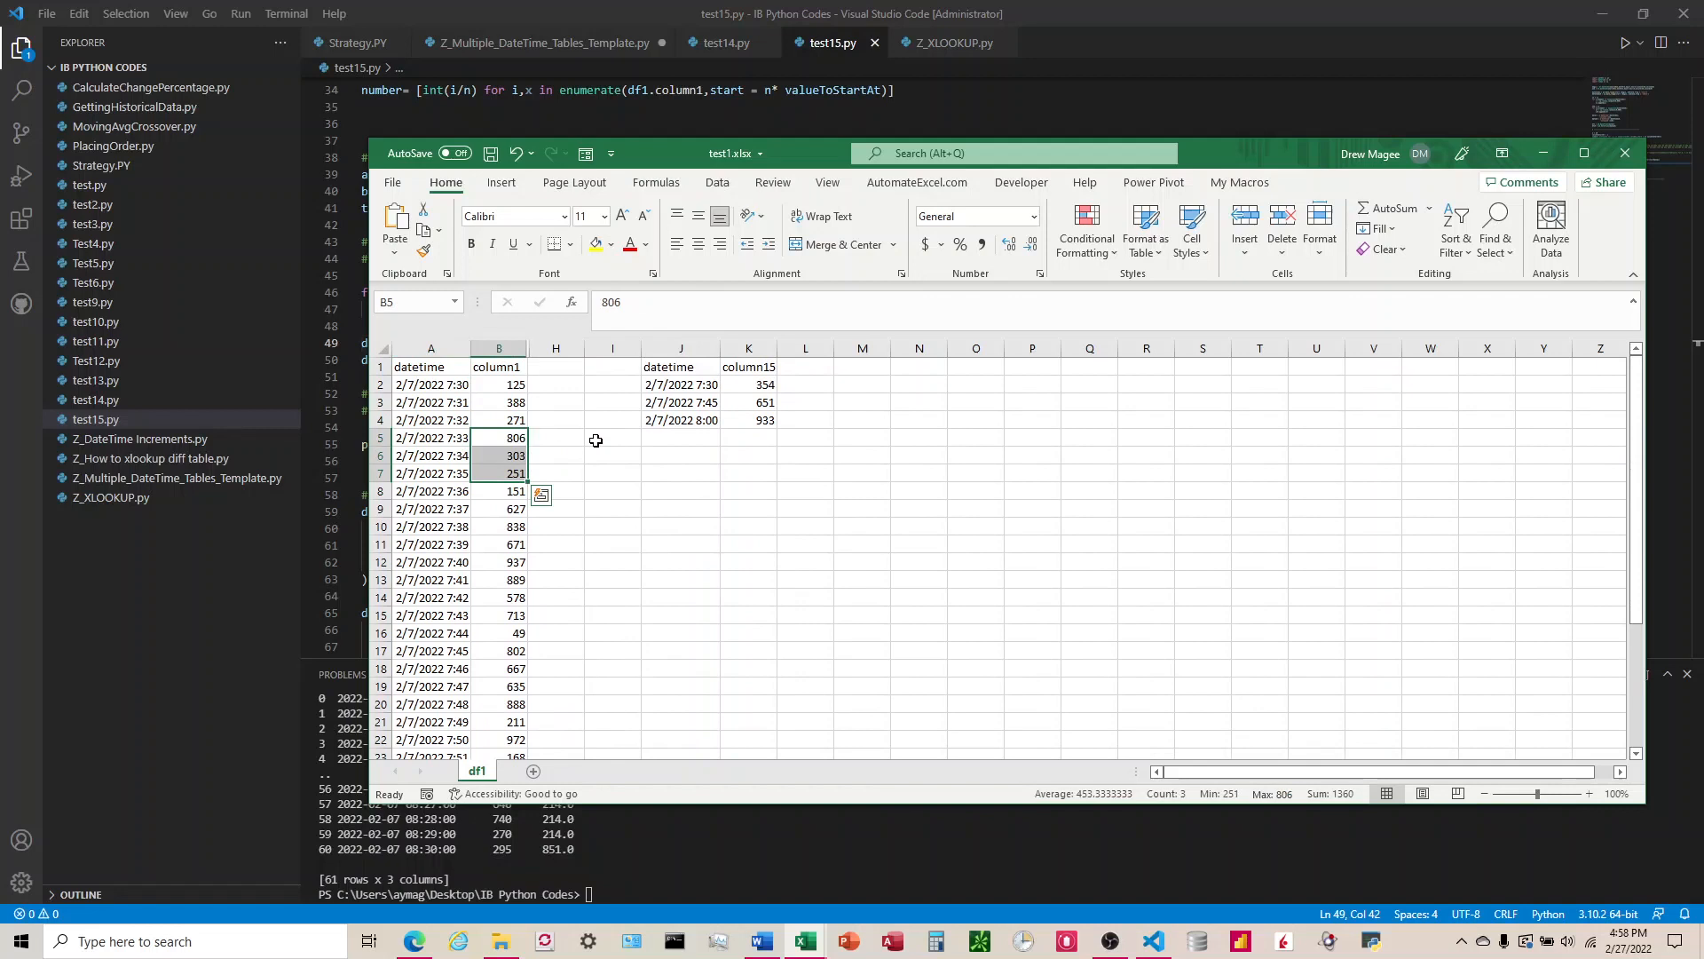
{"action": "mouse_move", "coordinate": [687, 376]}
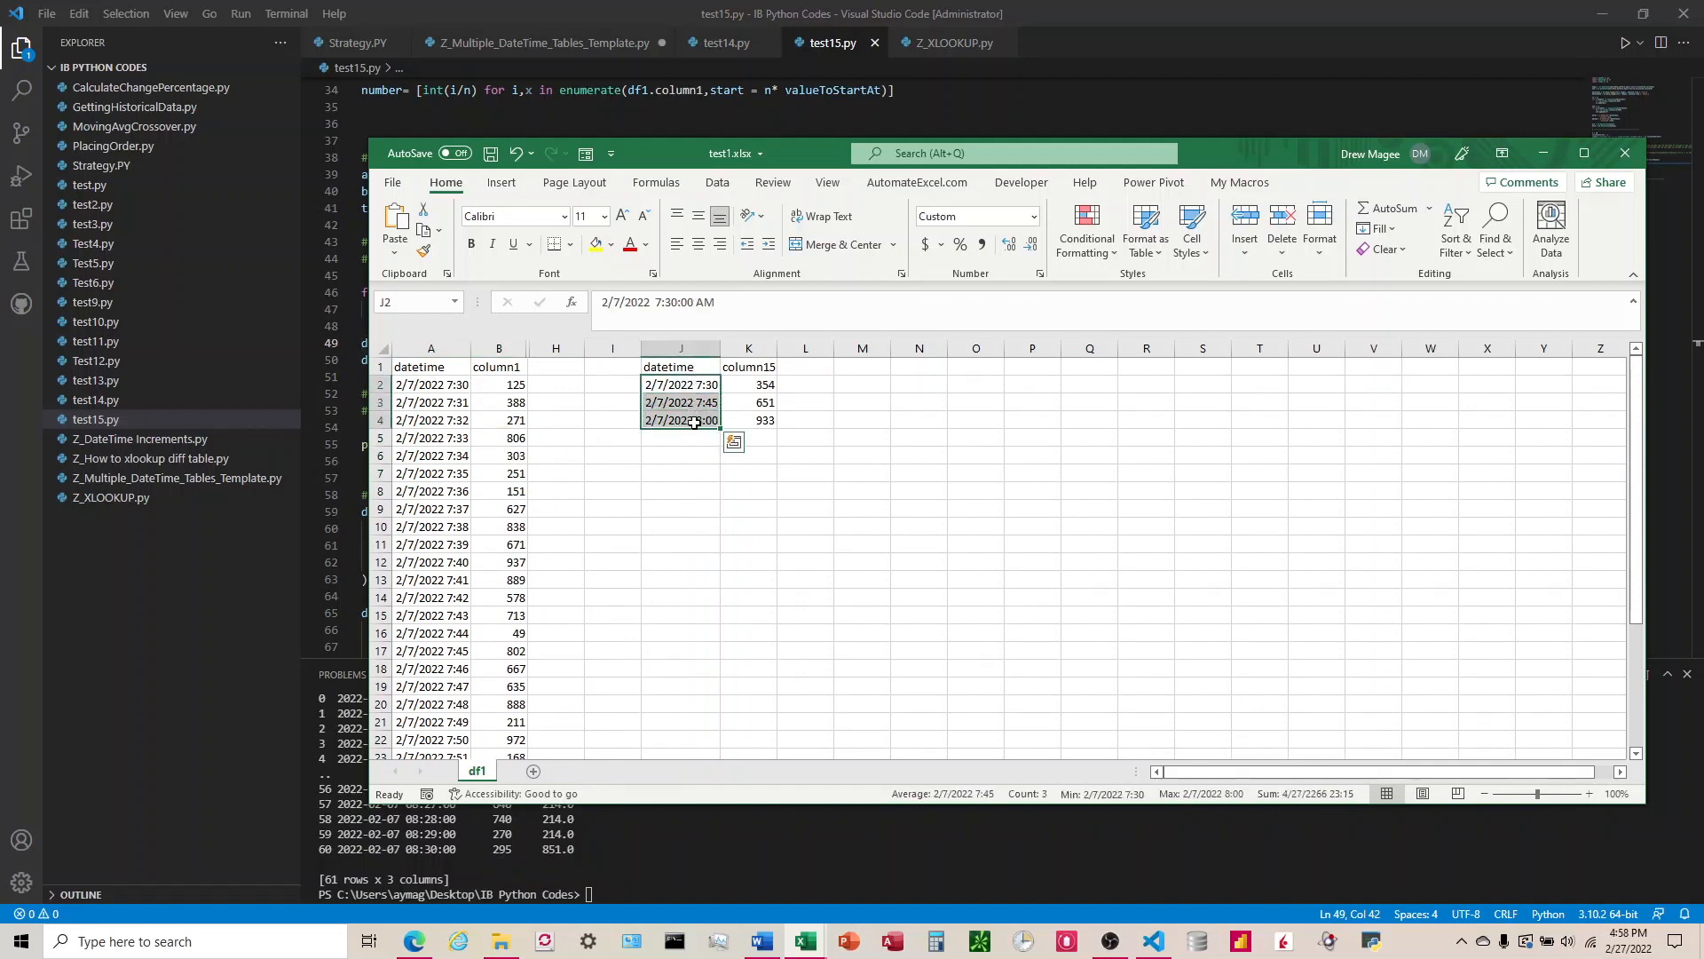
{"action": "left_click", "coordinate": [748, 384]}
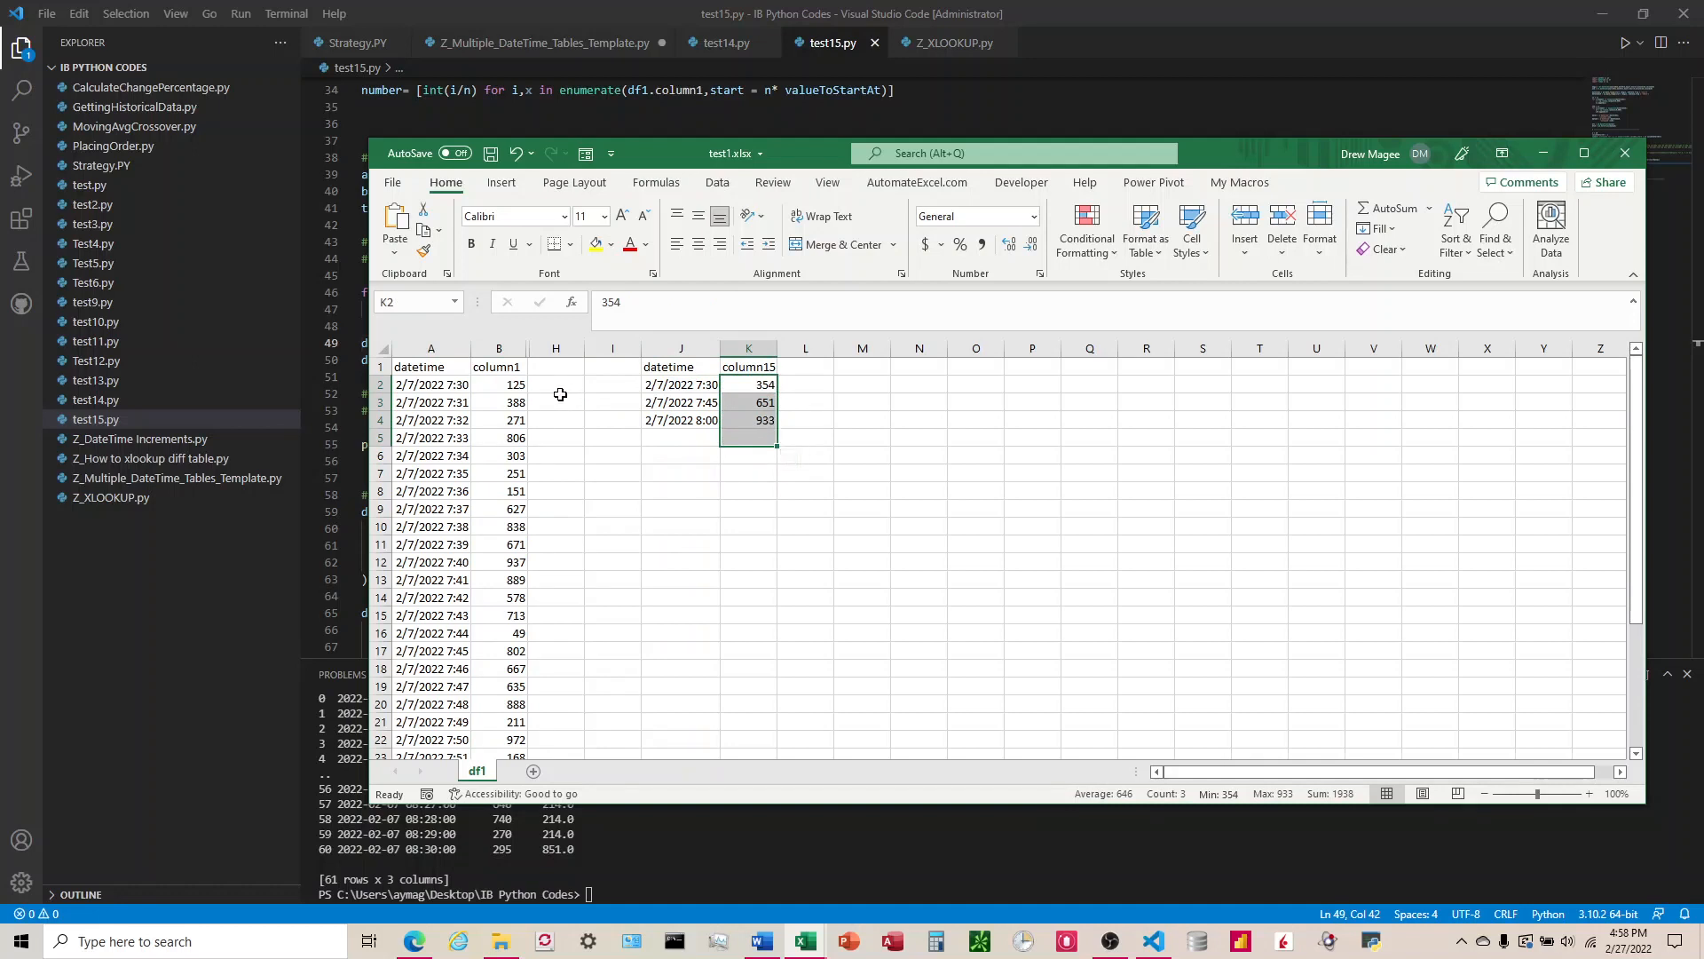
{"action": "left_click", "coordinate": [432, 383]}
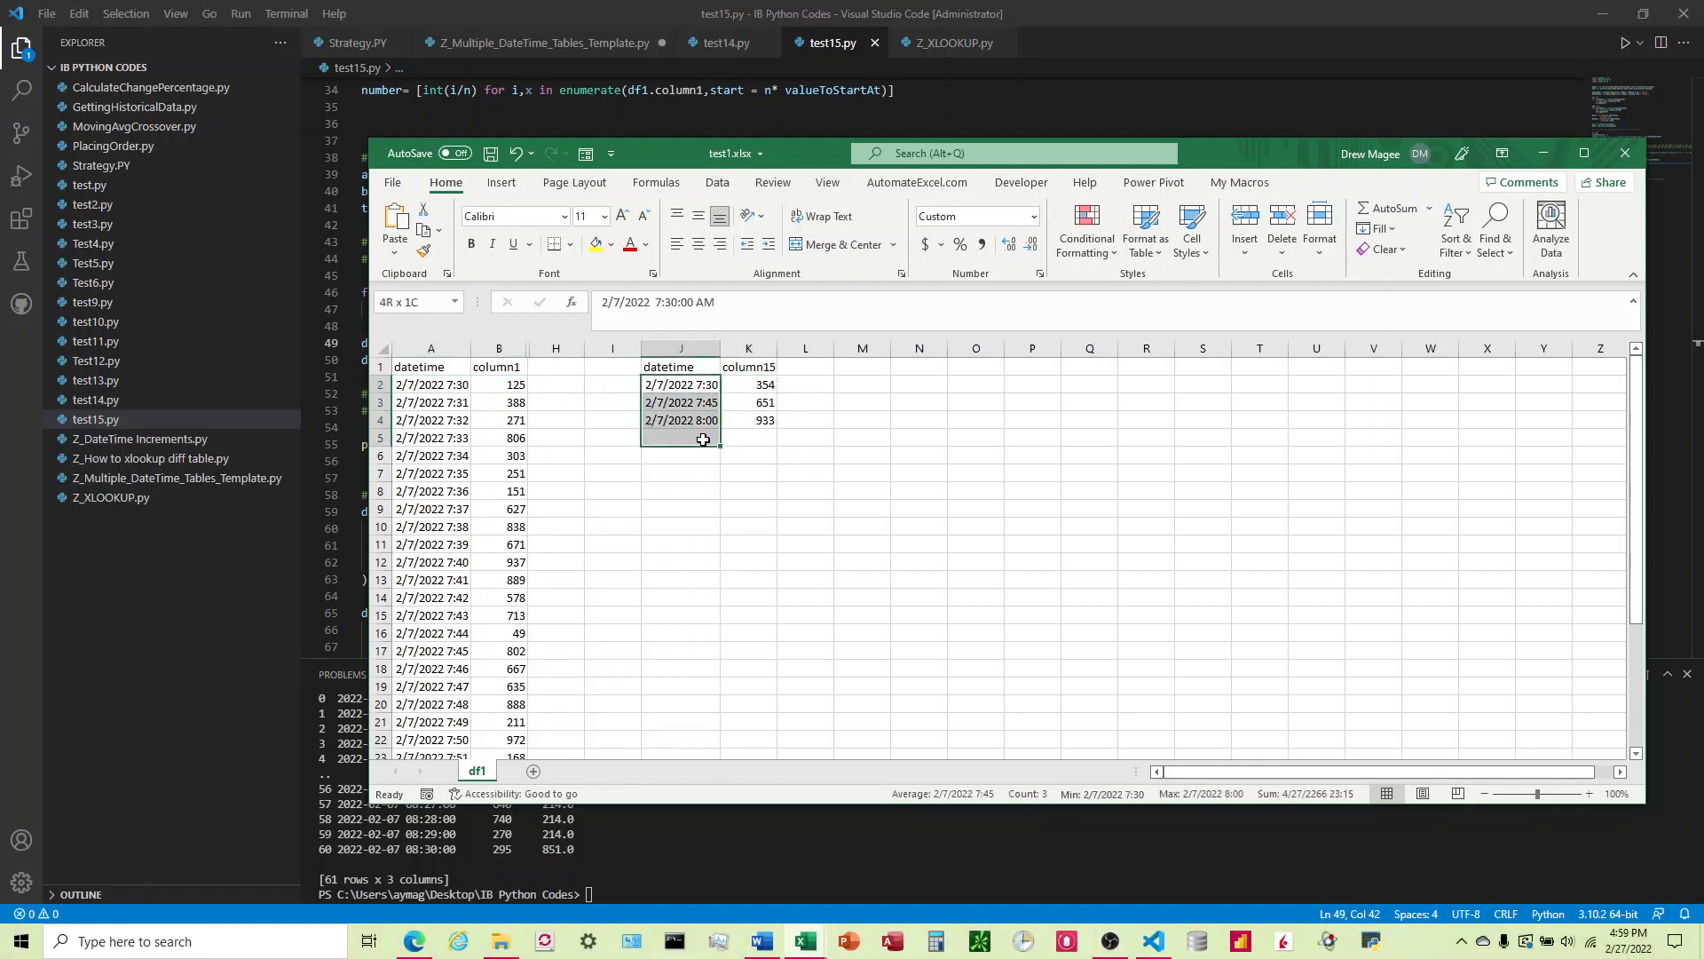
{"action": "left_click", "coordinate": [682, 384]}
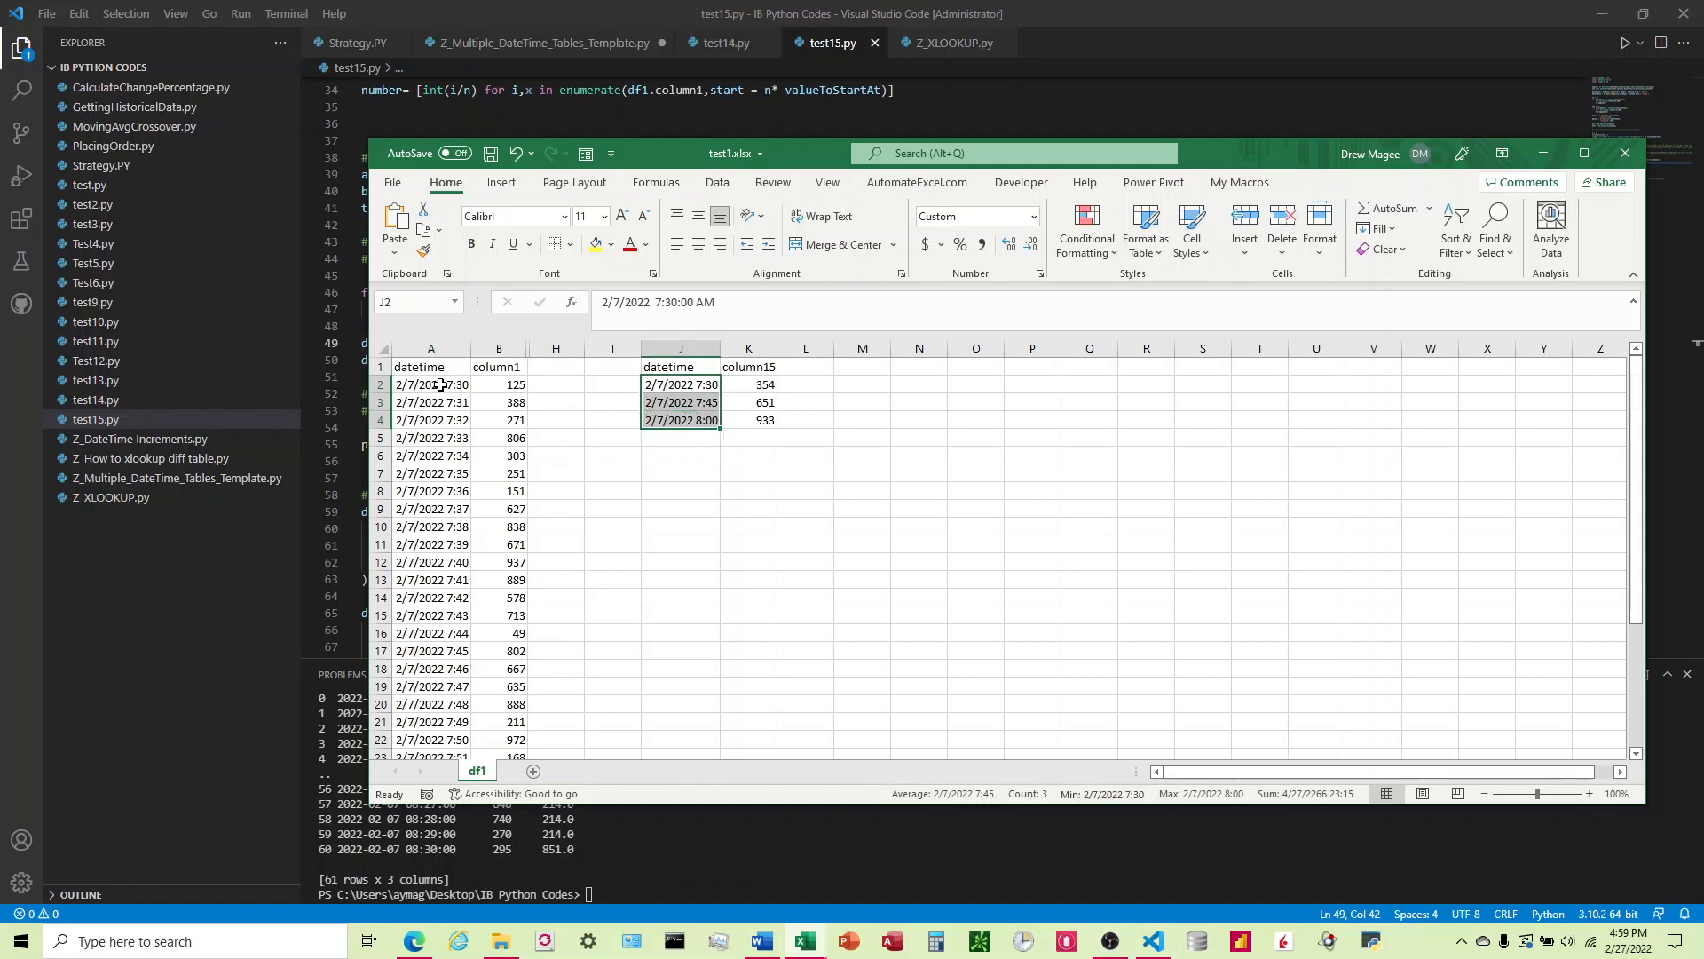
{"action": "left_click", "coordinate": [747, 383]}
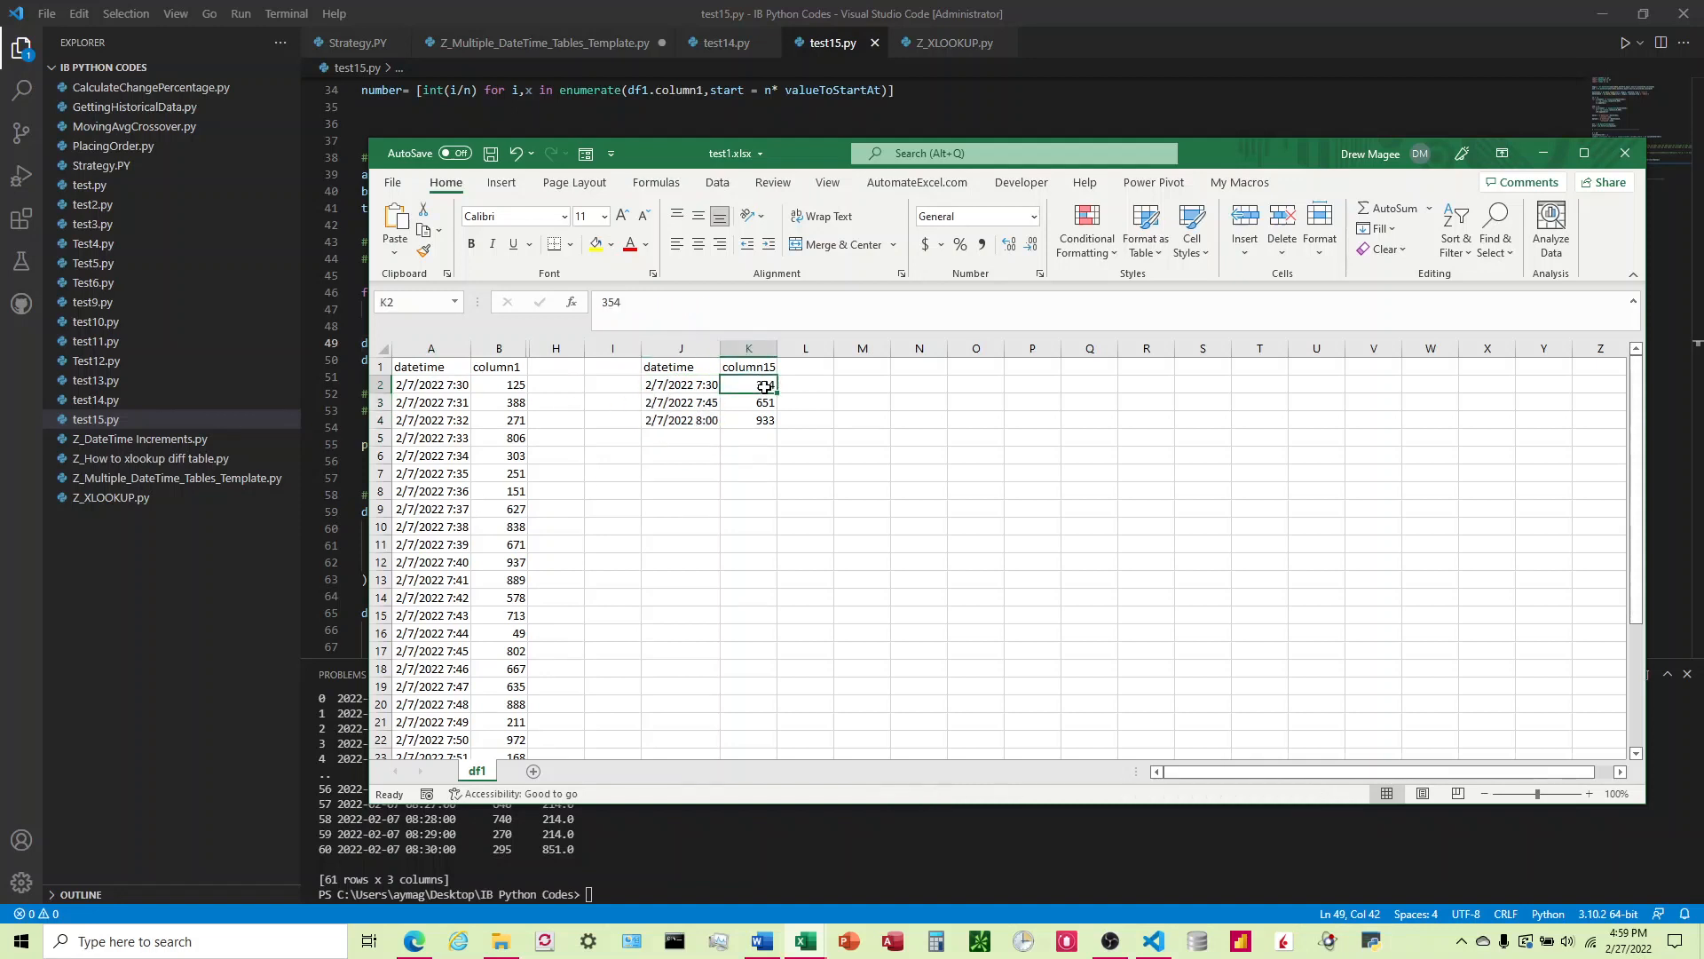
{"action": "left_click", "coordinate": [556, 383]}
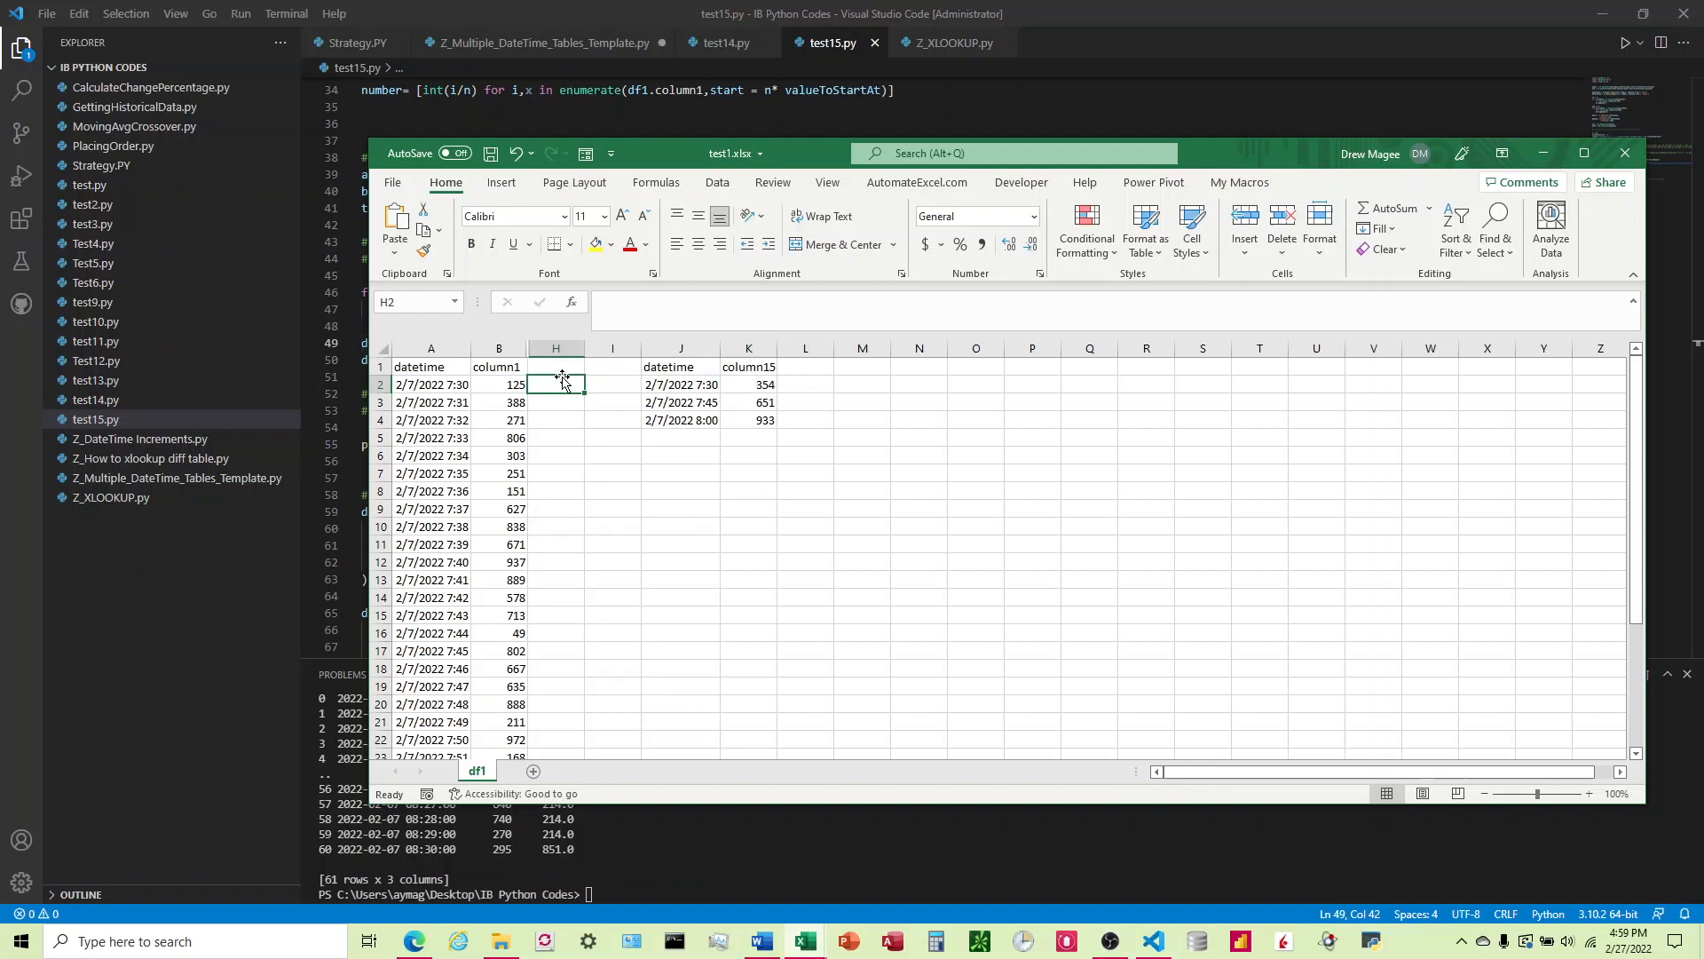
Step: Enter =XLOOKUP(TRUE,A2=$J$2:$J$4,$K$2:$K$4) down column H, returning 354, 651, 933 and #N/A elsewhere
{"action": "type", "text": "=XLOOKUP("}
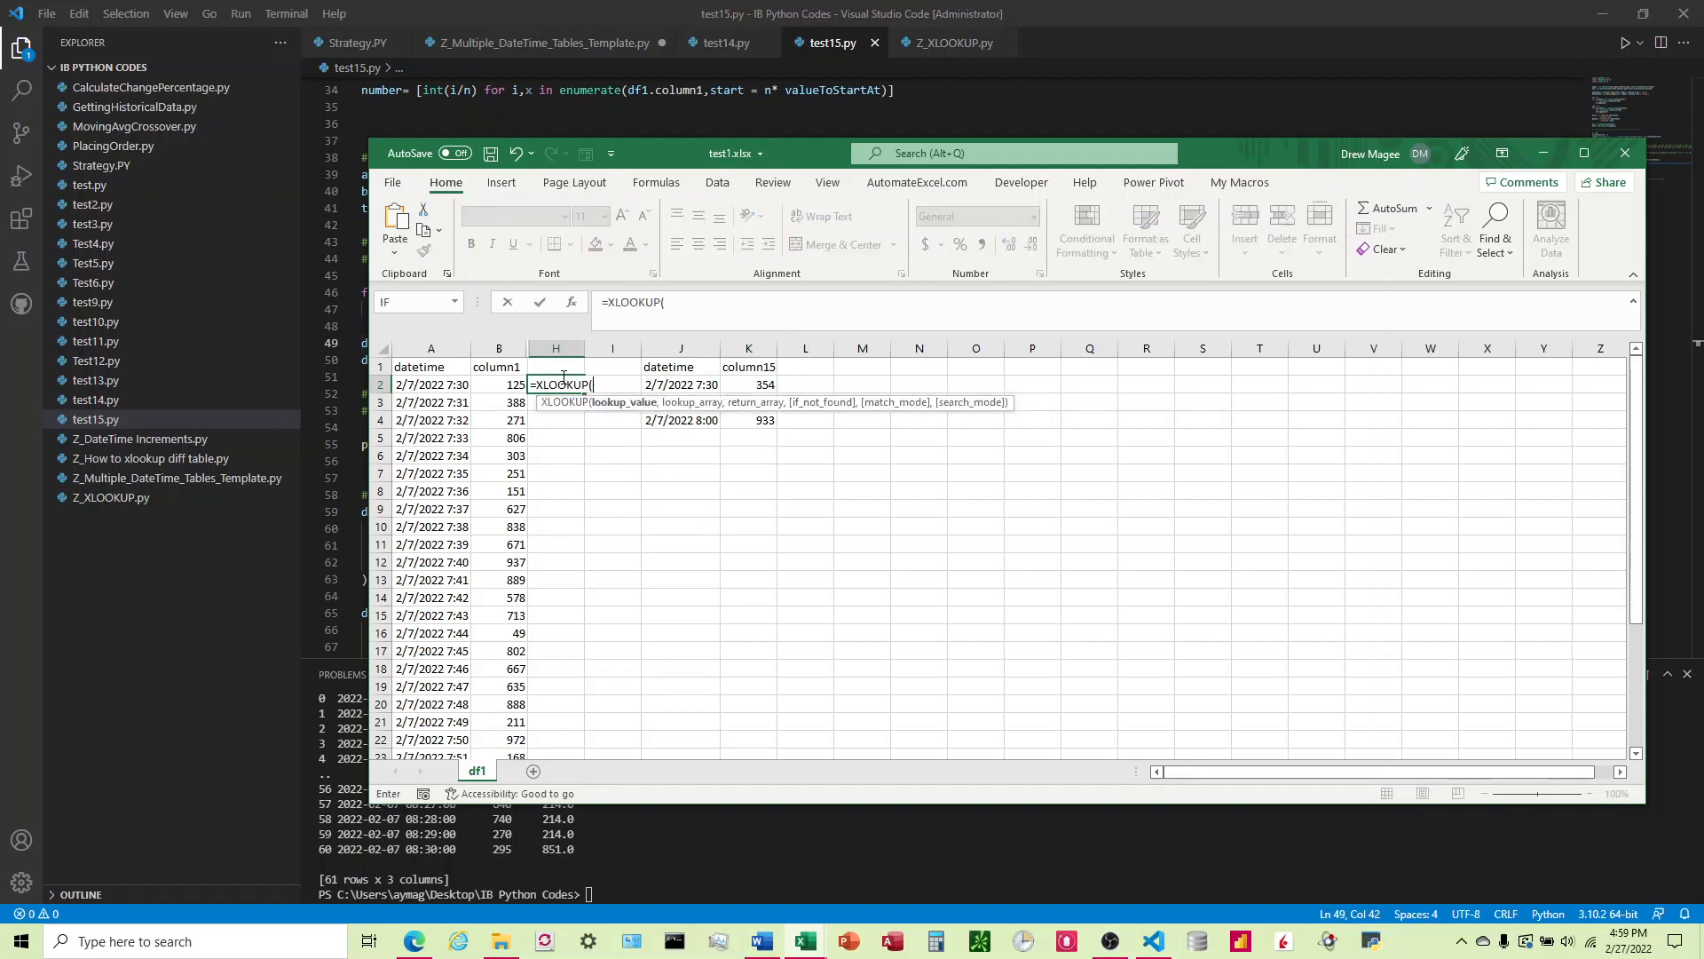
{"action": "type", "text": "TRUE,A2="}
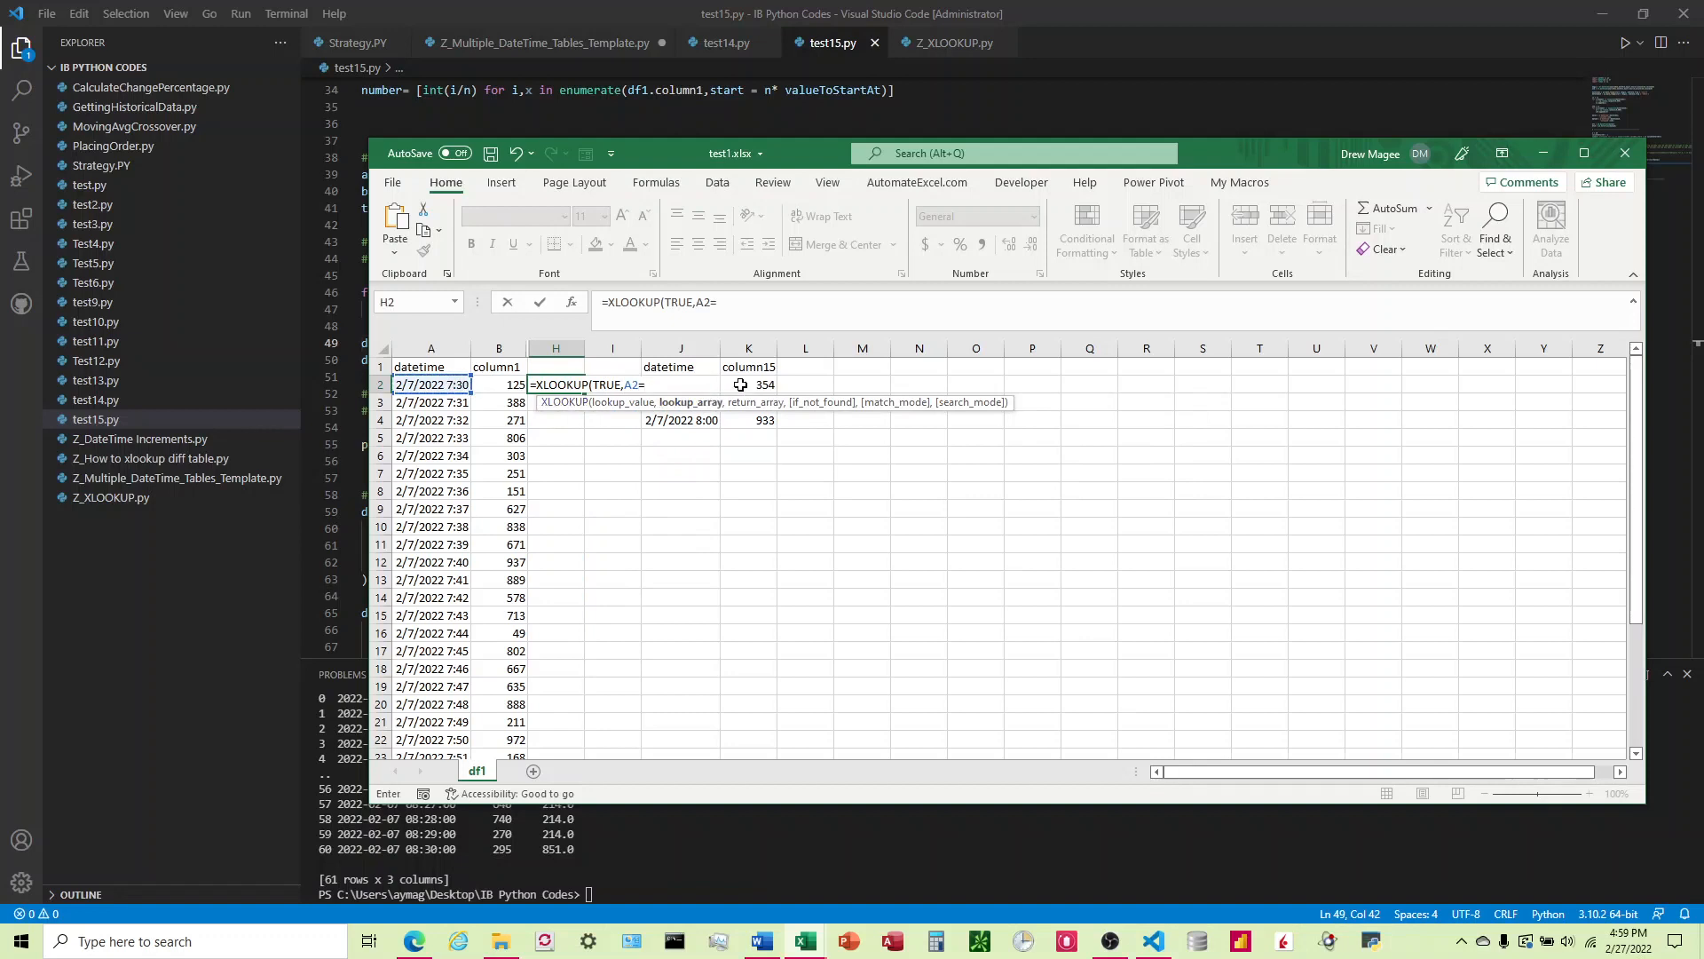
{"action": "left_click", "coordinate": [680, 383]}
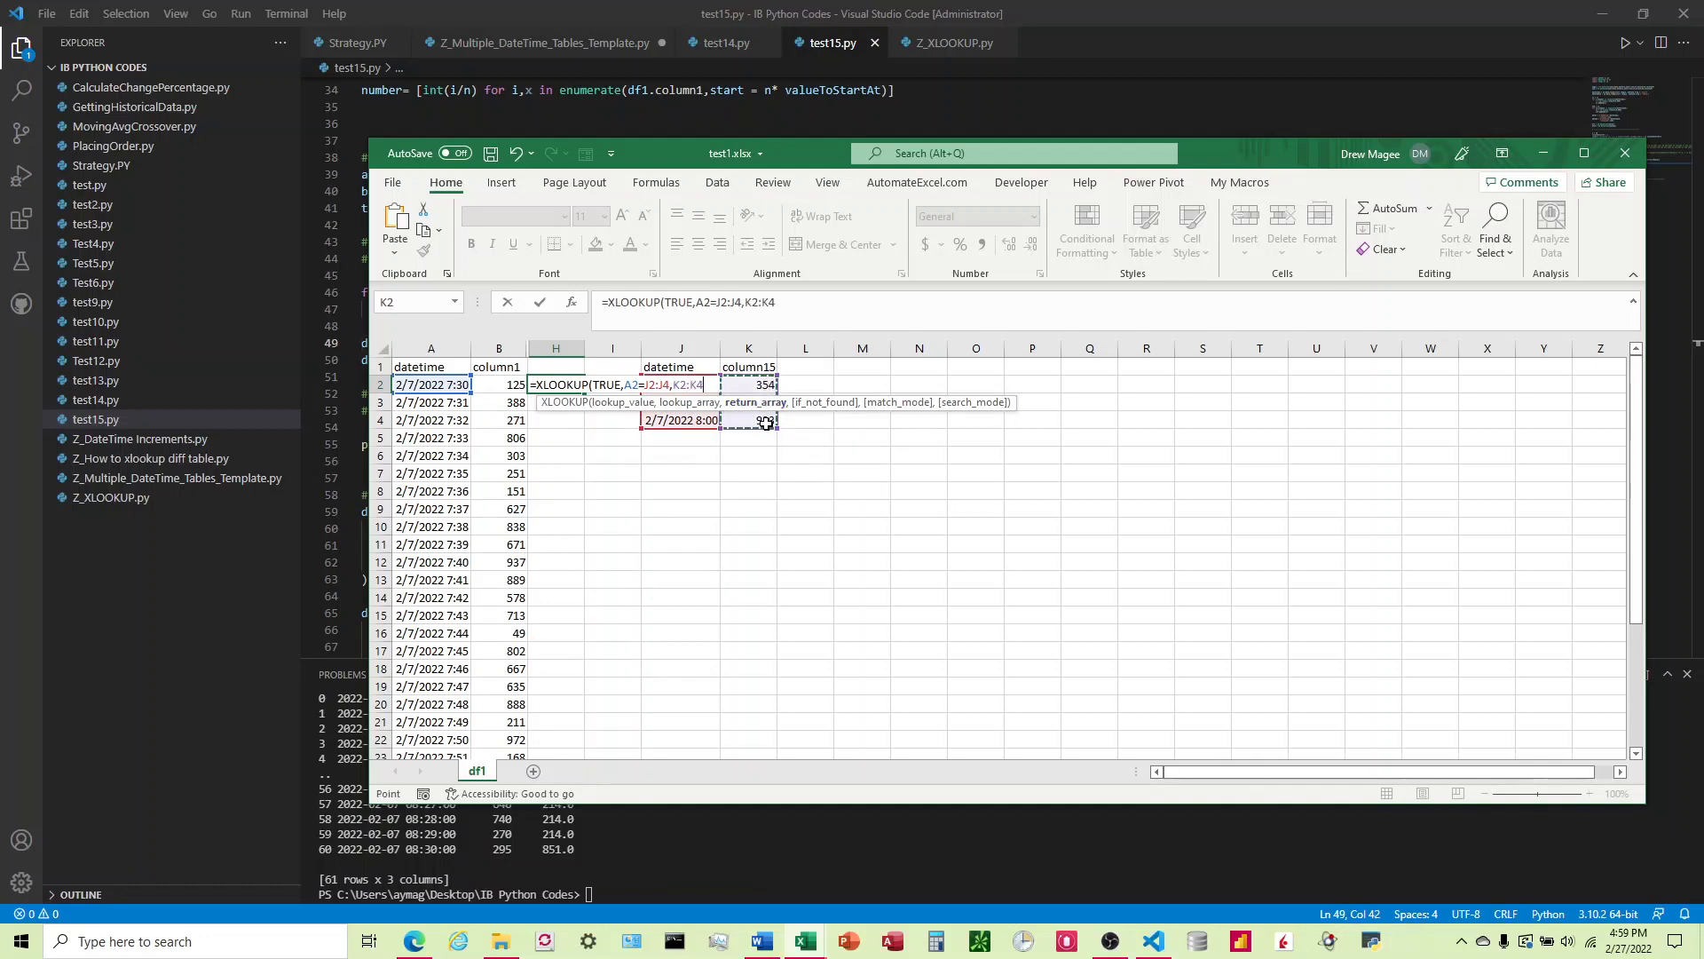
{"action": "type", "text": ","}
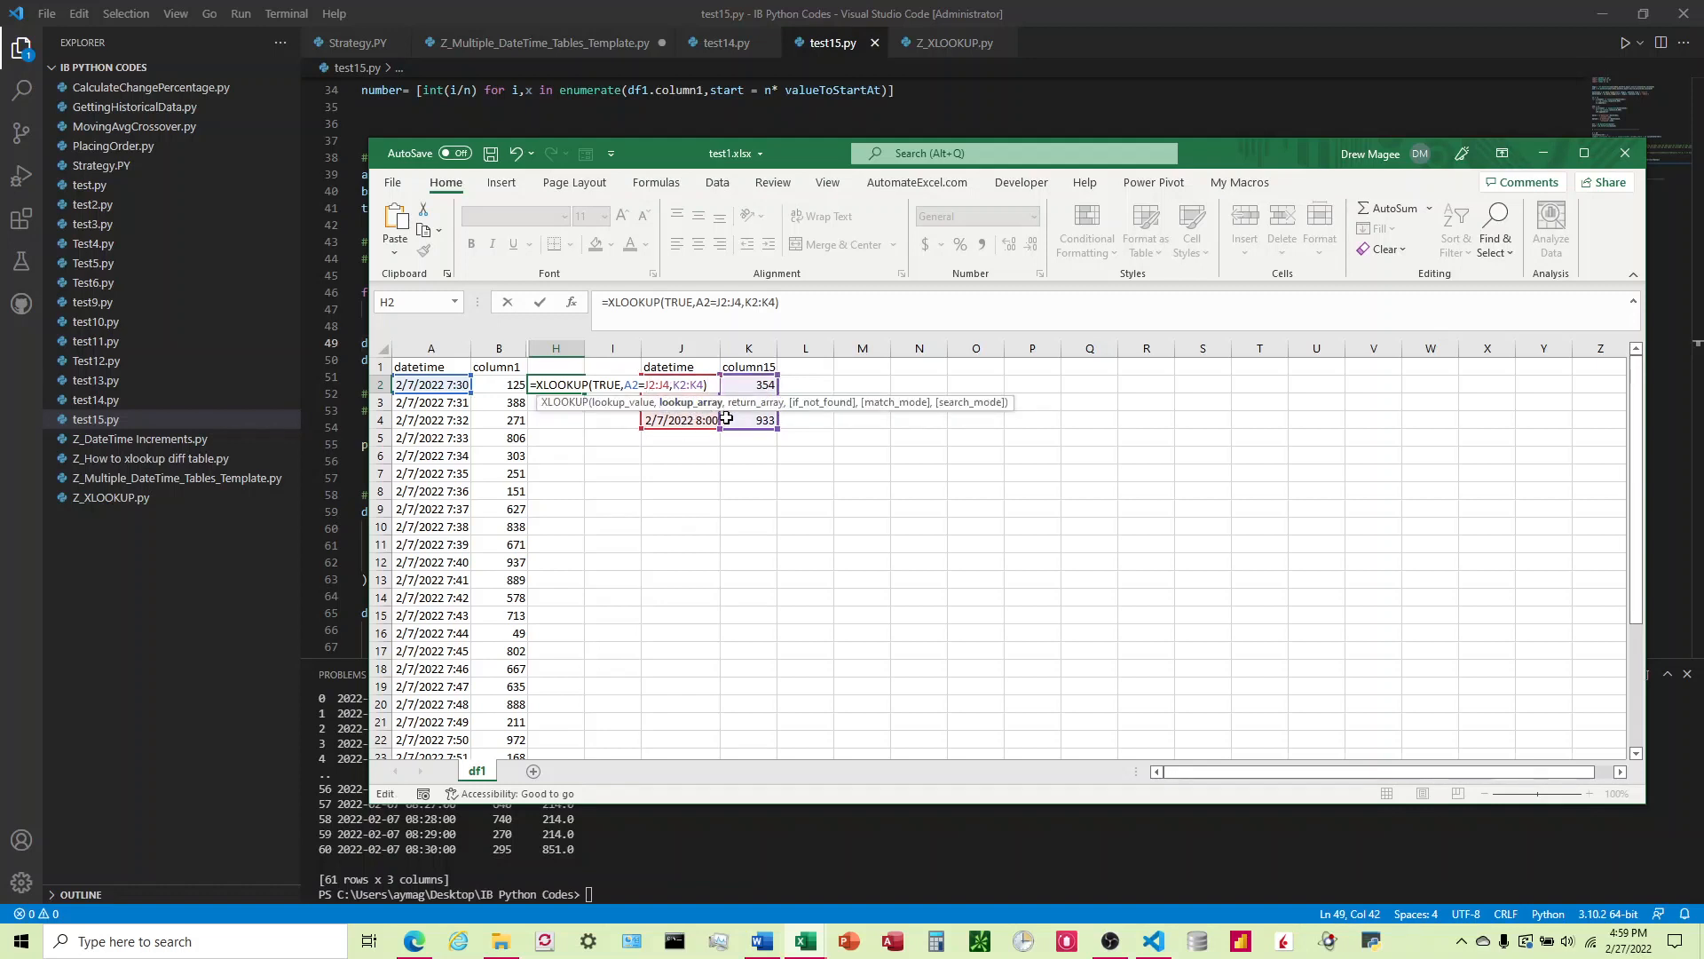
{"action": "key", "text": "F4"}
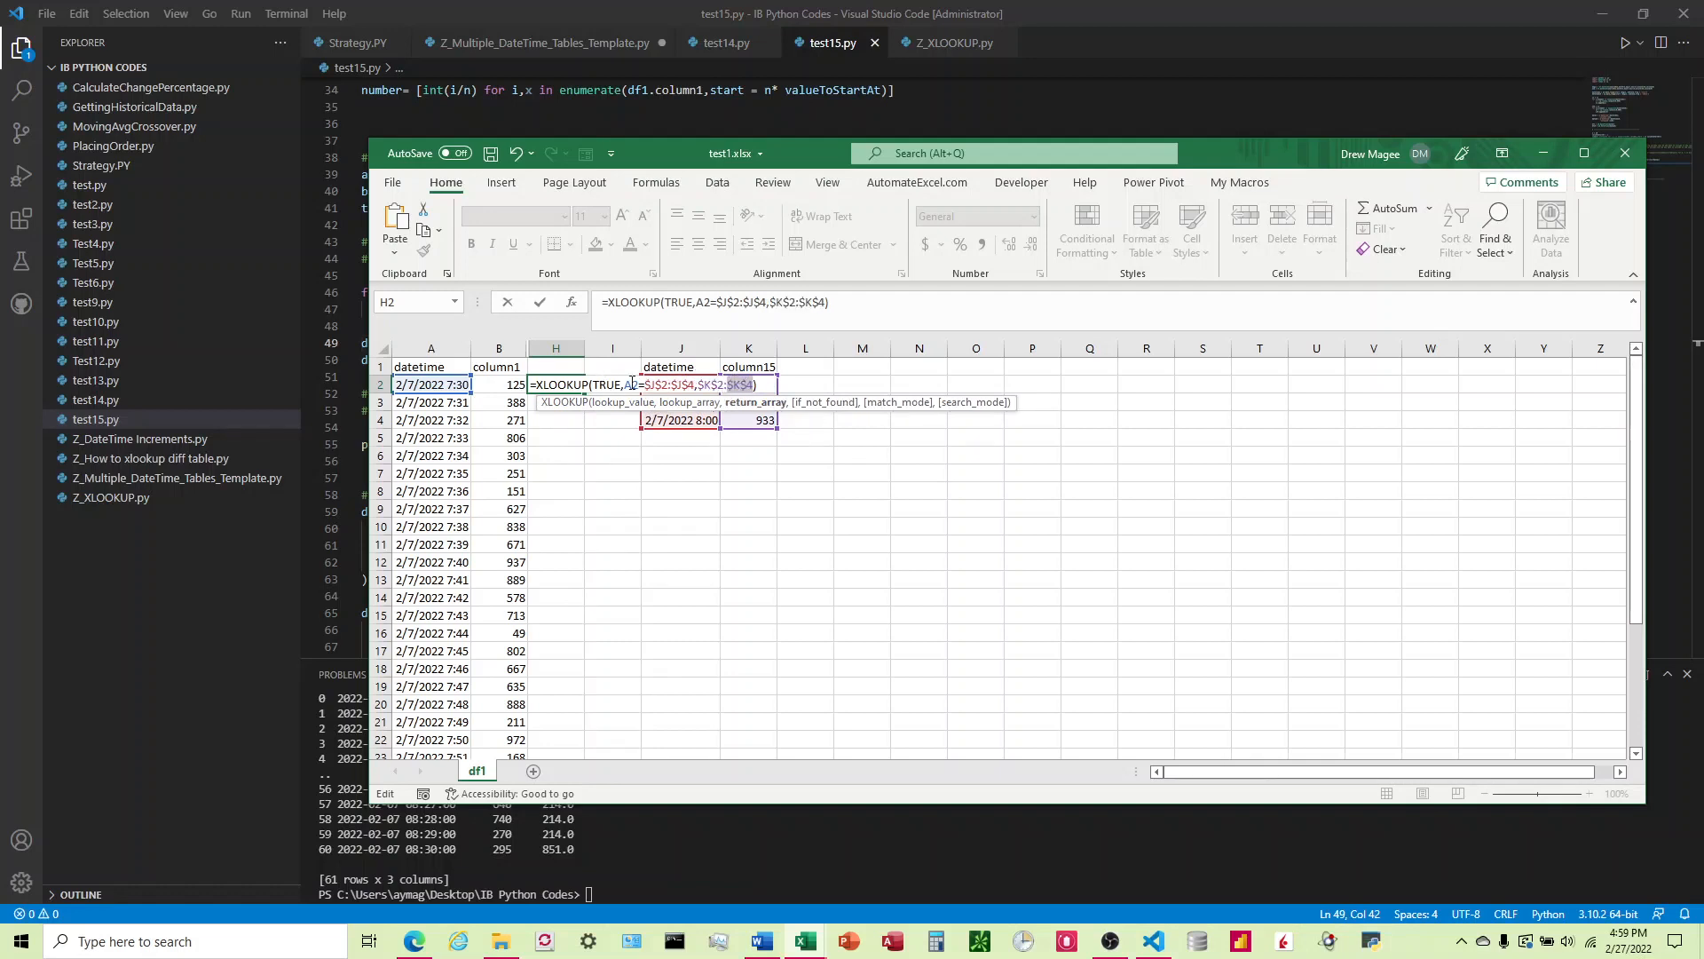
{"action": "mouse_move", "coordinate": [618, 539]}
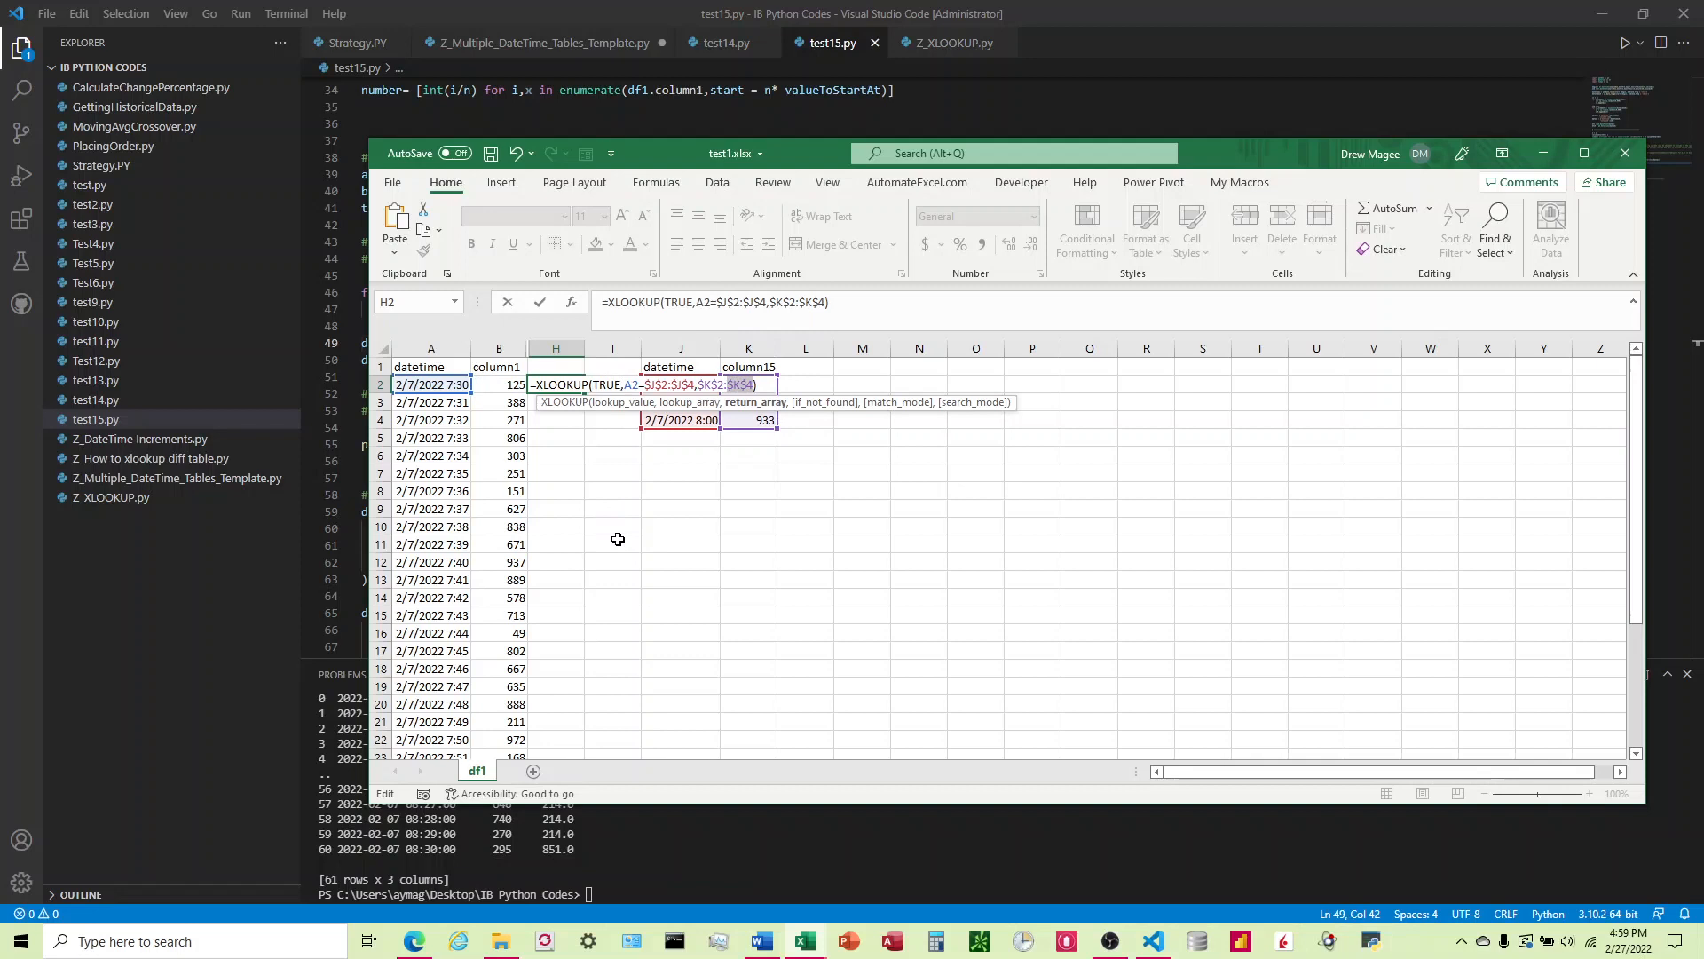
{"action": "key", "text": "Return"}
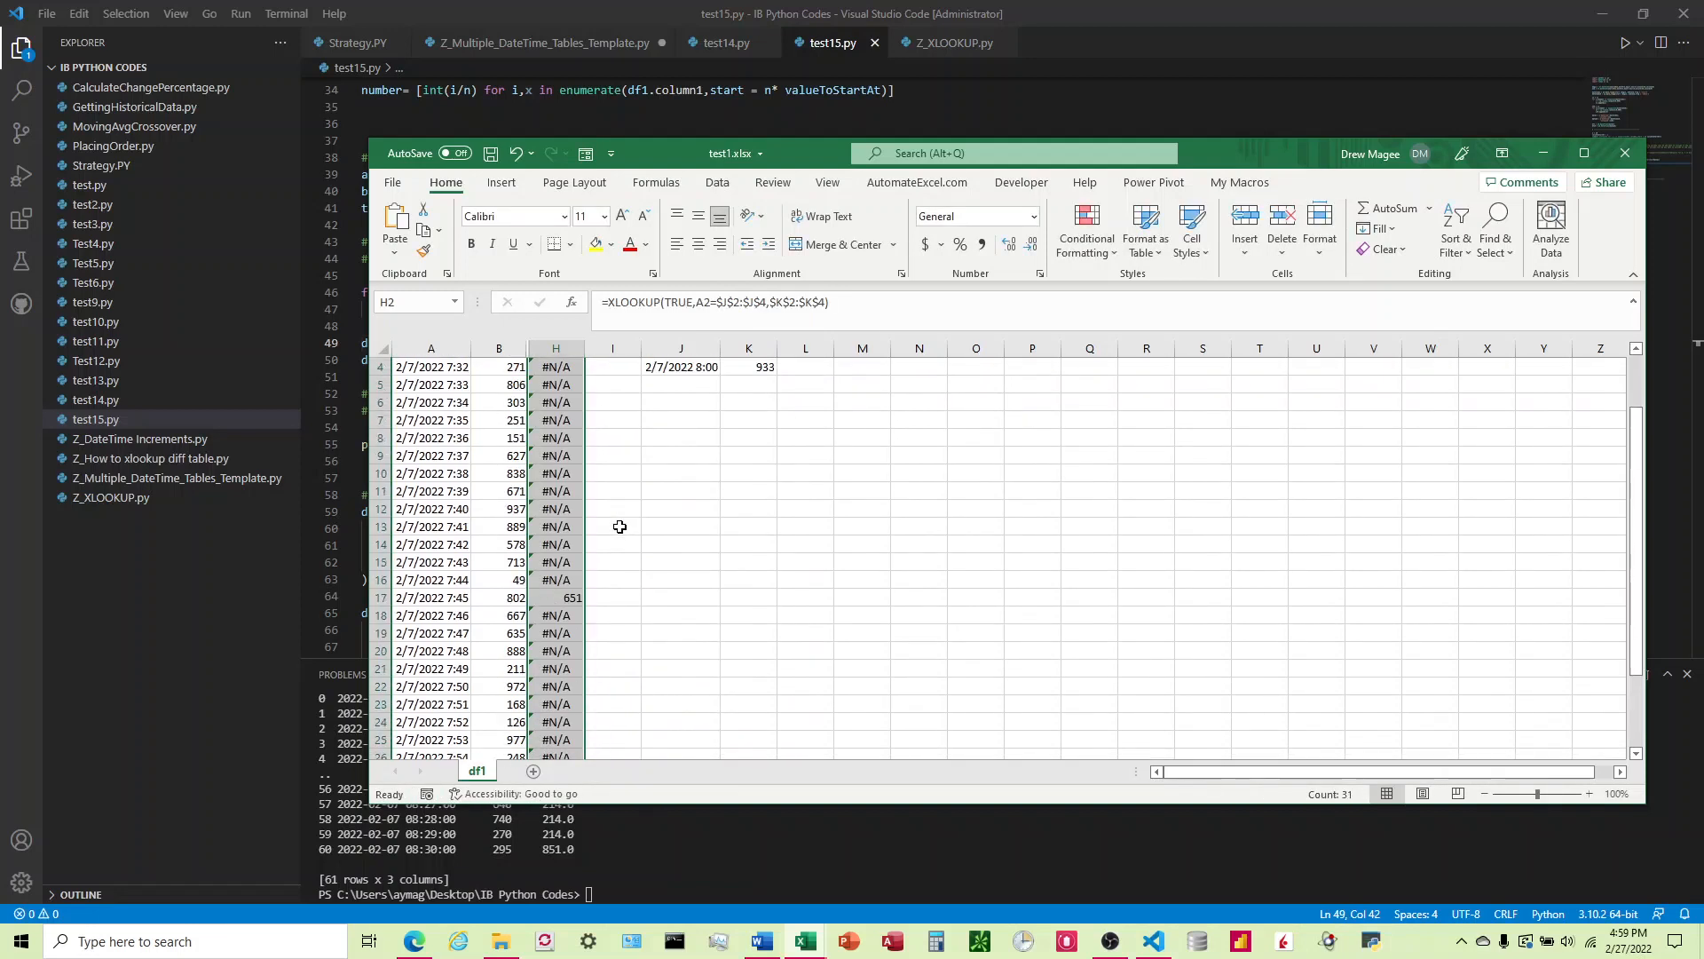
{"action": "scroll", "scroll_direction": "up", "scroll_amount": 3}
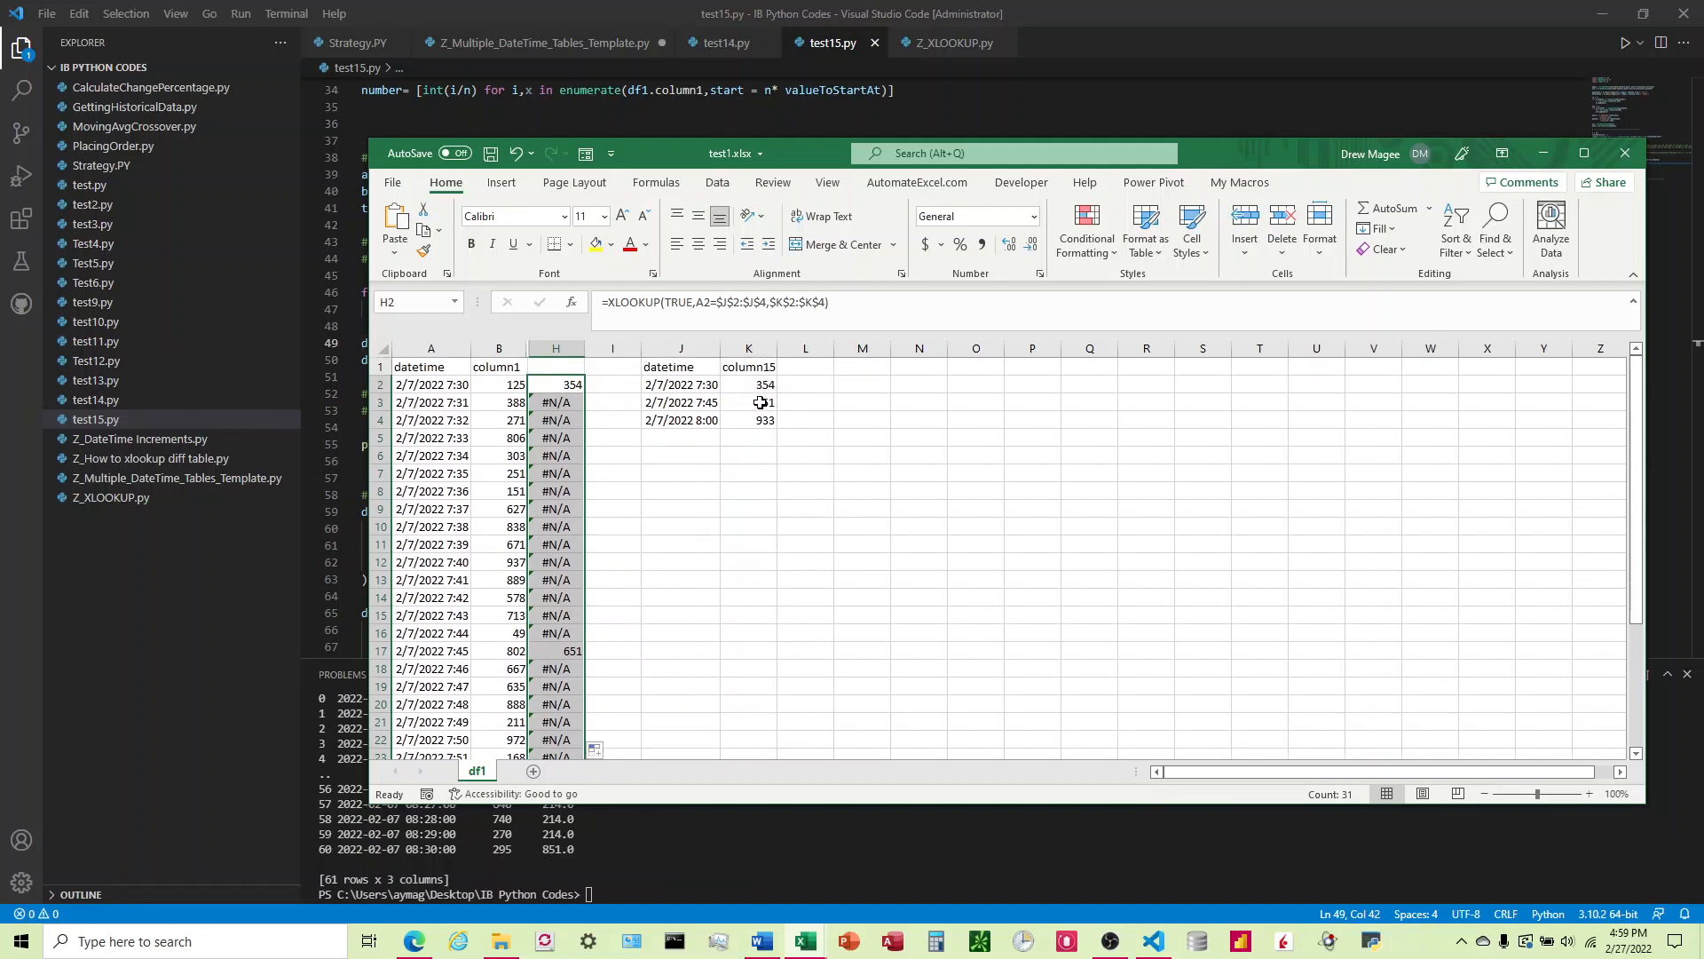
{"action": "scroll", "scroll_direction": "down", "scroll_amount": 3}
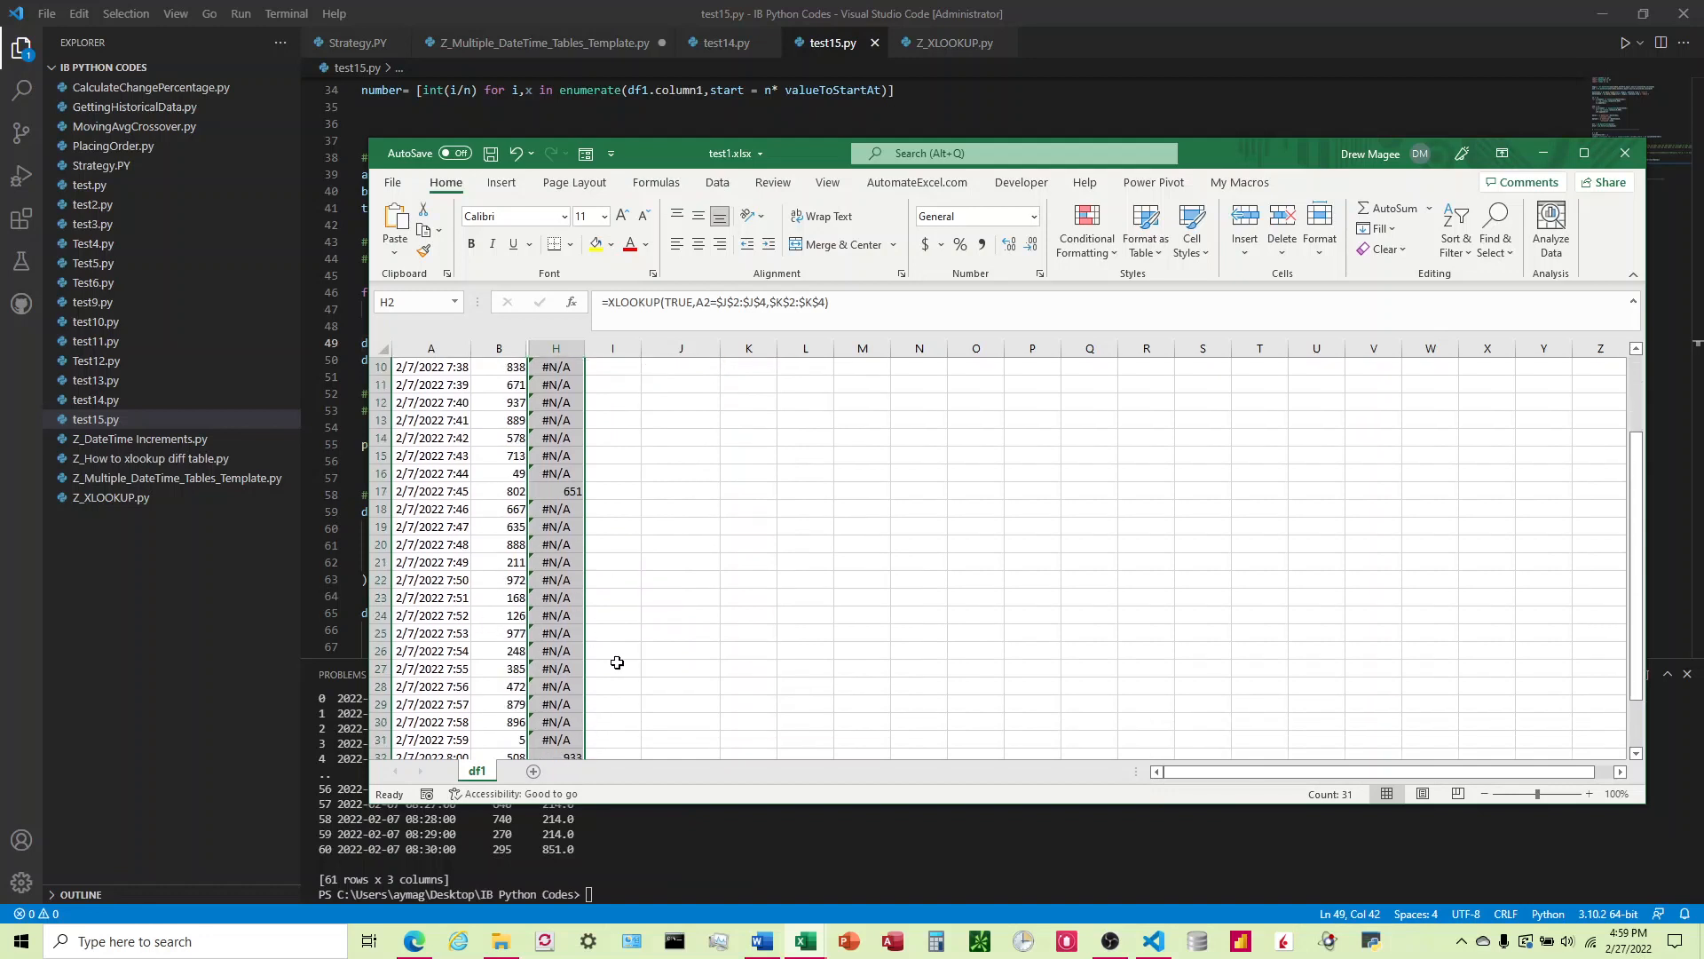
{"action": "scroll", "scroll_direction": "up", "scroll_amount": 3}
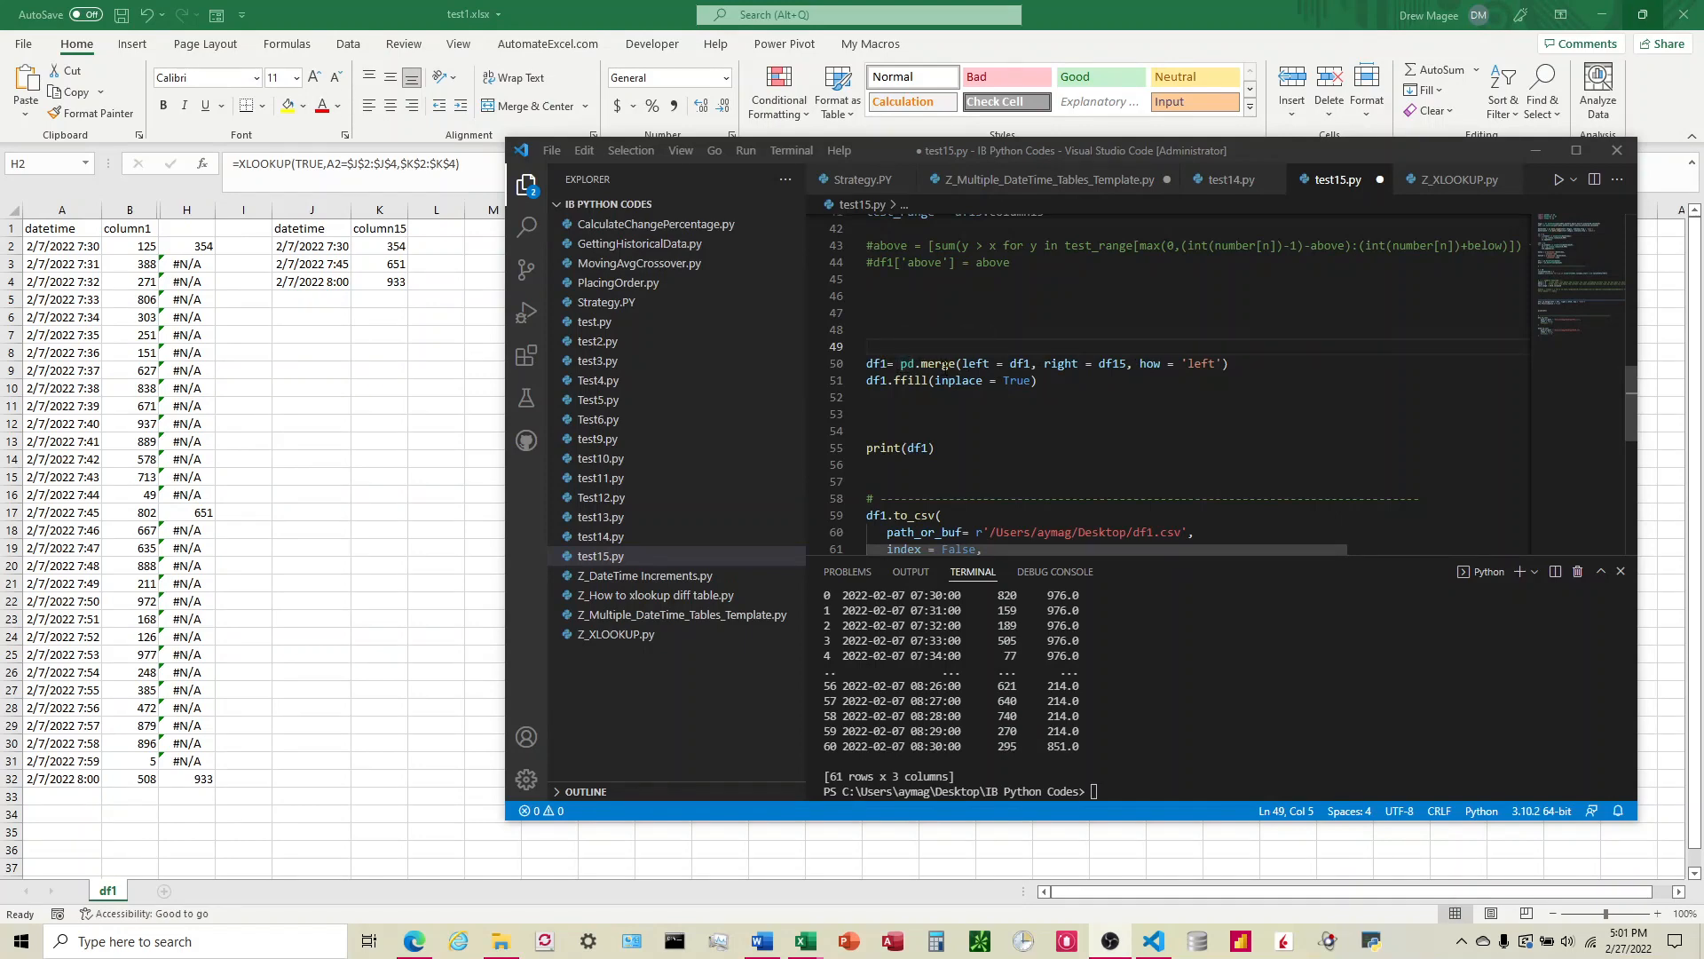
Step: Scroll the lookup results, then bring the test15.py merge script to the front
{"action": "scroll", "scroll_direction": "up", "scroll_amount": 3}
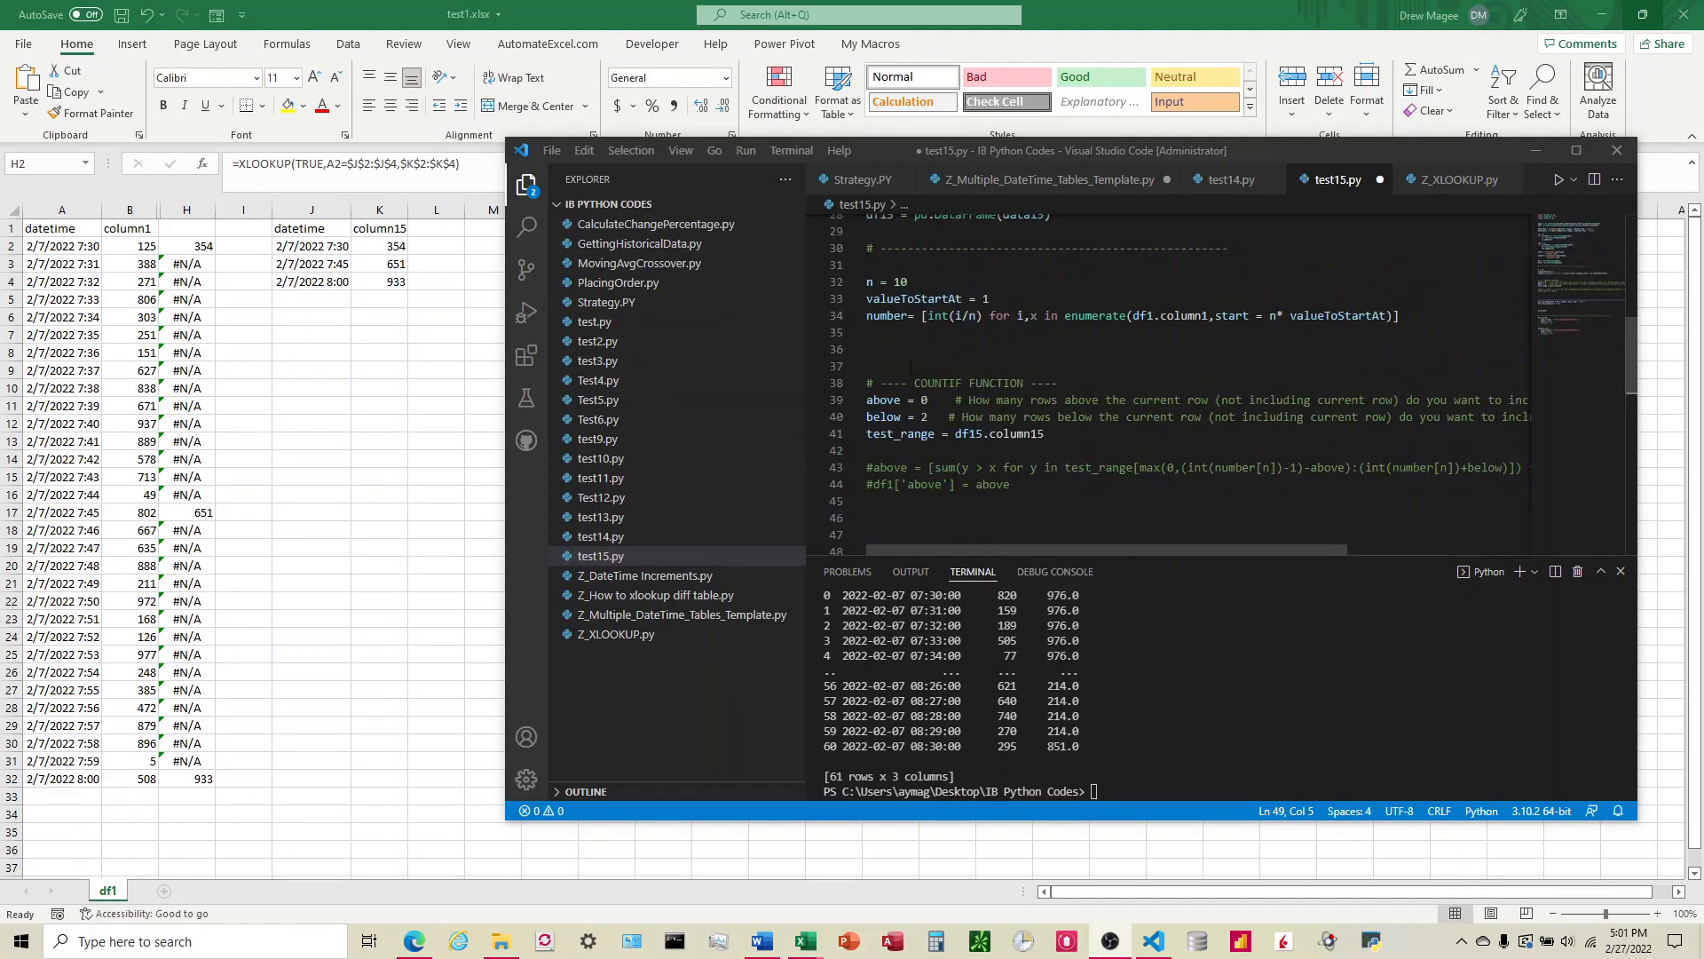
{"action": "scroll", "scroll_direction": "up", "scroll_amount": 3}
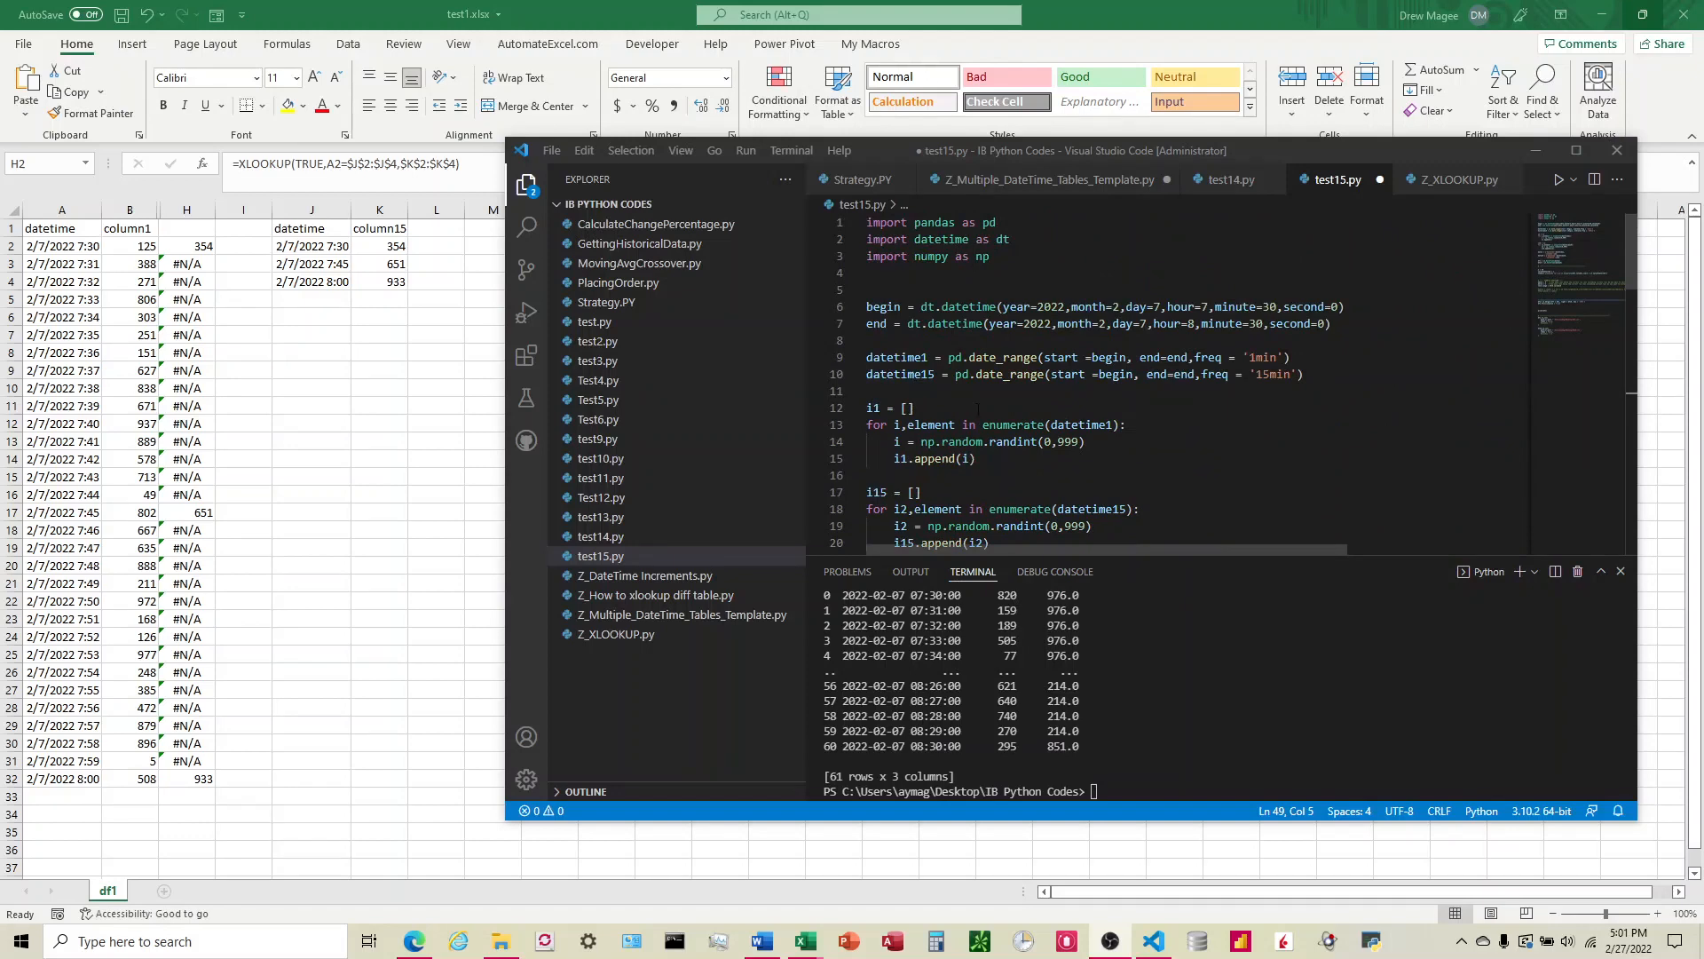
{"action": "scroll", "scroll_direction": "down", "scroll_amount": 3}
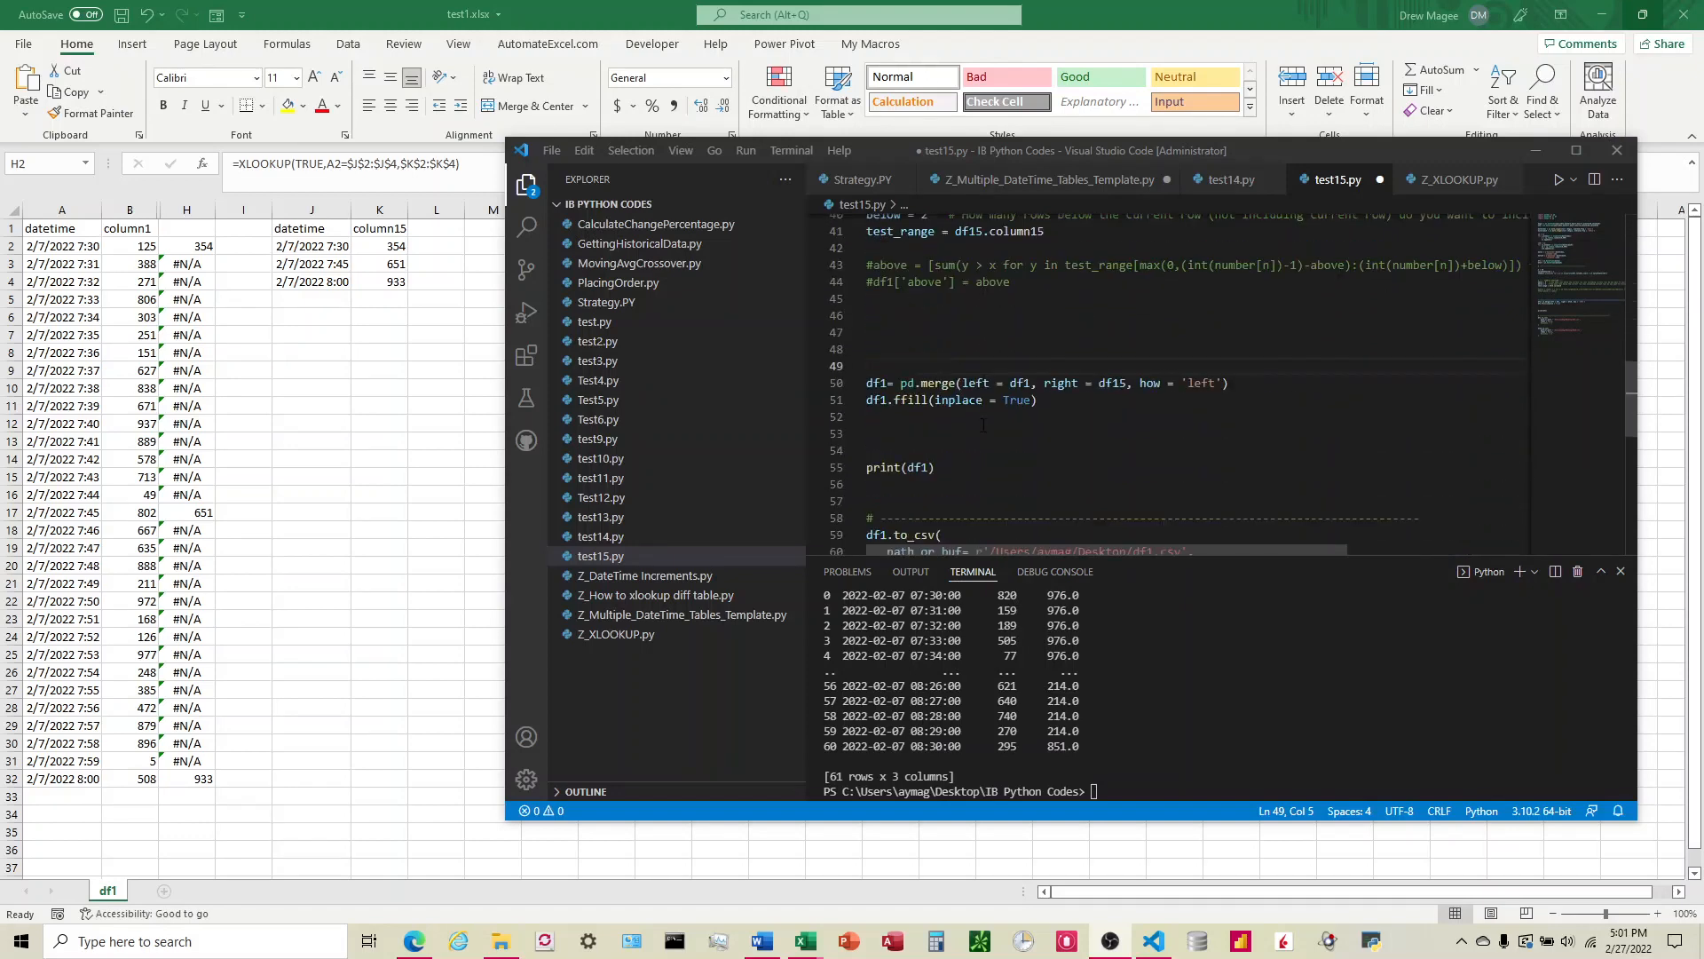
{"action": "scroll", "scroll_direction": "down", "scroll_amount": 3}
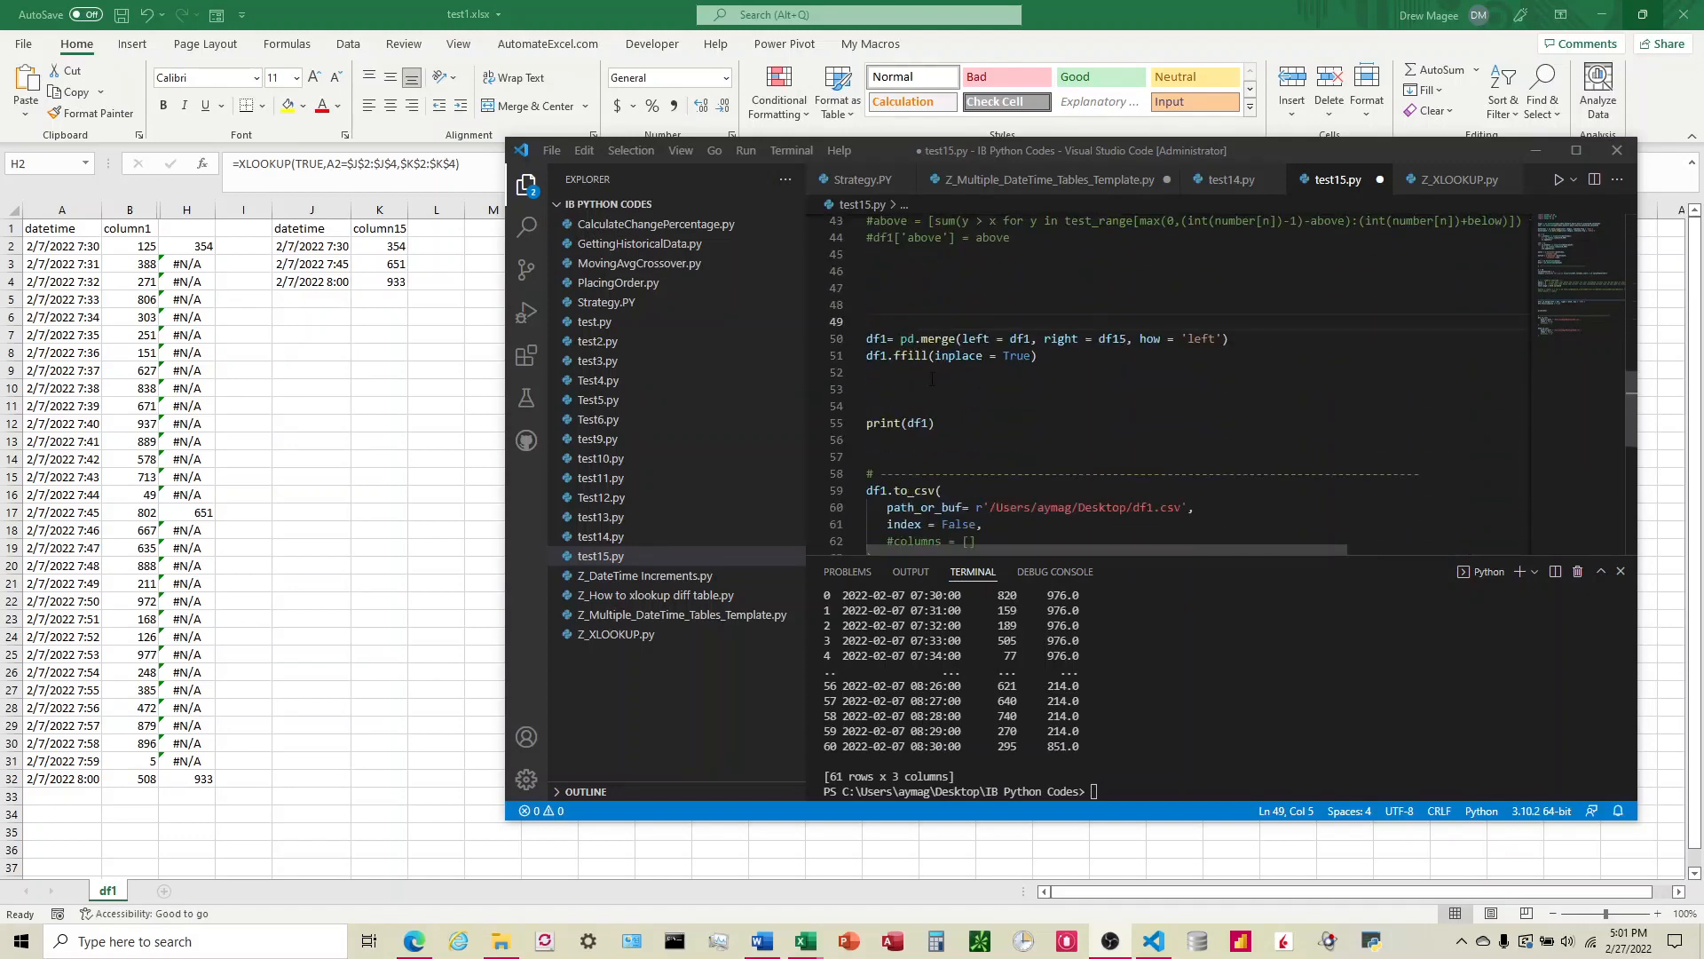
{"action": "mouse_move", "coordinate": [974, 338]}
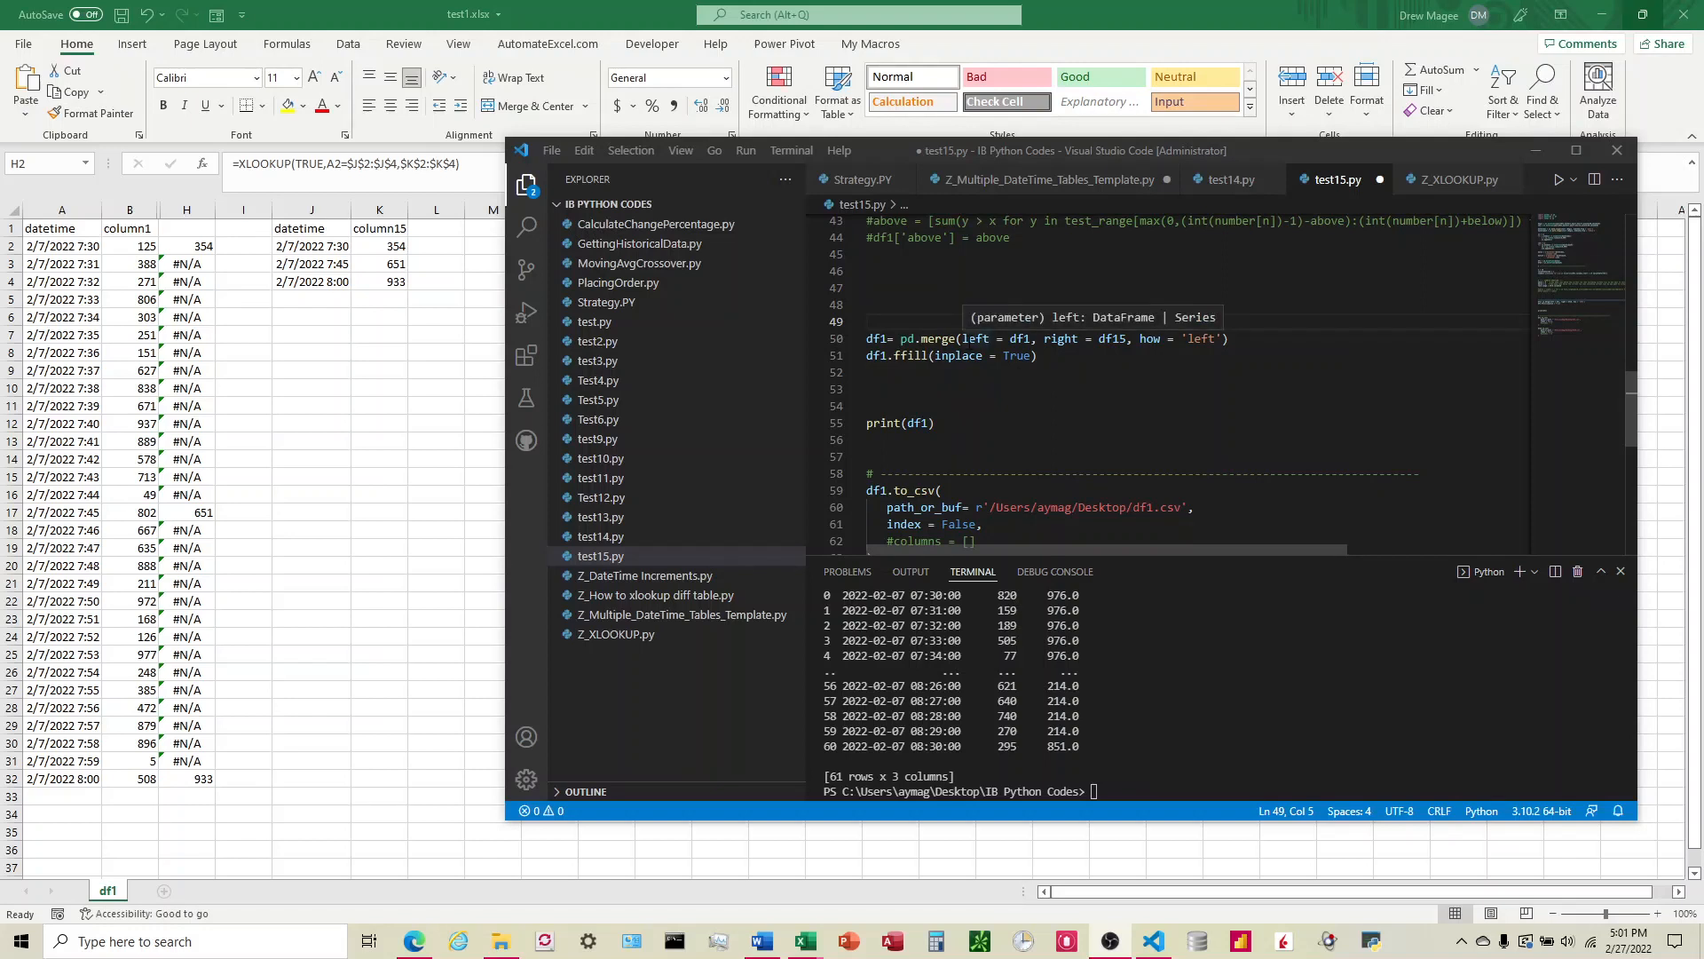
{"action": "mouse_move", "coordinate": [388, 405]}
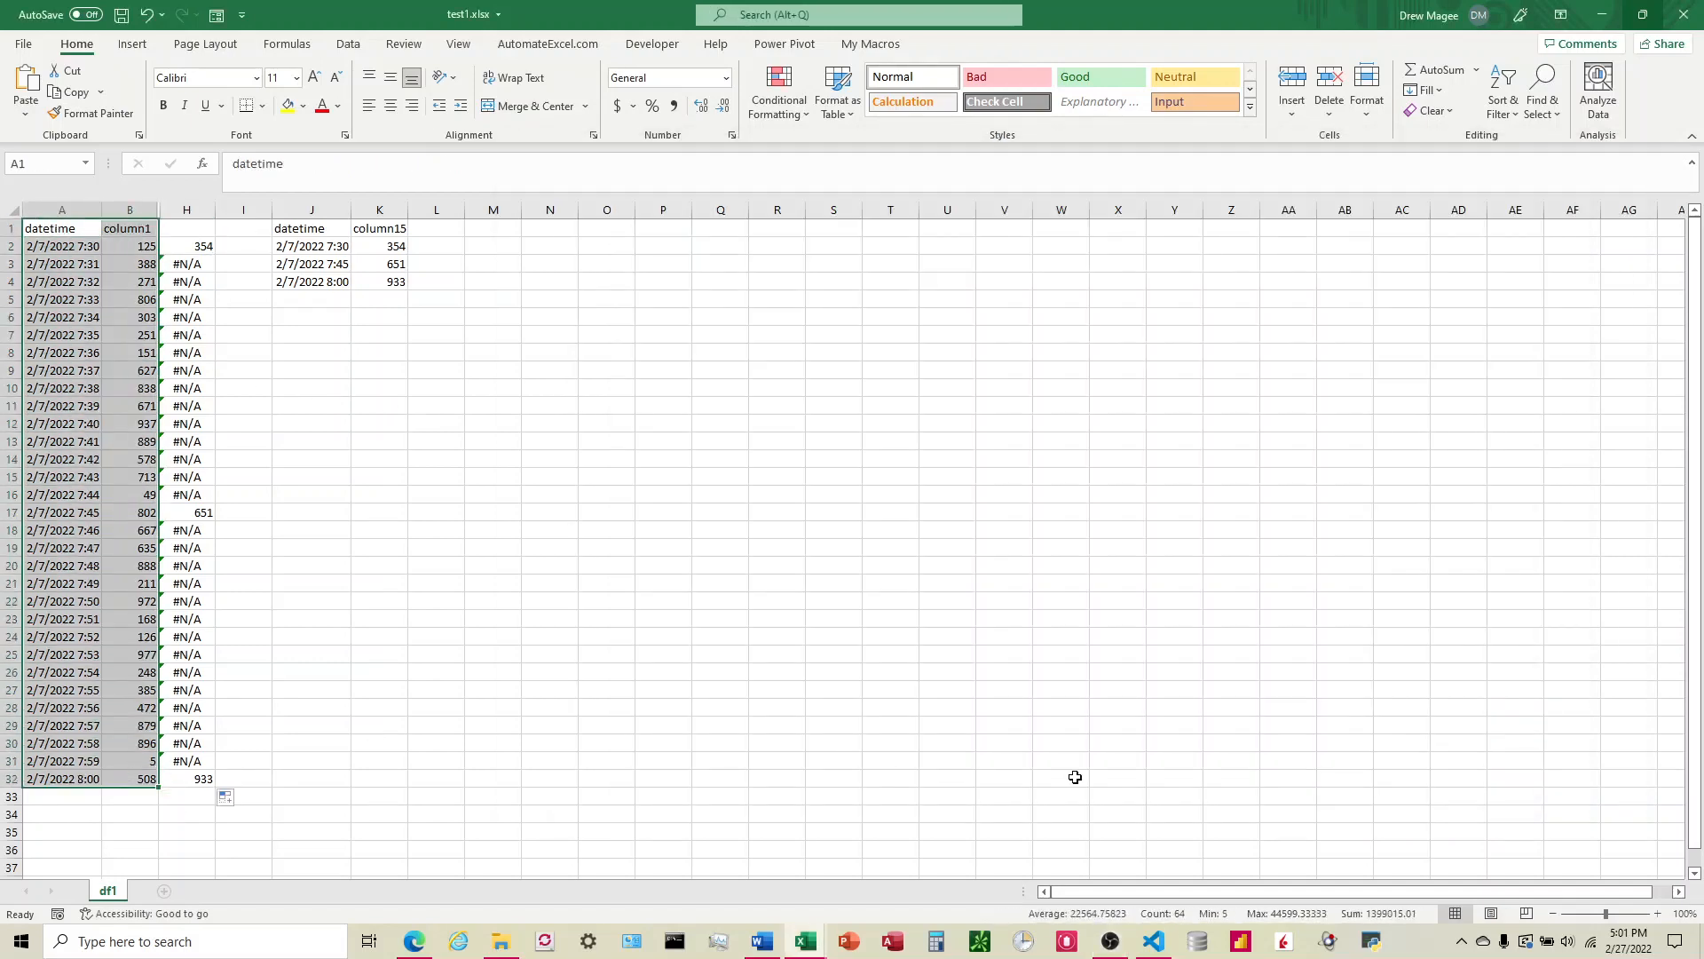
{"action": "left_click", "coordinate": [1151, 941]}
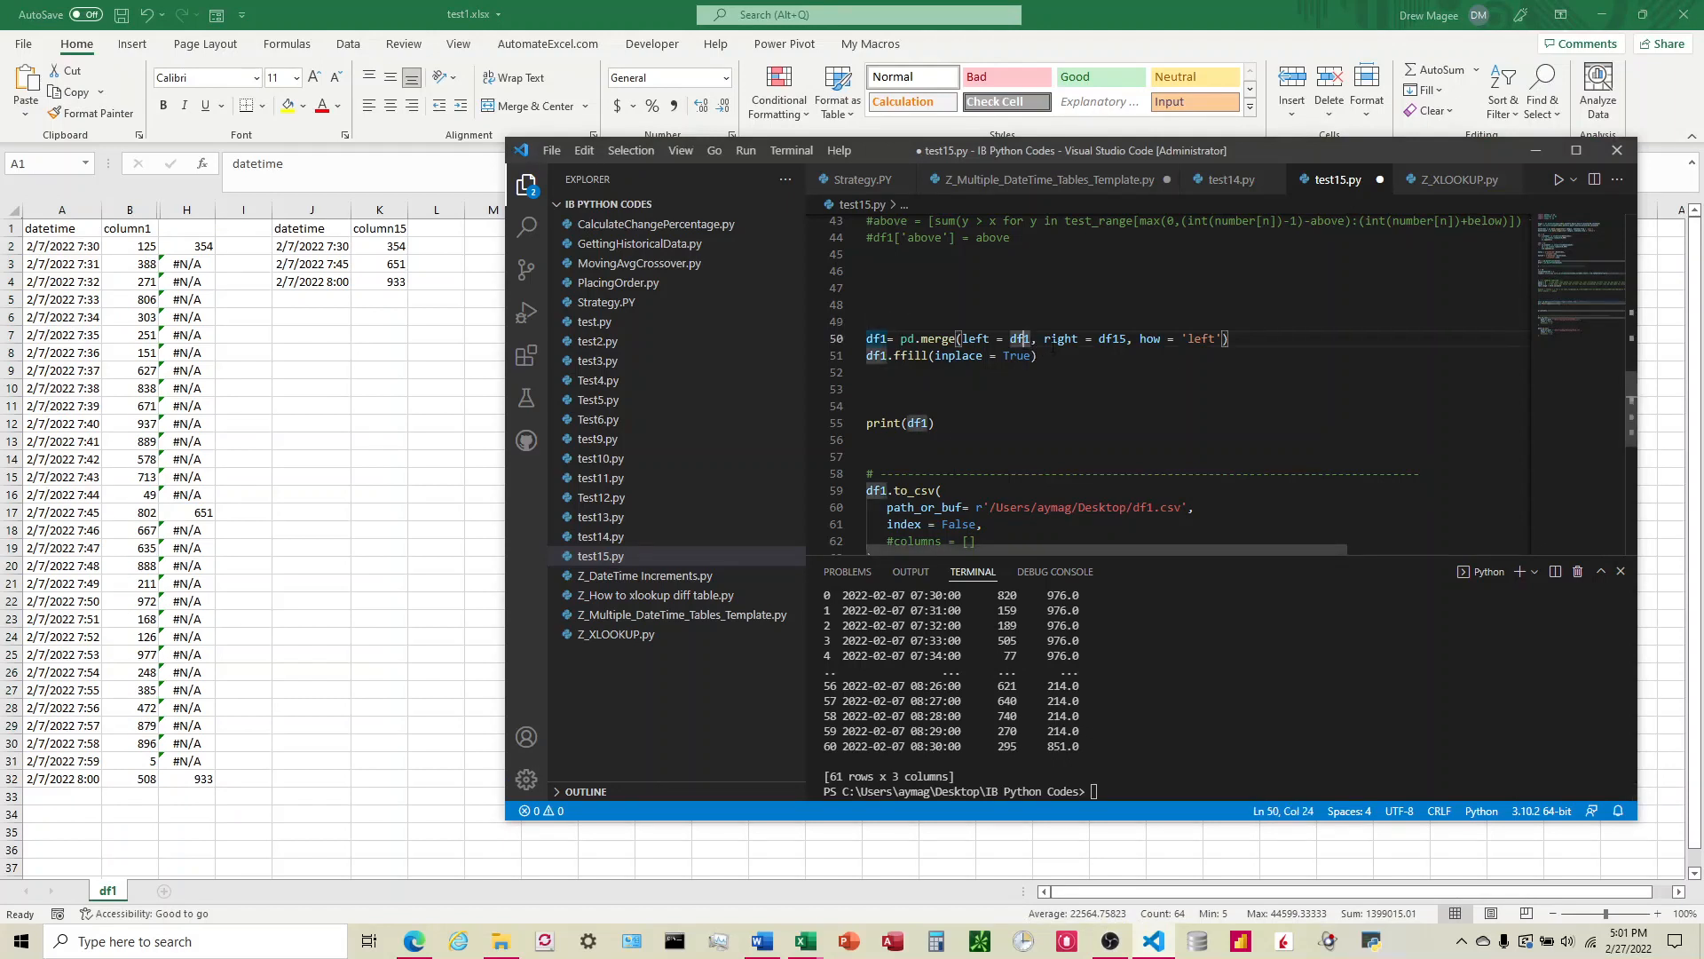
{"action": "double_click", "coordinate": [1060, 337]}
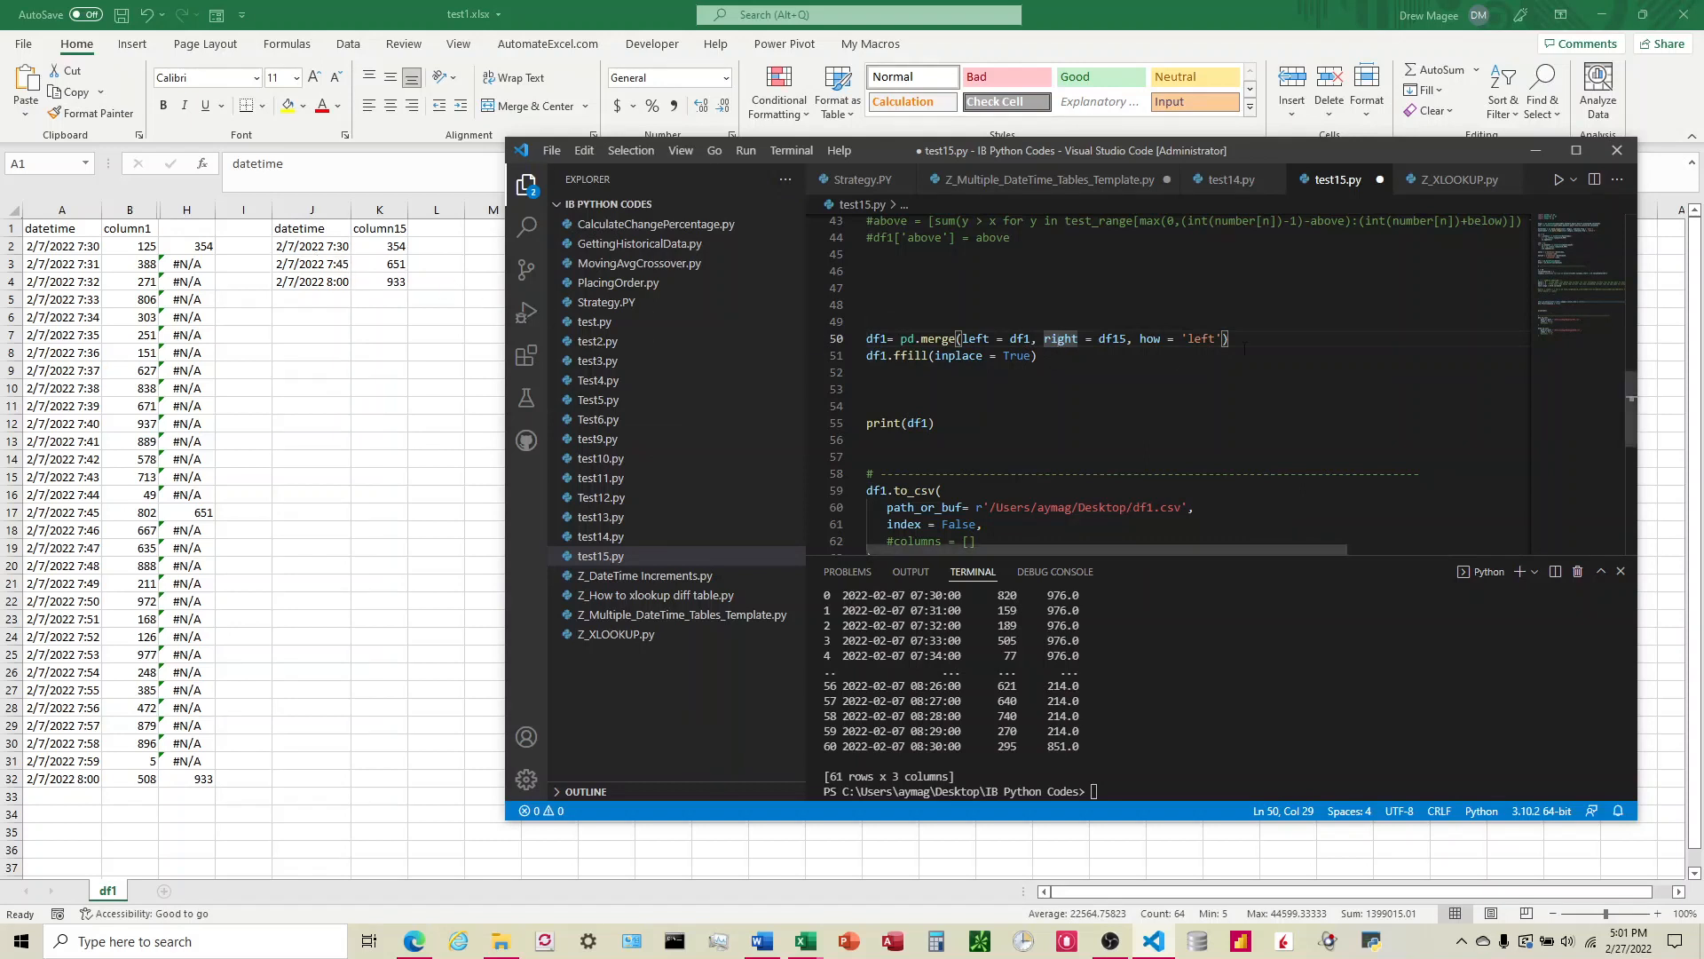
{"action": "mouse_move", "coordinate": [1149, 337]}
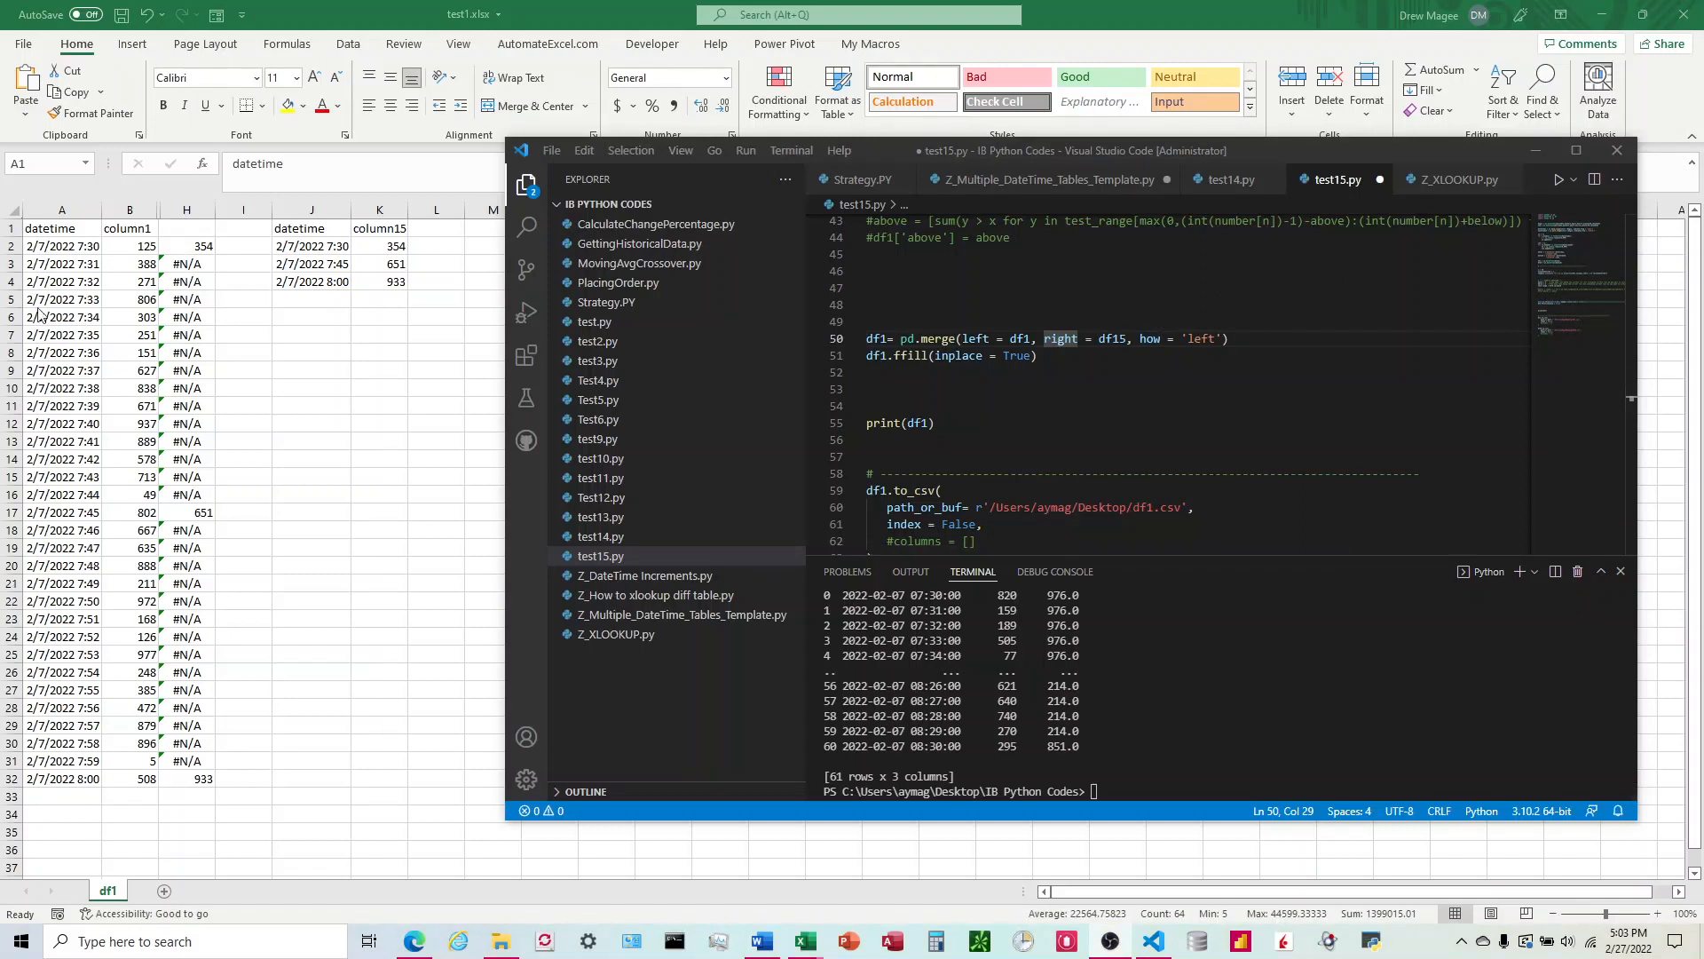
{"action": "mouse_move", "coordinate": [100, 348]}
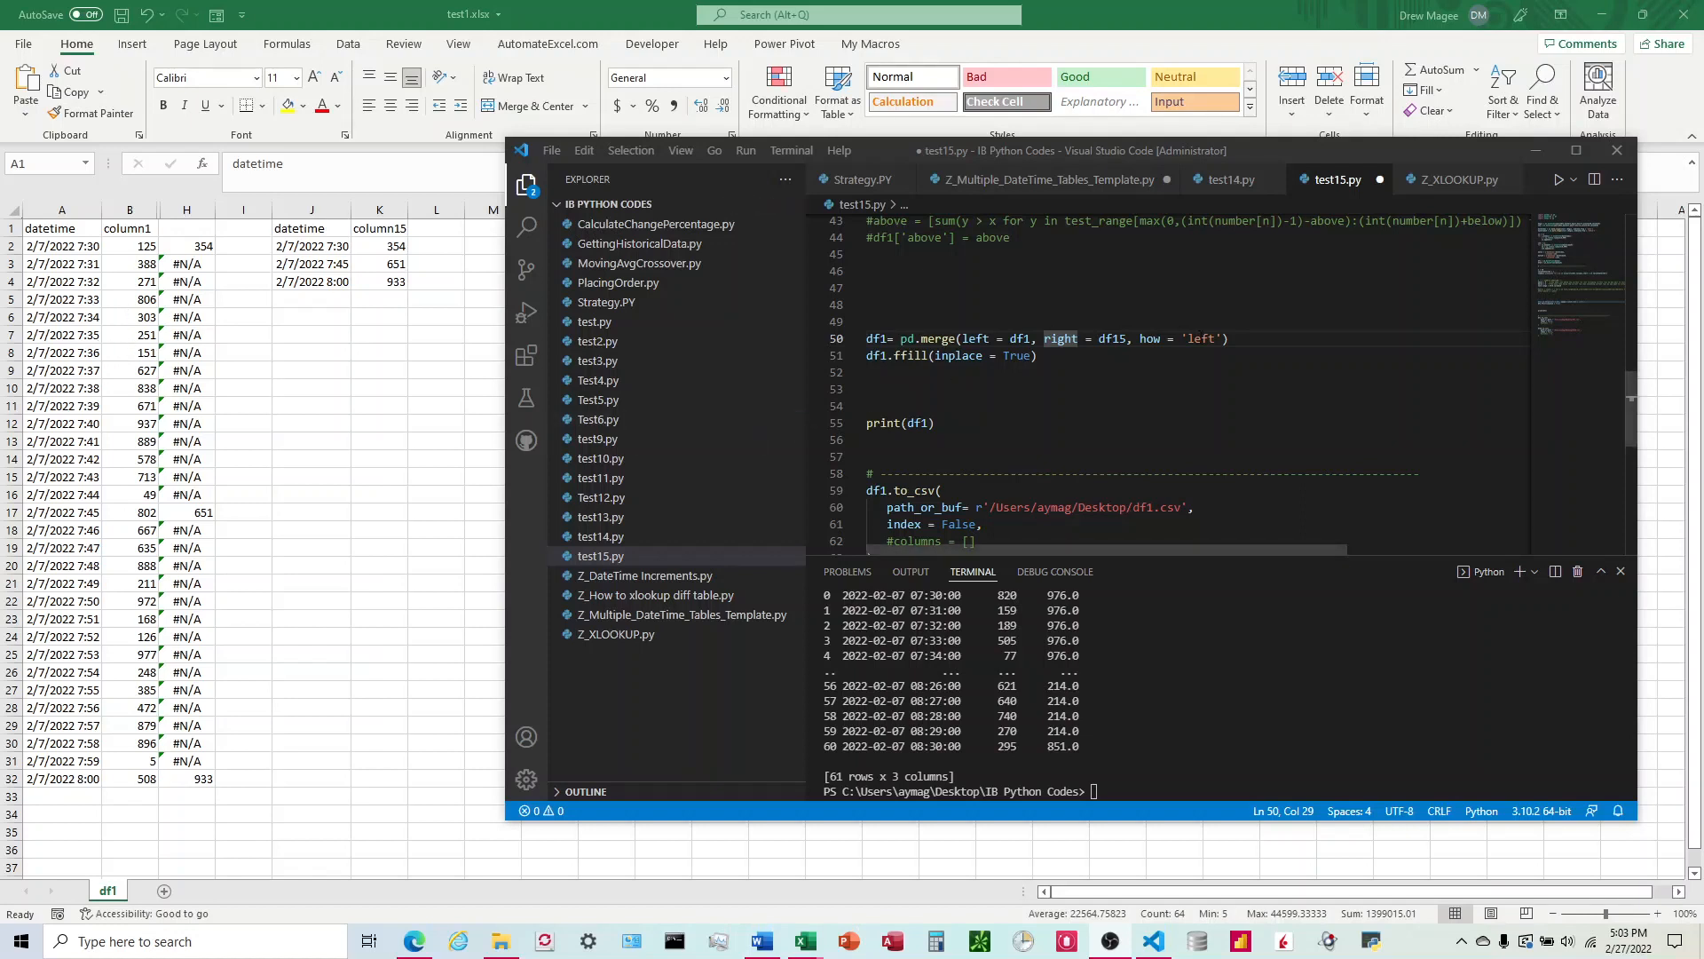
{"action": "left_click", "coordinate": [1019, 337]}
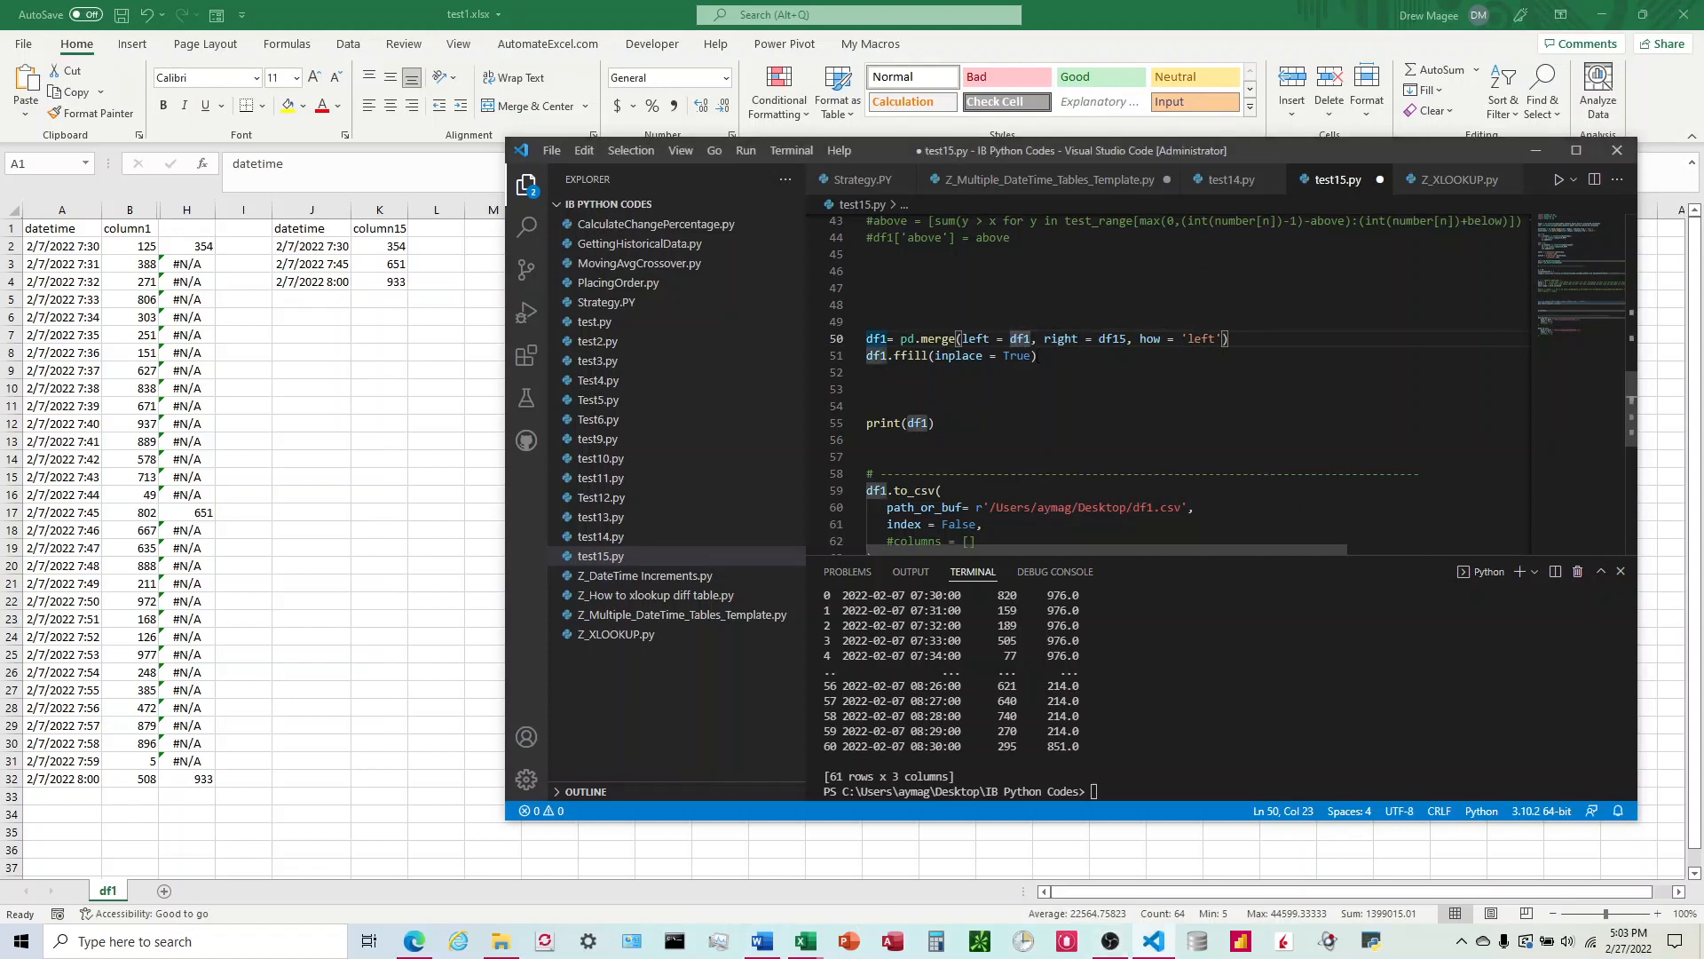
{"action": "left_click", "coordinate": [868, 355]}
{"action": "type", "text": "#"}
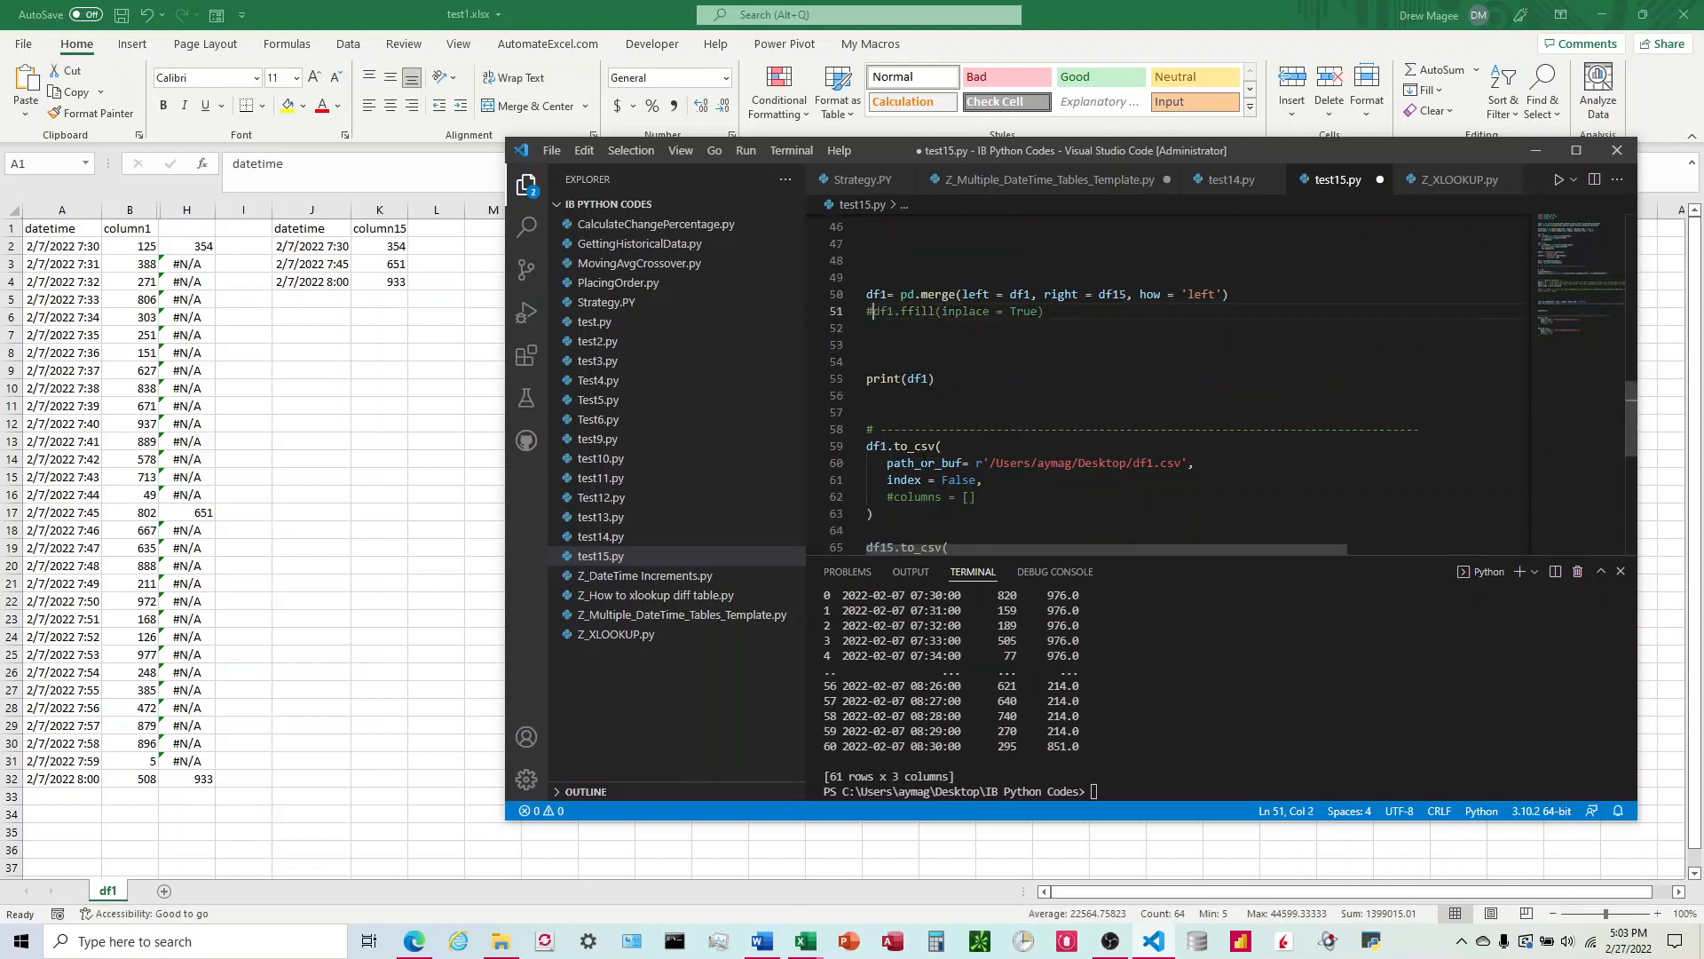
{"action": "scroll", "scroll_direction": "up", "scroll_amount": 3}
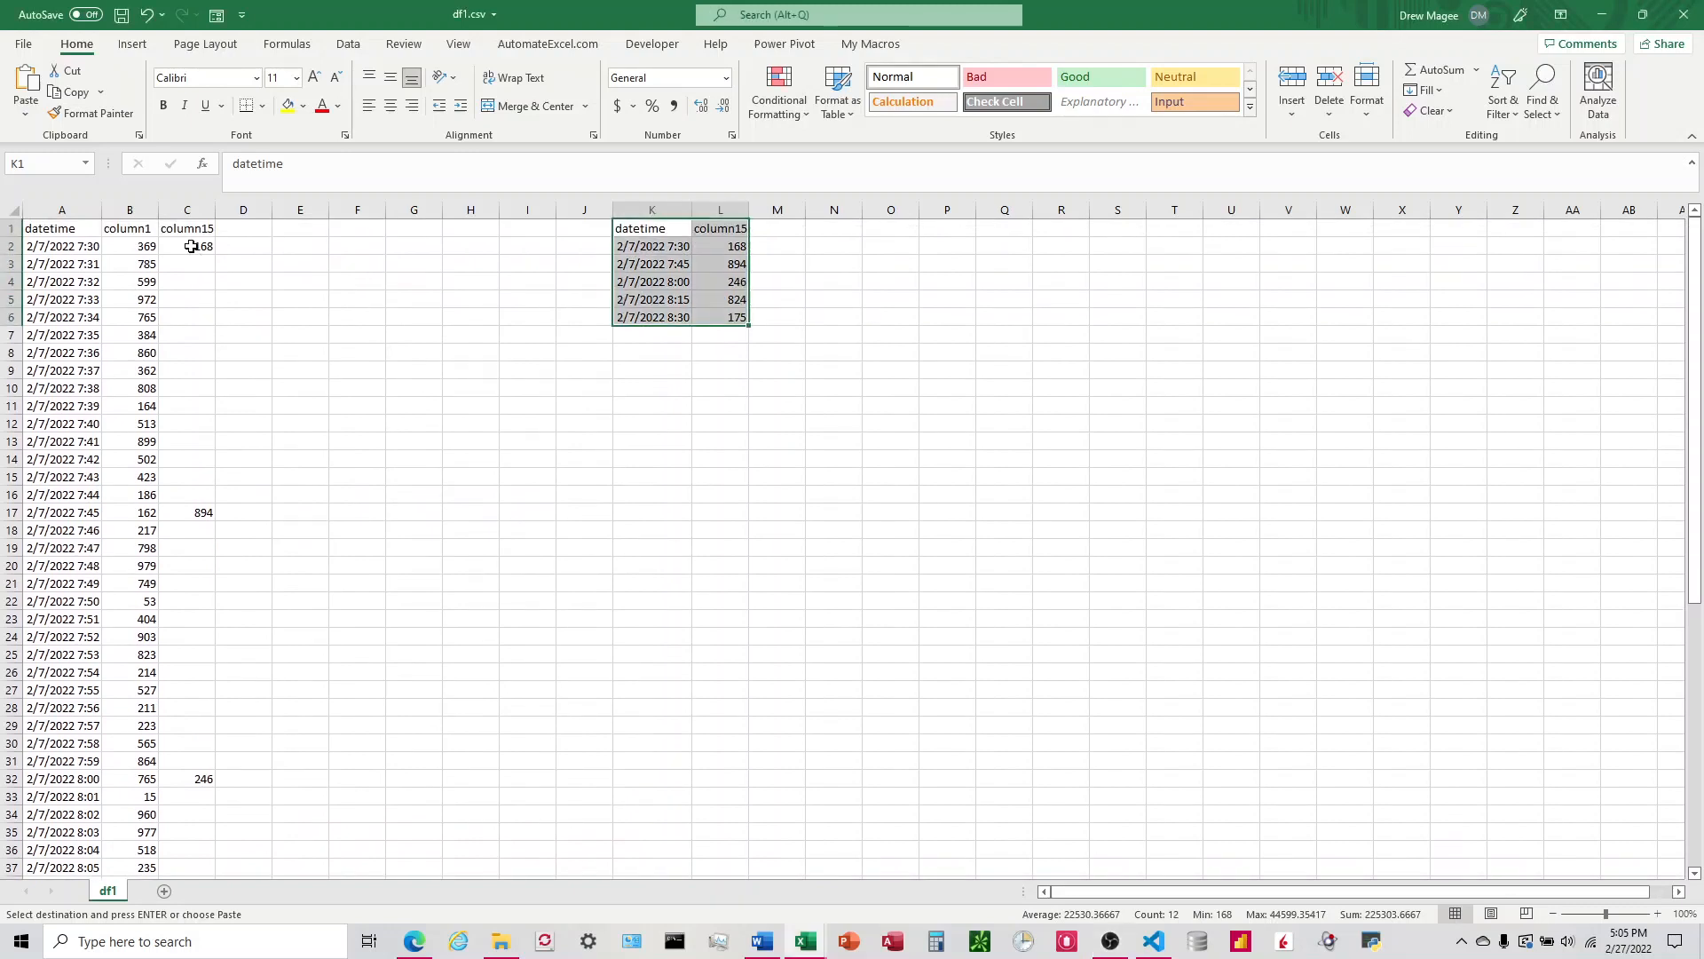
{"action": "mouse_move", "coordinate": [190, 245]}
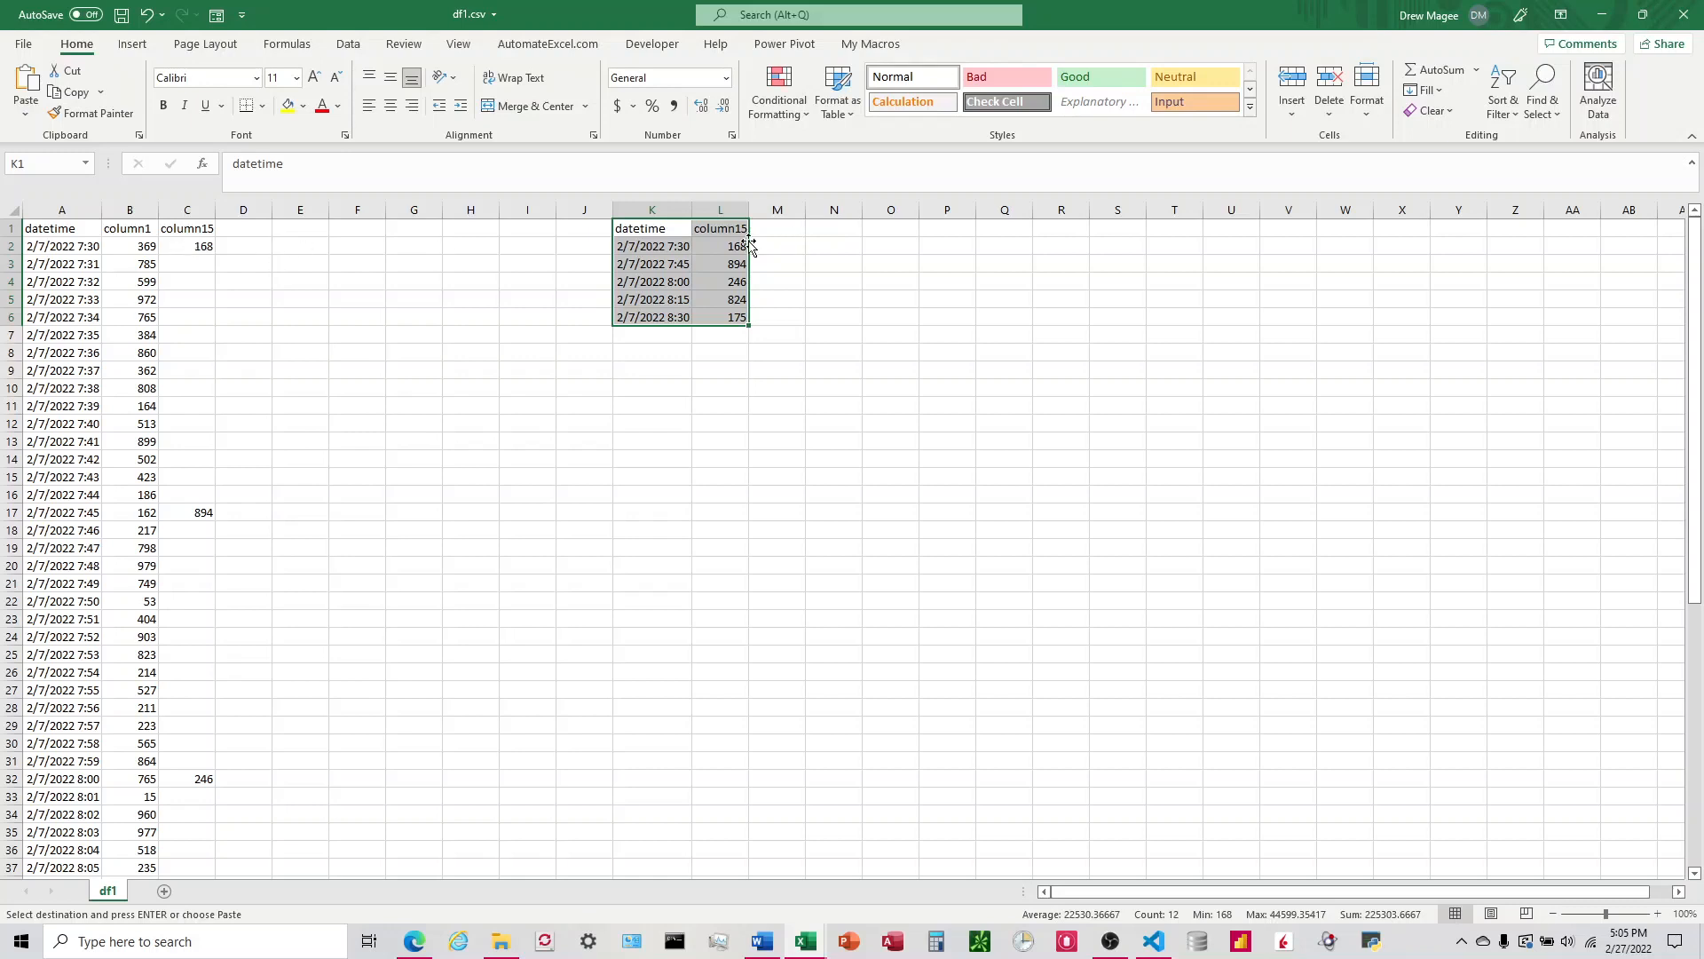
Step: Inspect the first timestamp and a column15 value, then begin =XLOOKUP( in D2
{"action": "left_click", "coordinate": [60, 245]}
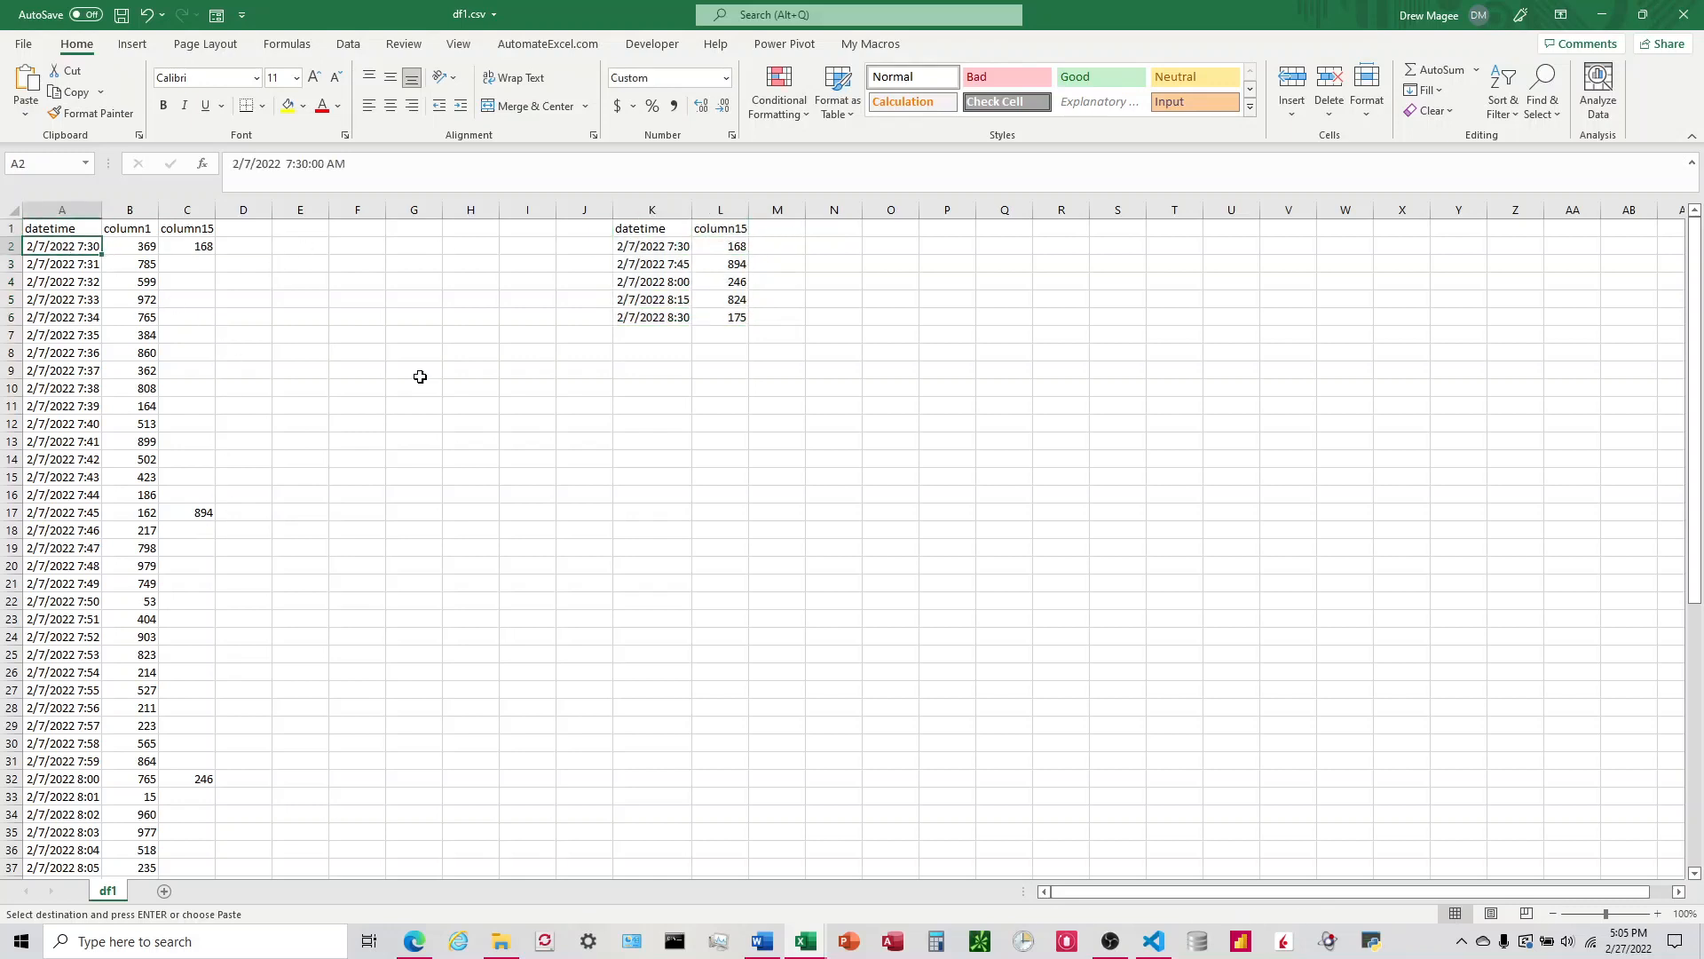
{"action": "left_click", "coordinate": [719, 263]}
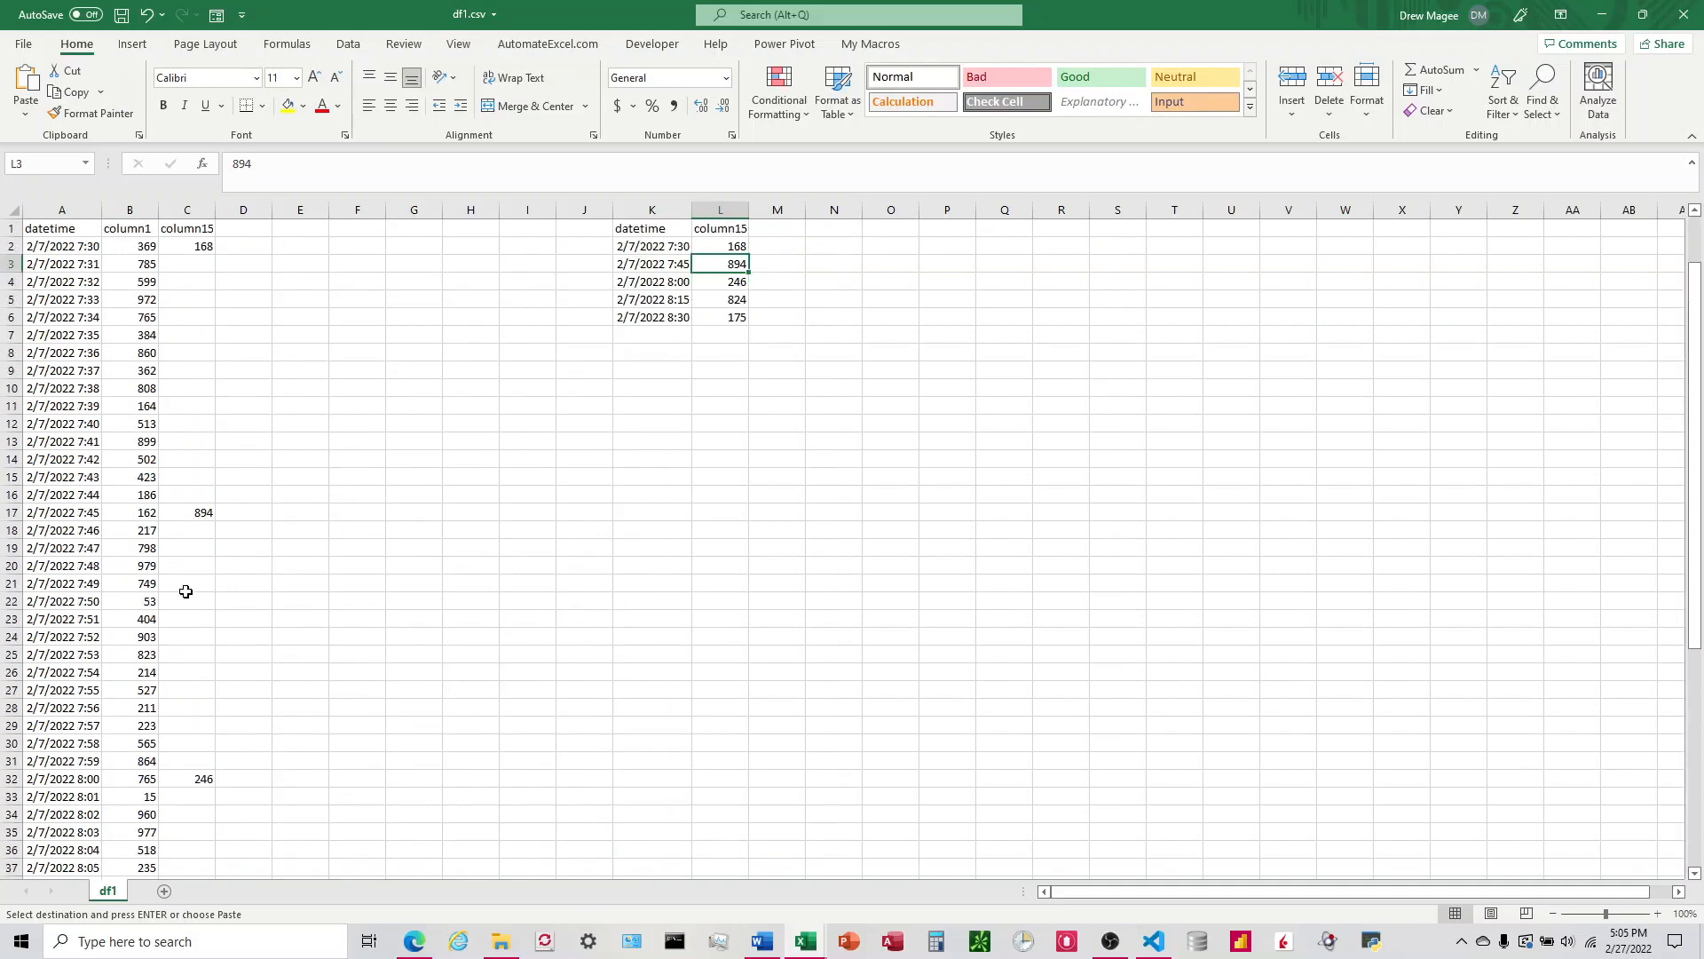
{"action": "mouse_move", "coordinate": [197, 247]}
{"action": "type", "text": "="}
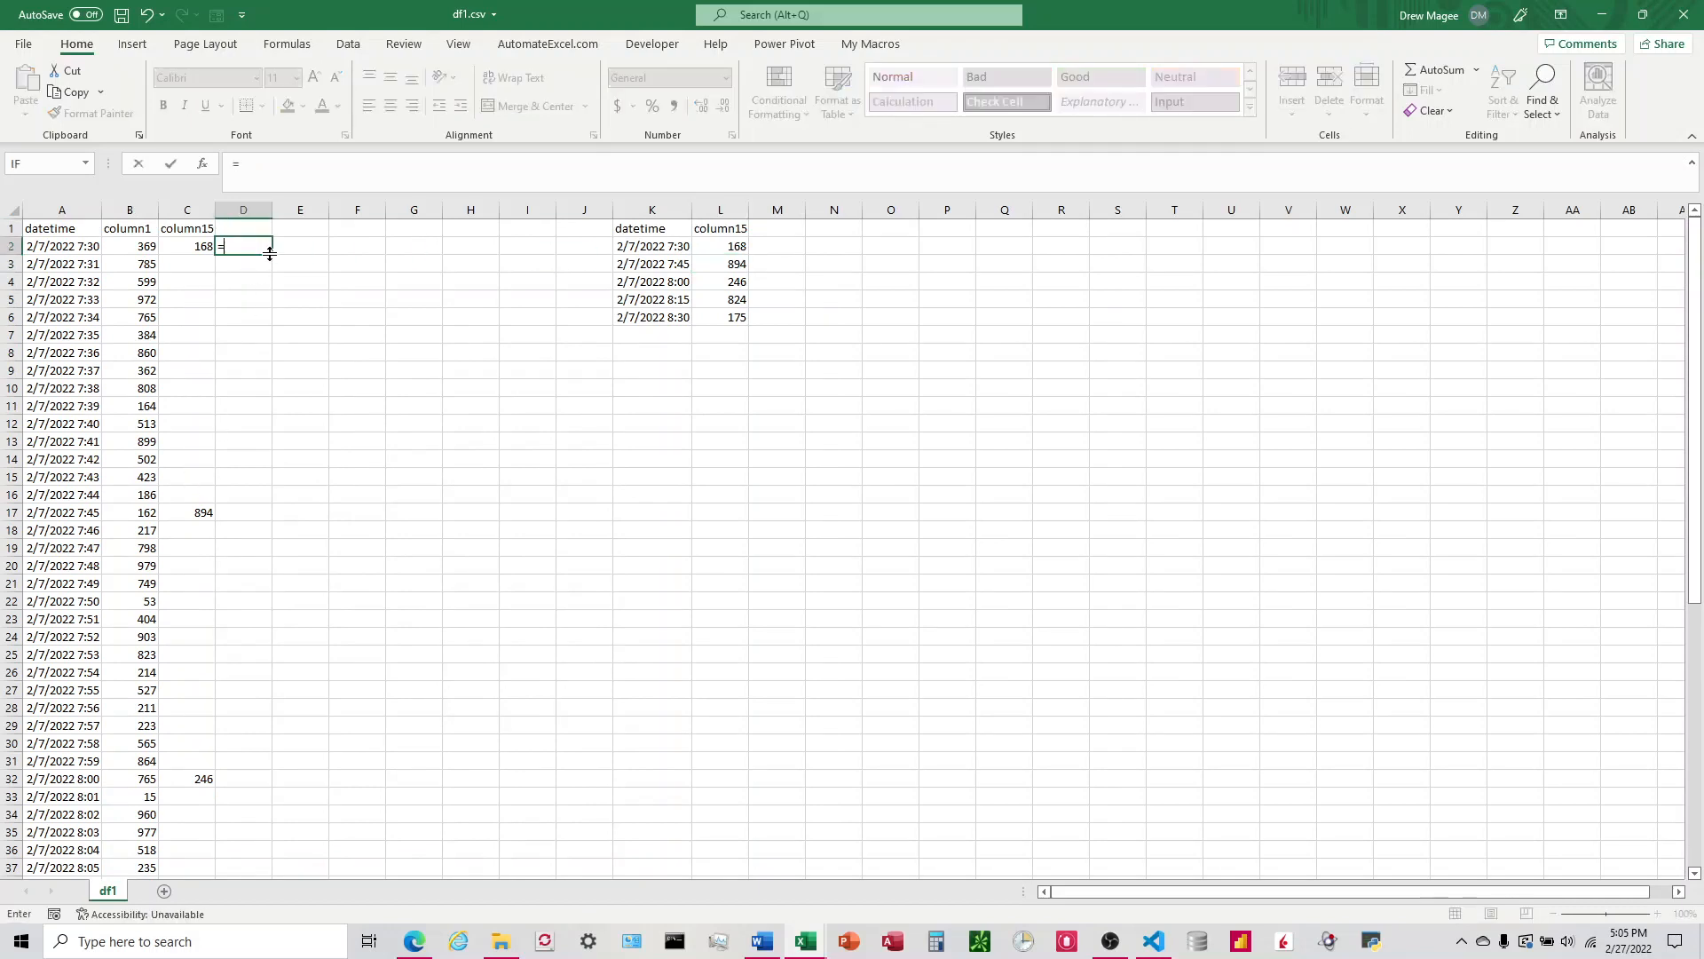
{"action": "type", "text": "XLOOKUP("}
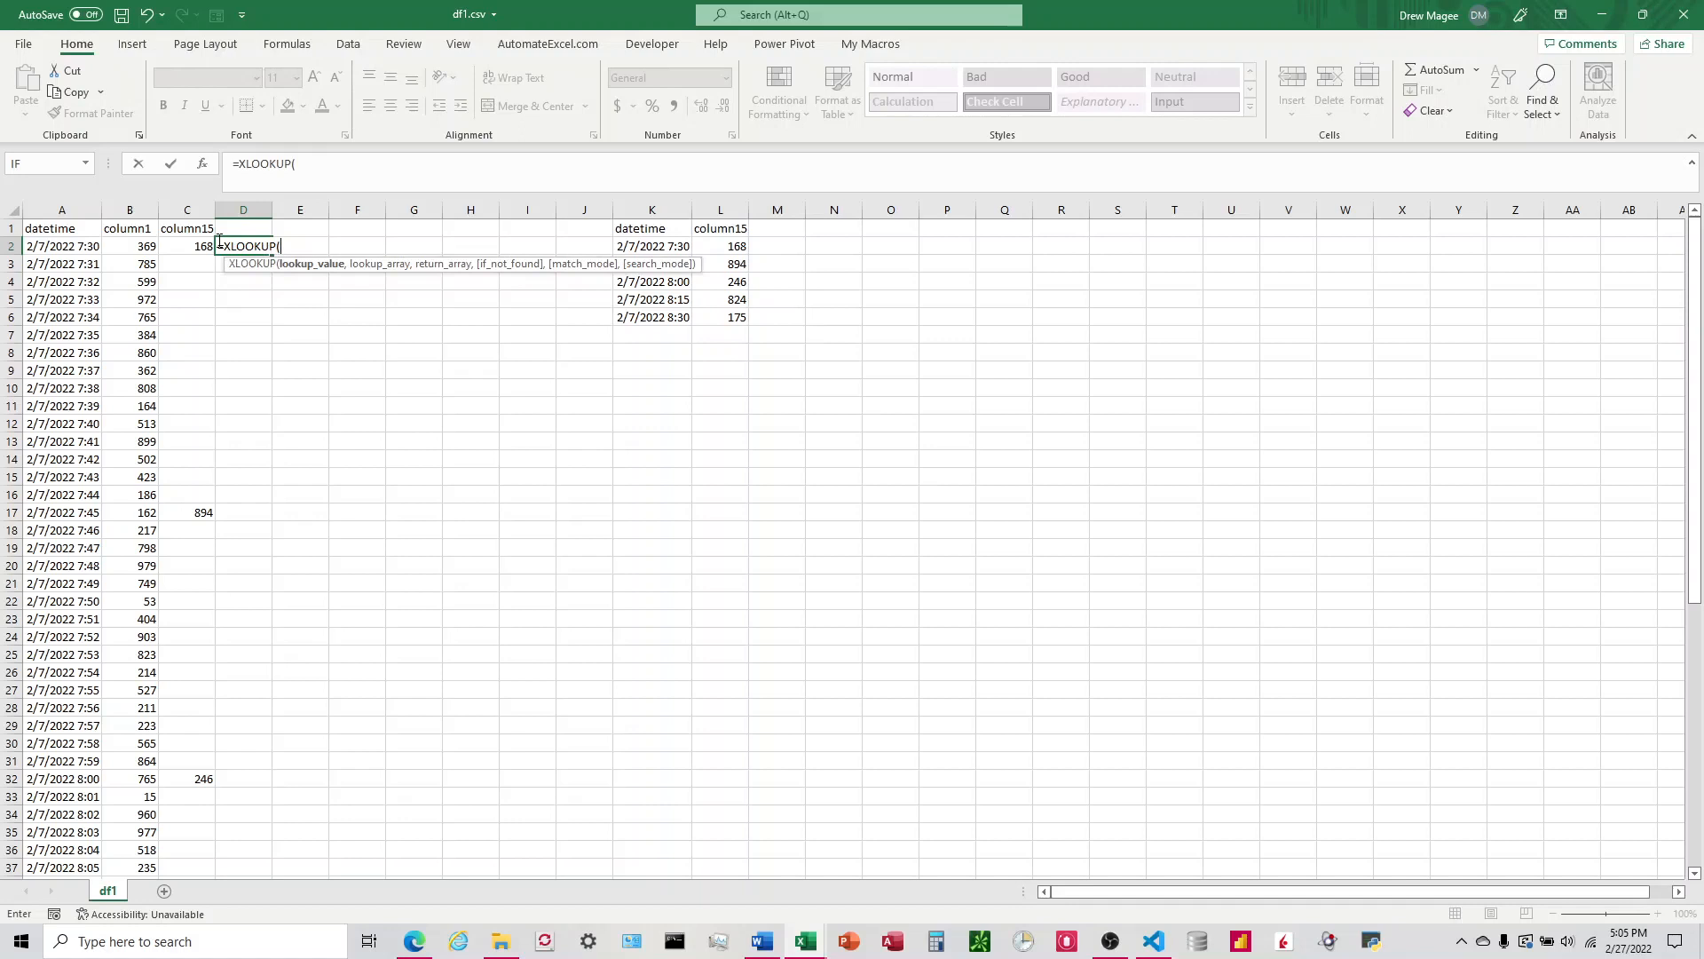
Step: Complete =XLOOKUP(TRUE,A2=K2:K6,L2:L6,"",-1) in D2 with next-smaller matching, returning 168
{"action": "type", "text": "TRUE,A2="}
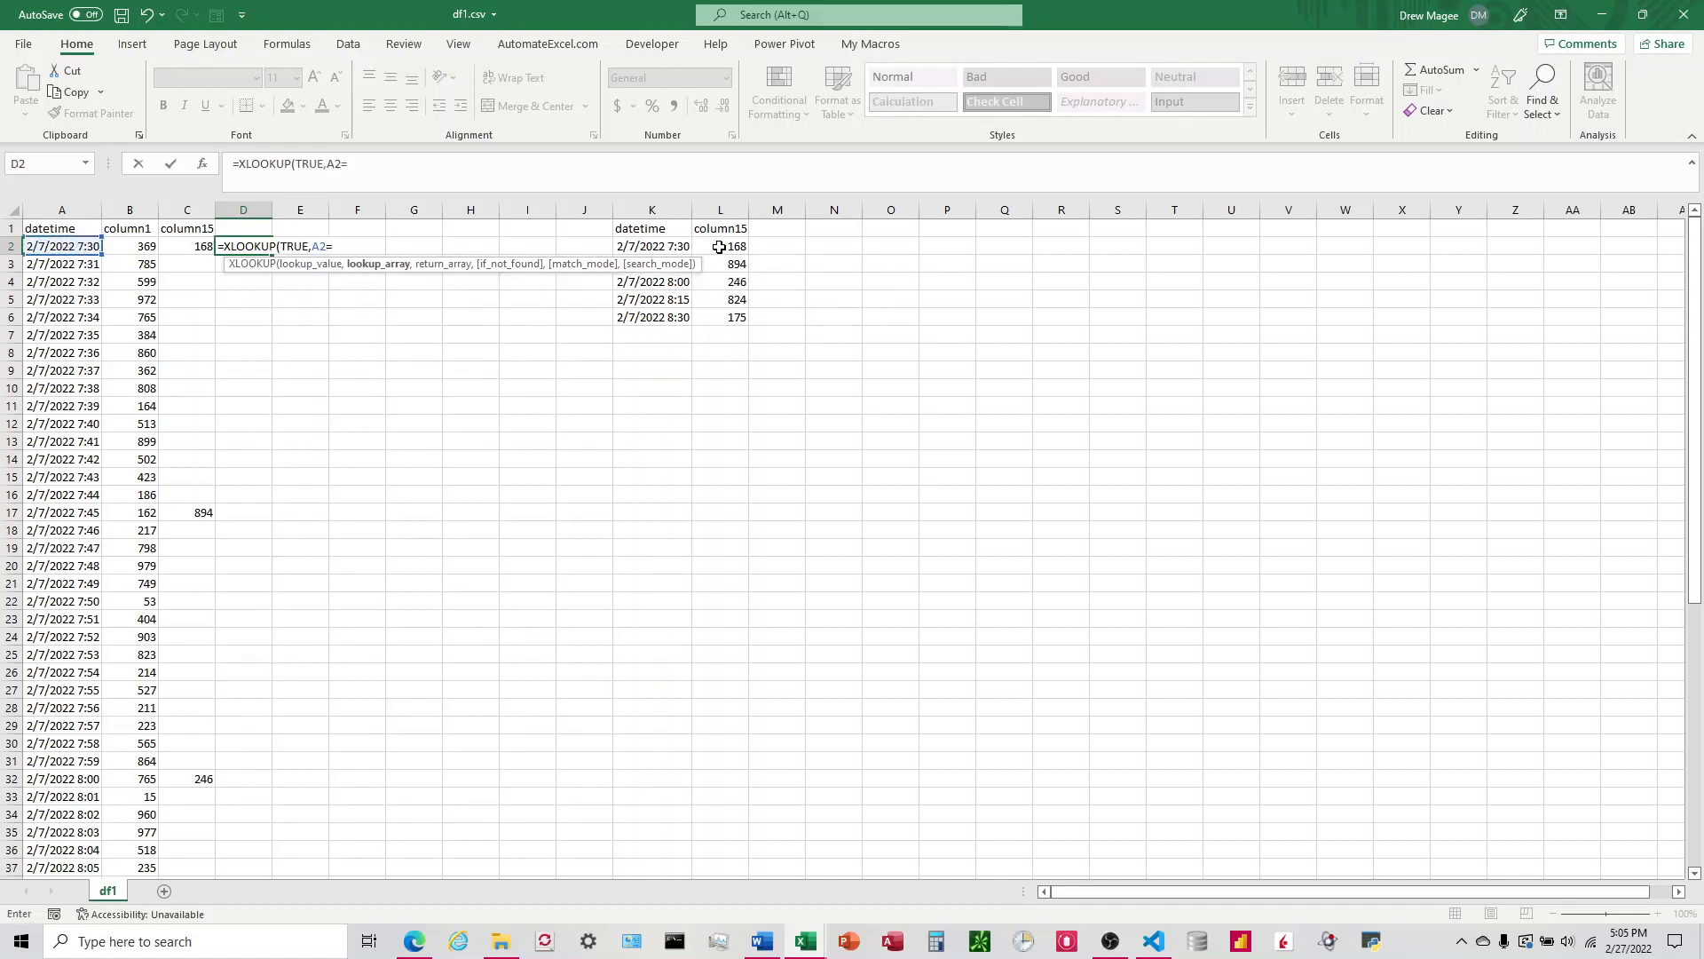
{"action": "left_click", "coordinate": [652, 245]}
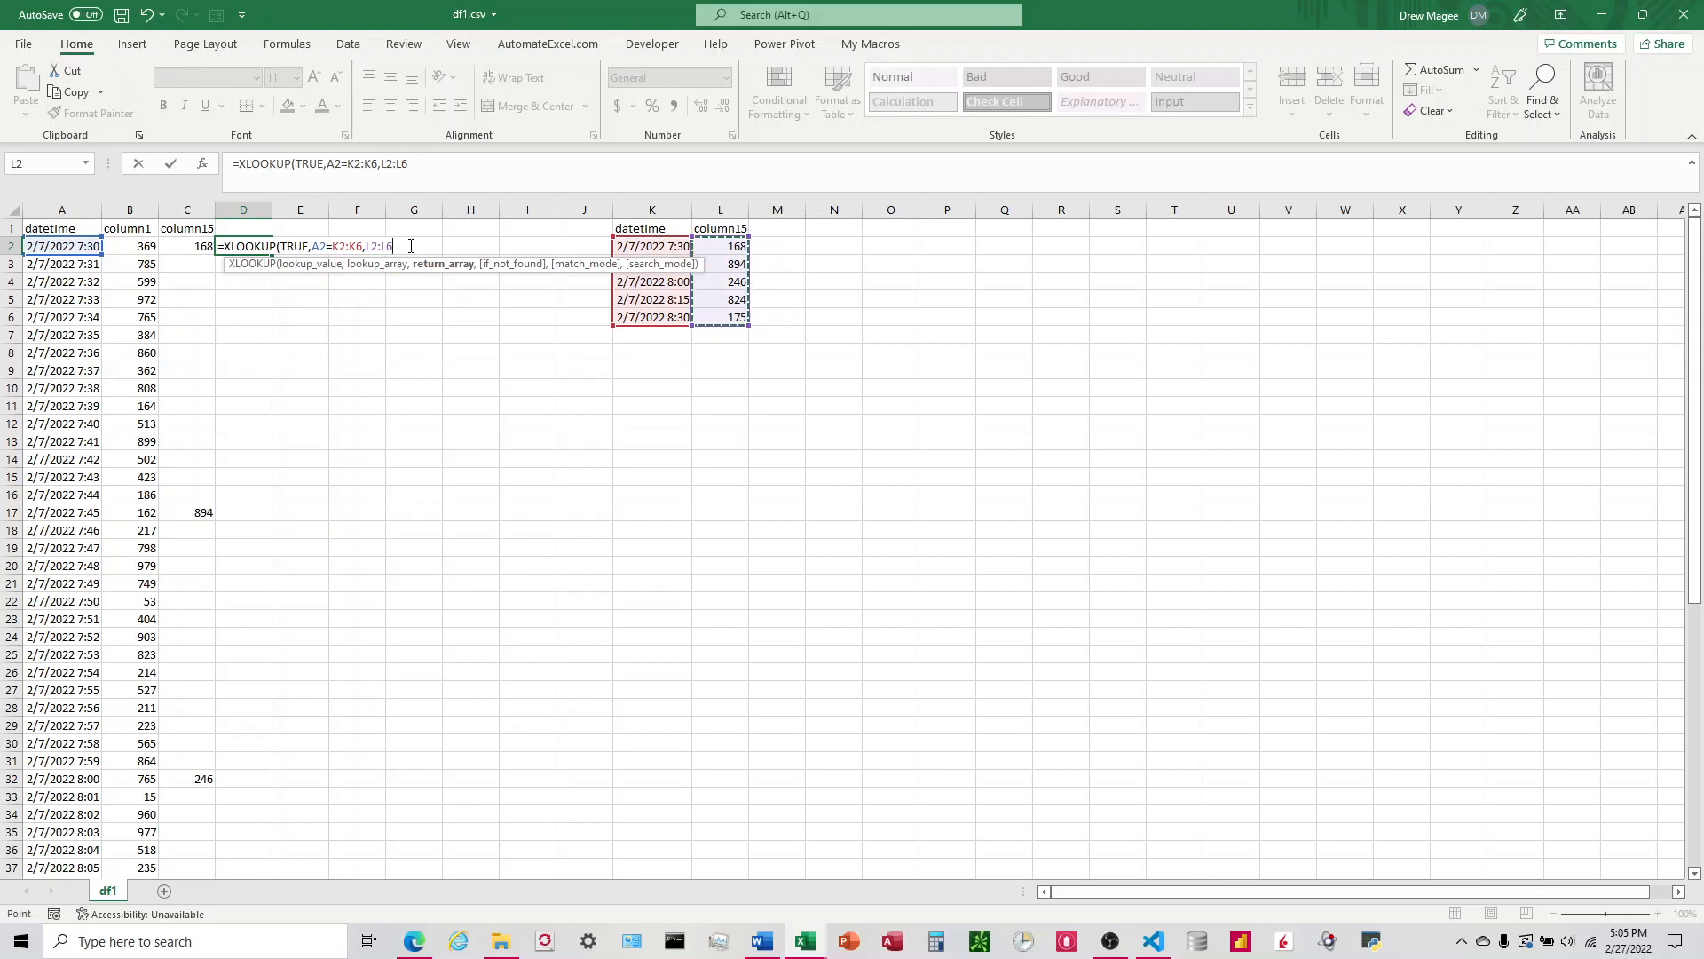
{"action": "type", "text": ","}
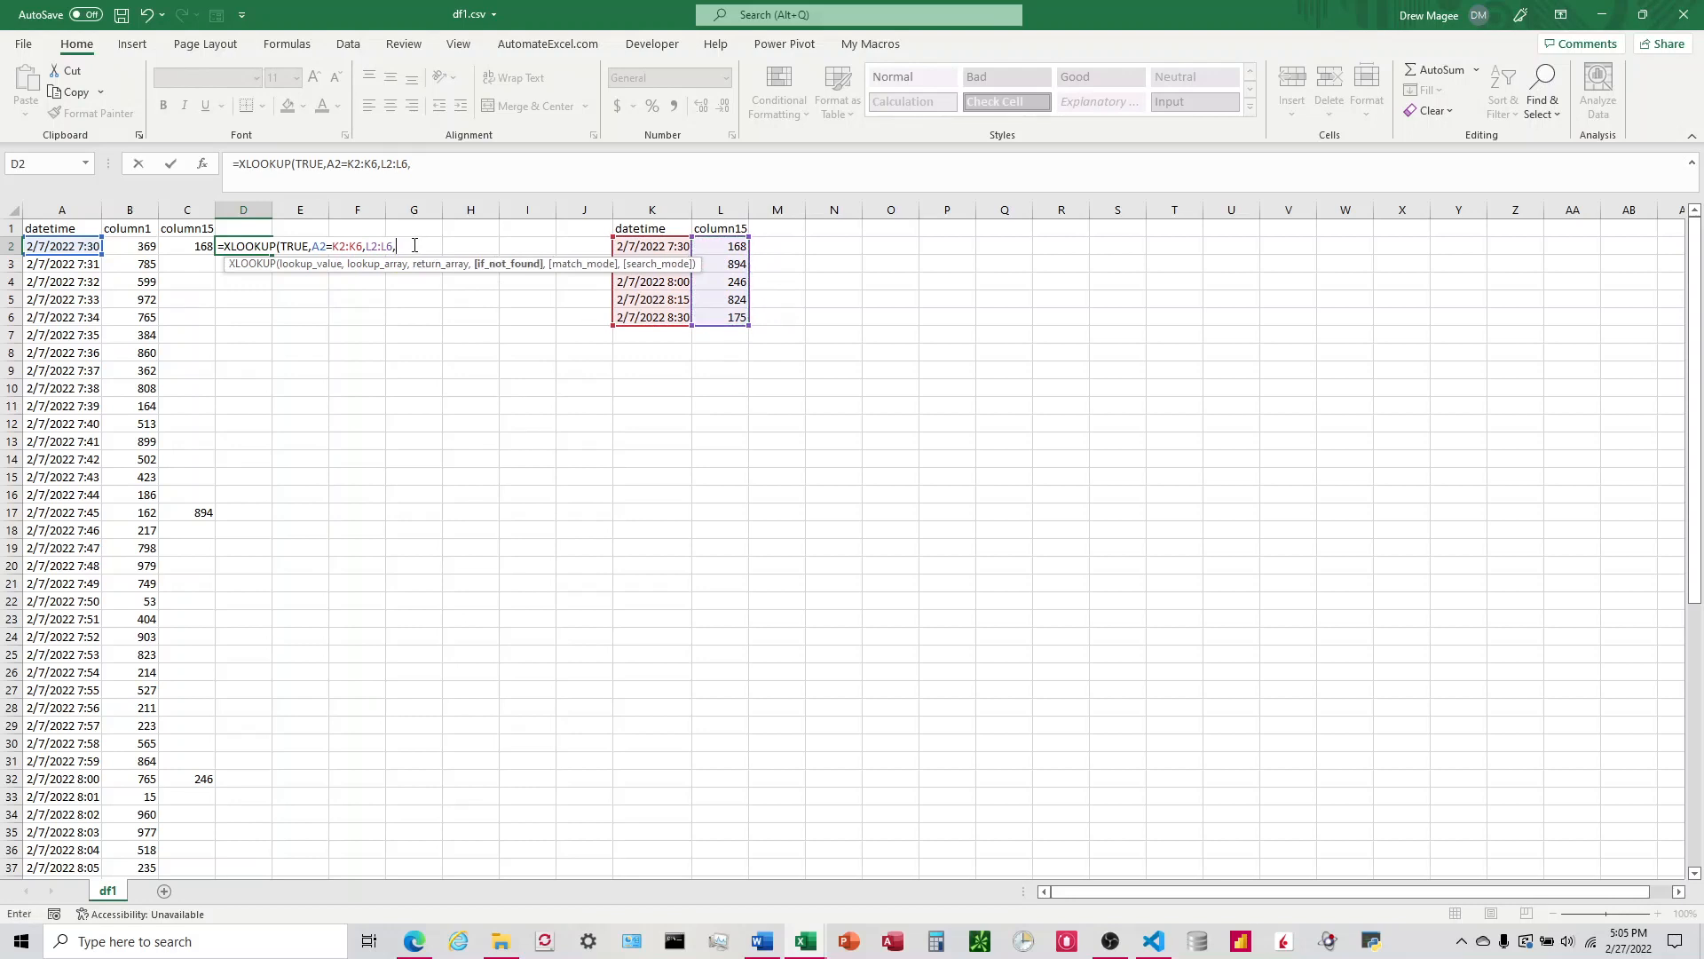
{"action": "type", "text": "\"\","}
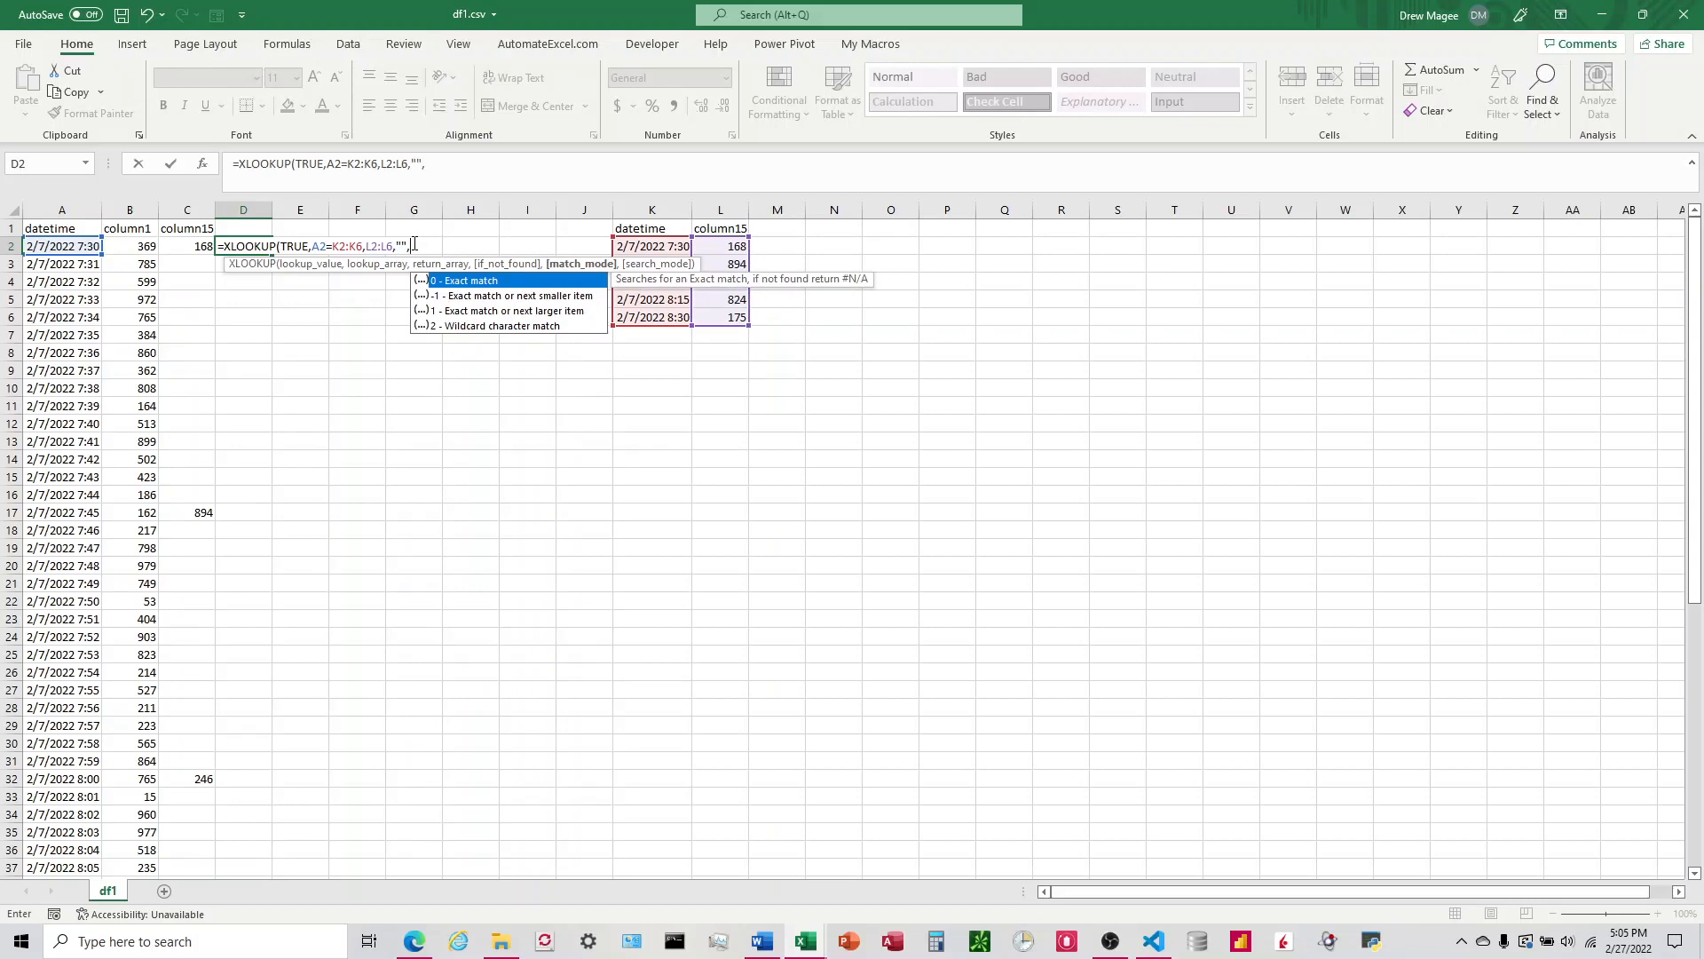
{"action": "type", "text": "0"}
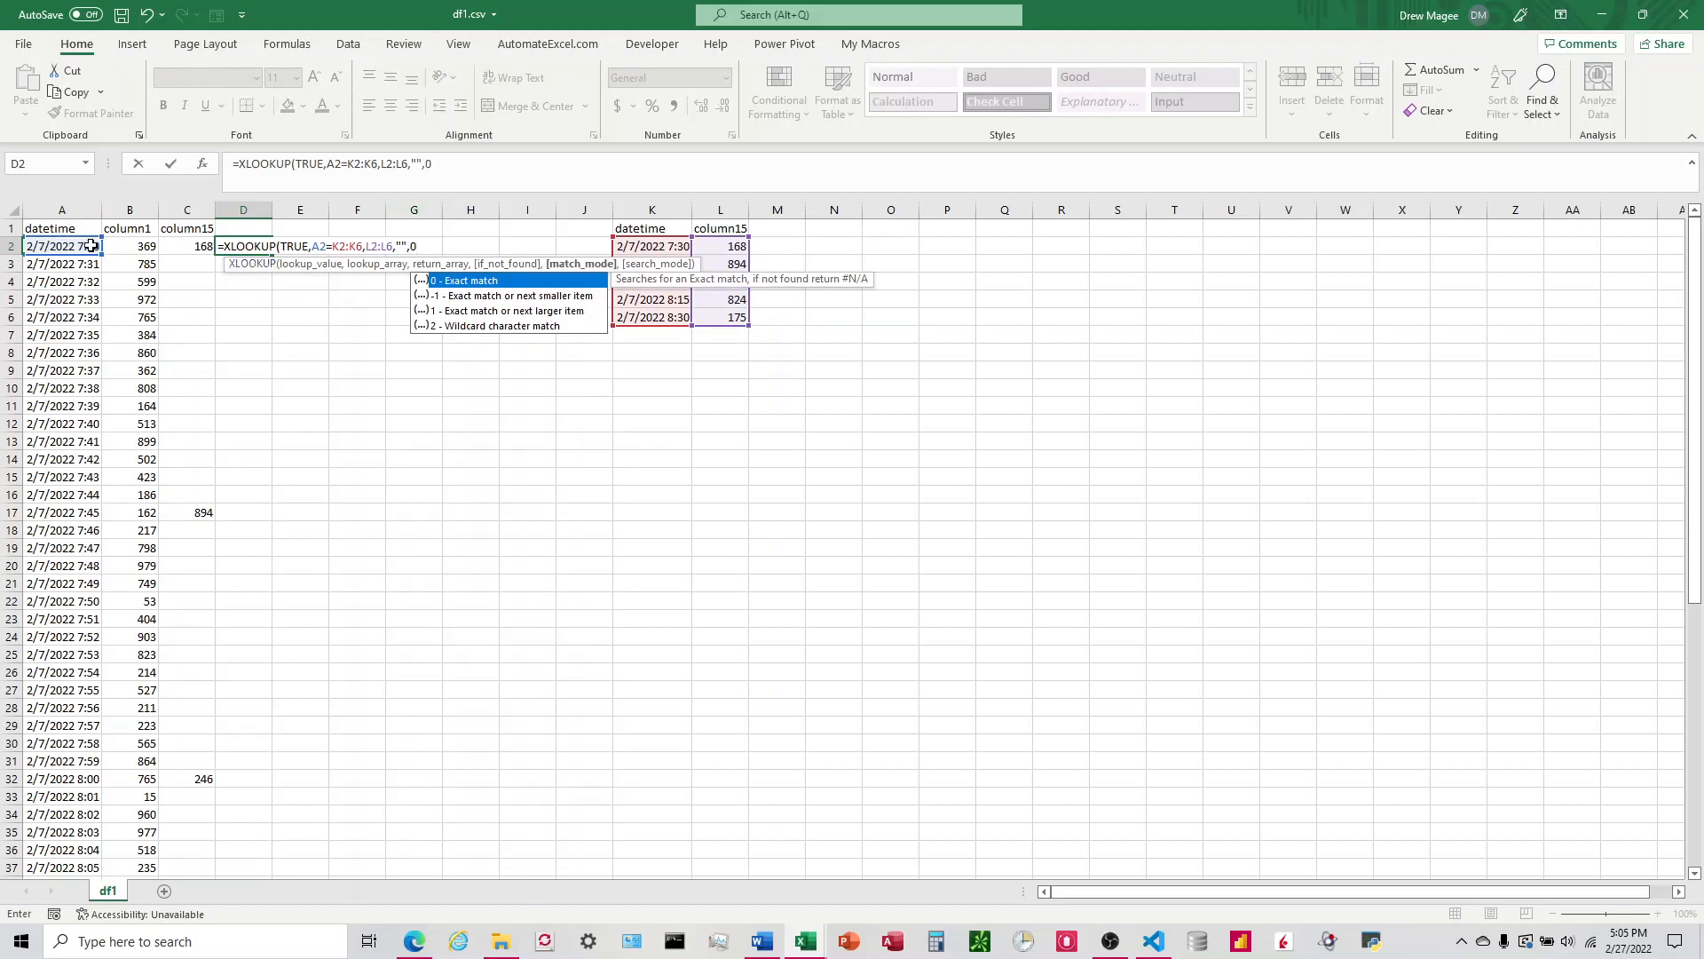
{"action": "mouse_move", "coordinate": [162, 254]}
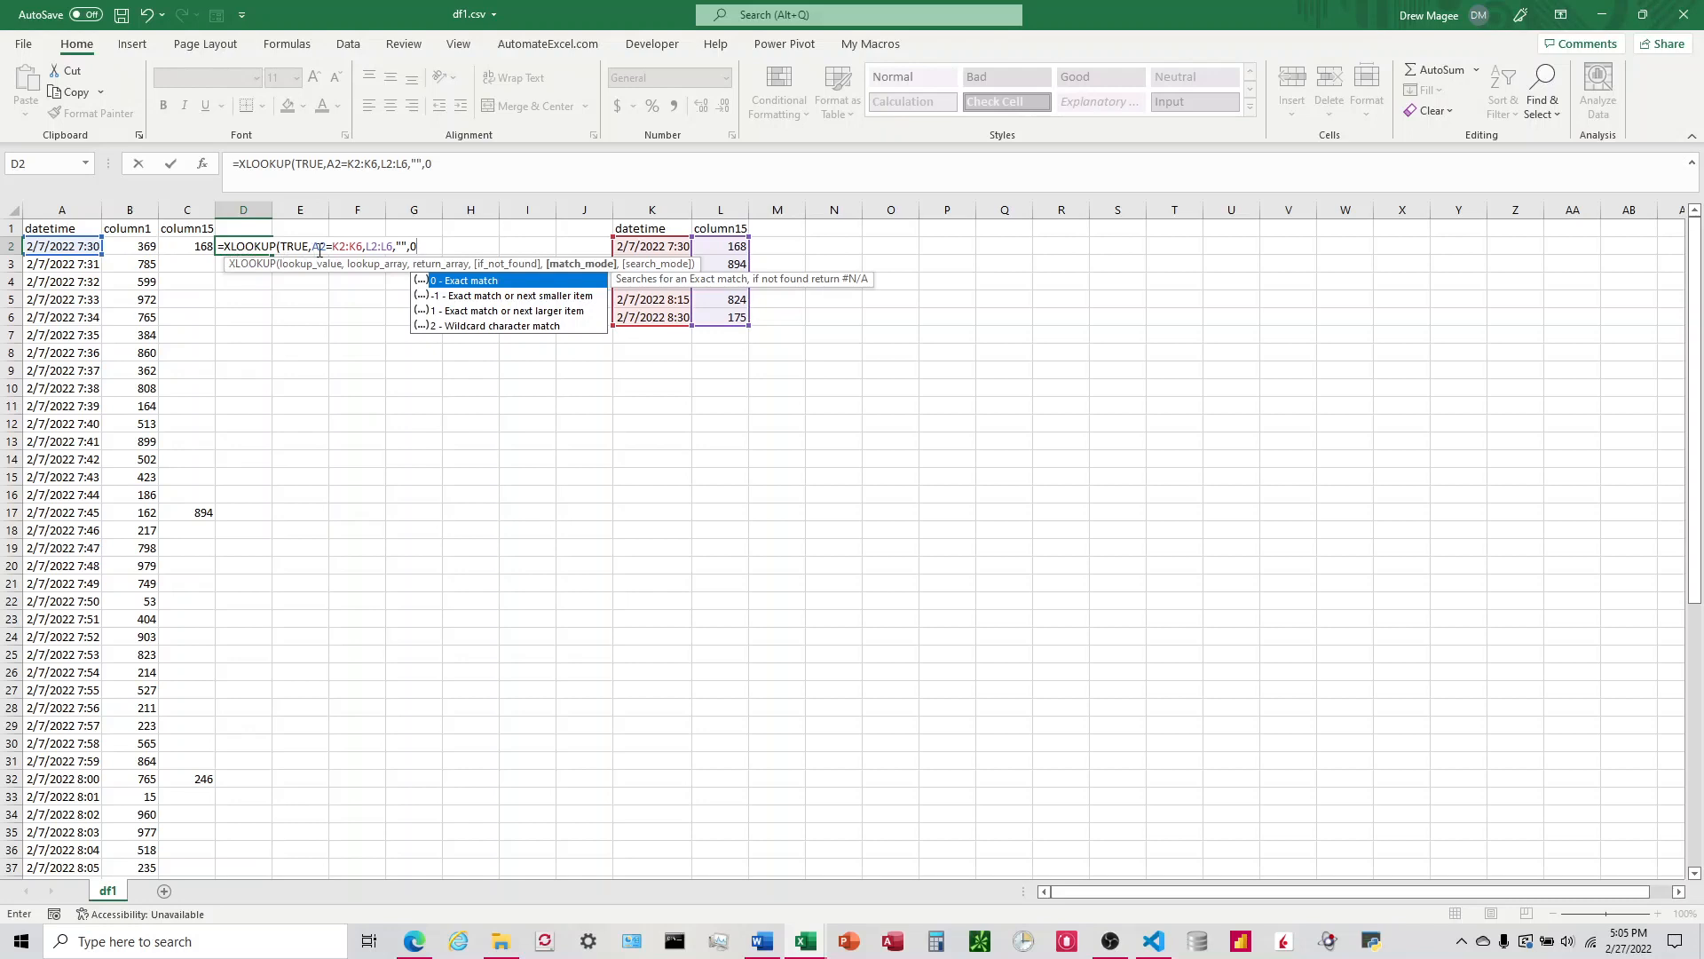
{"action": "mouse_move", "coordinate": [547, 305]}
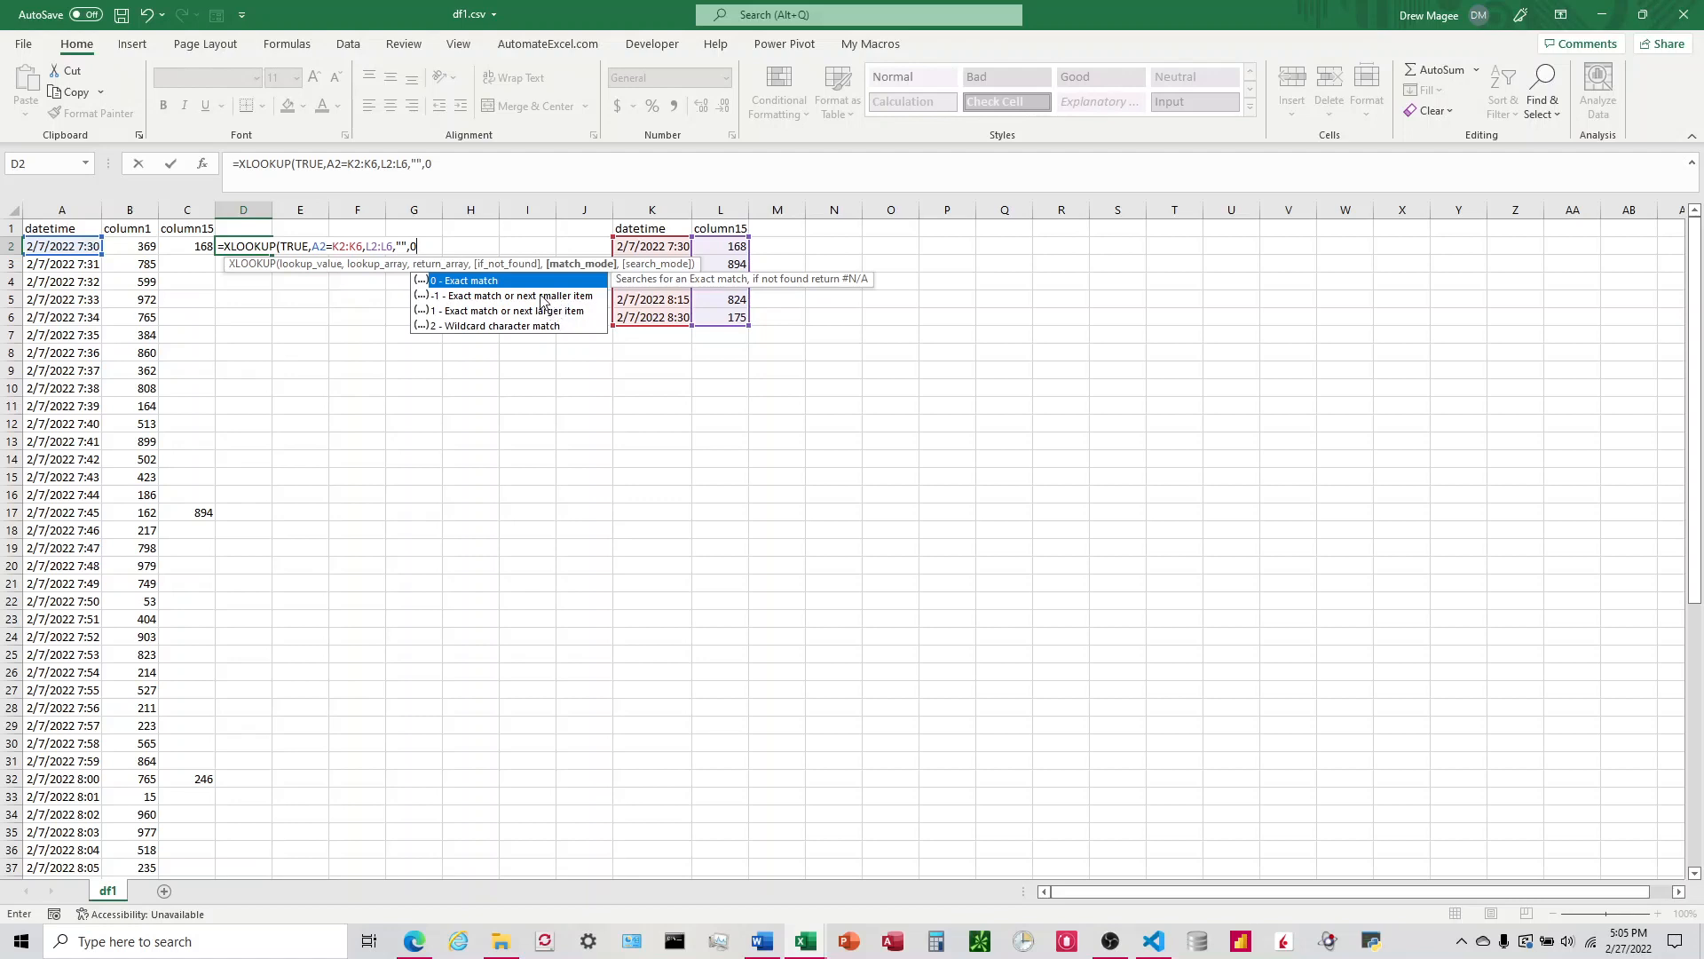
{"action": "type", "text": "-1"}
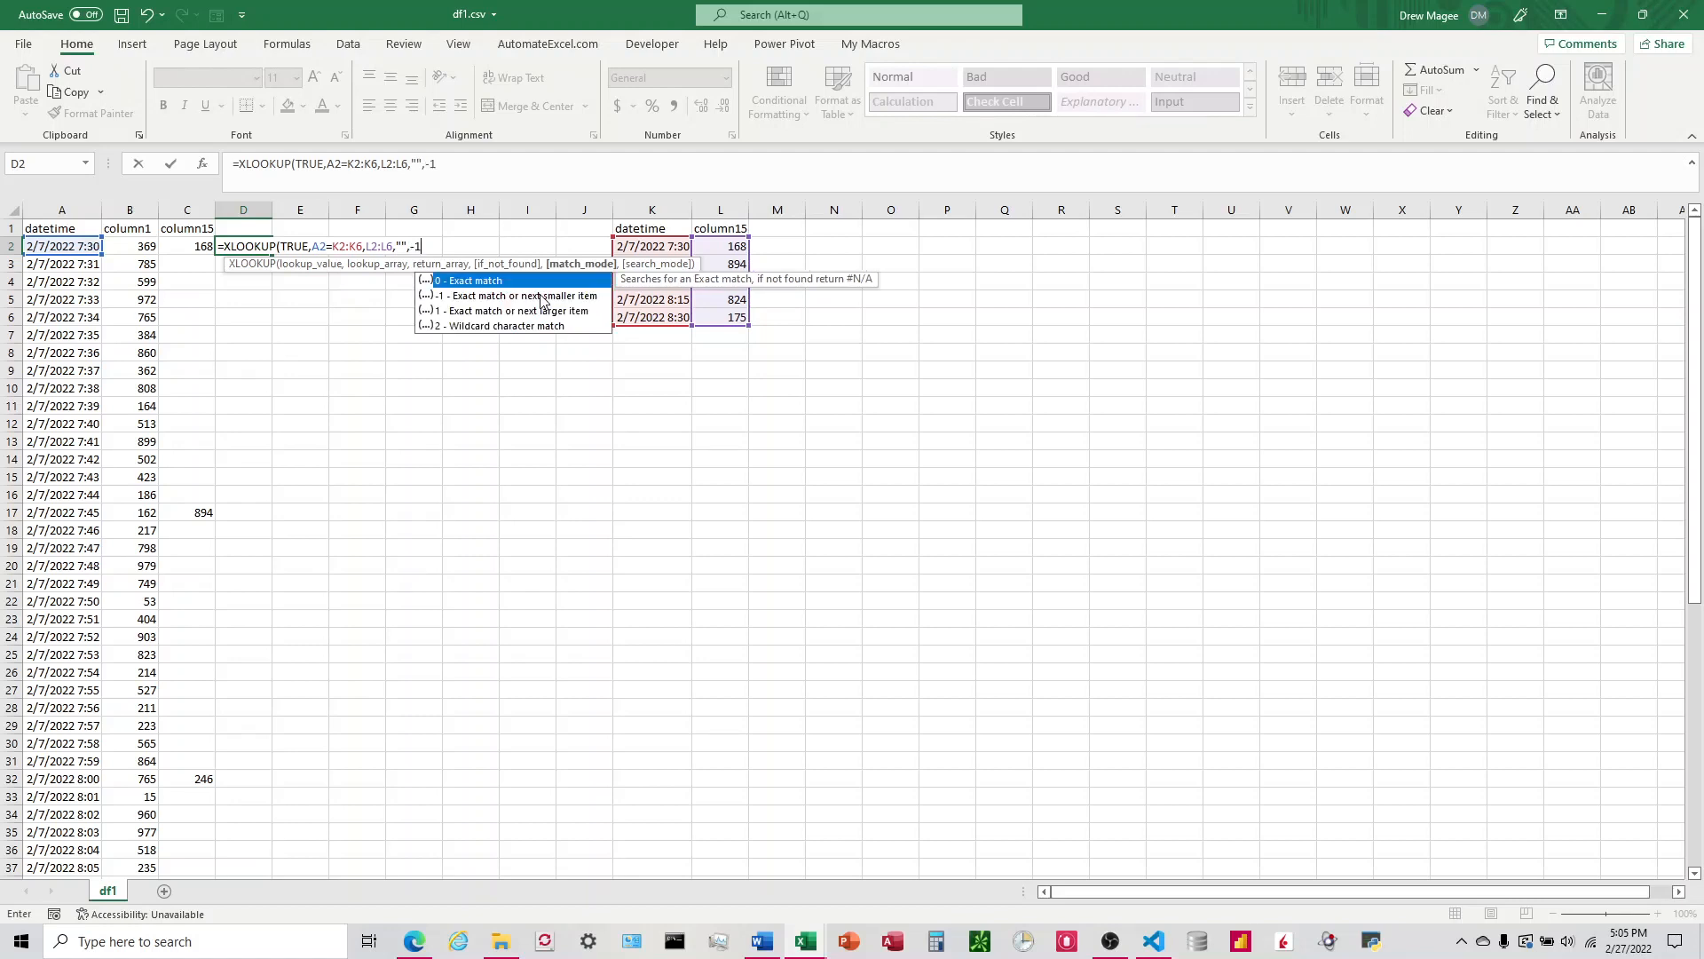
{"action": "key", "text": "Return"}
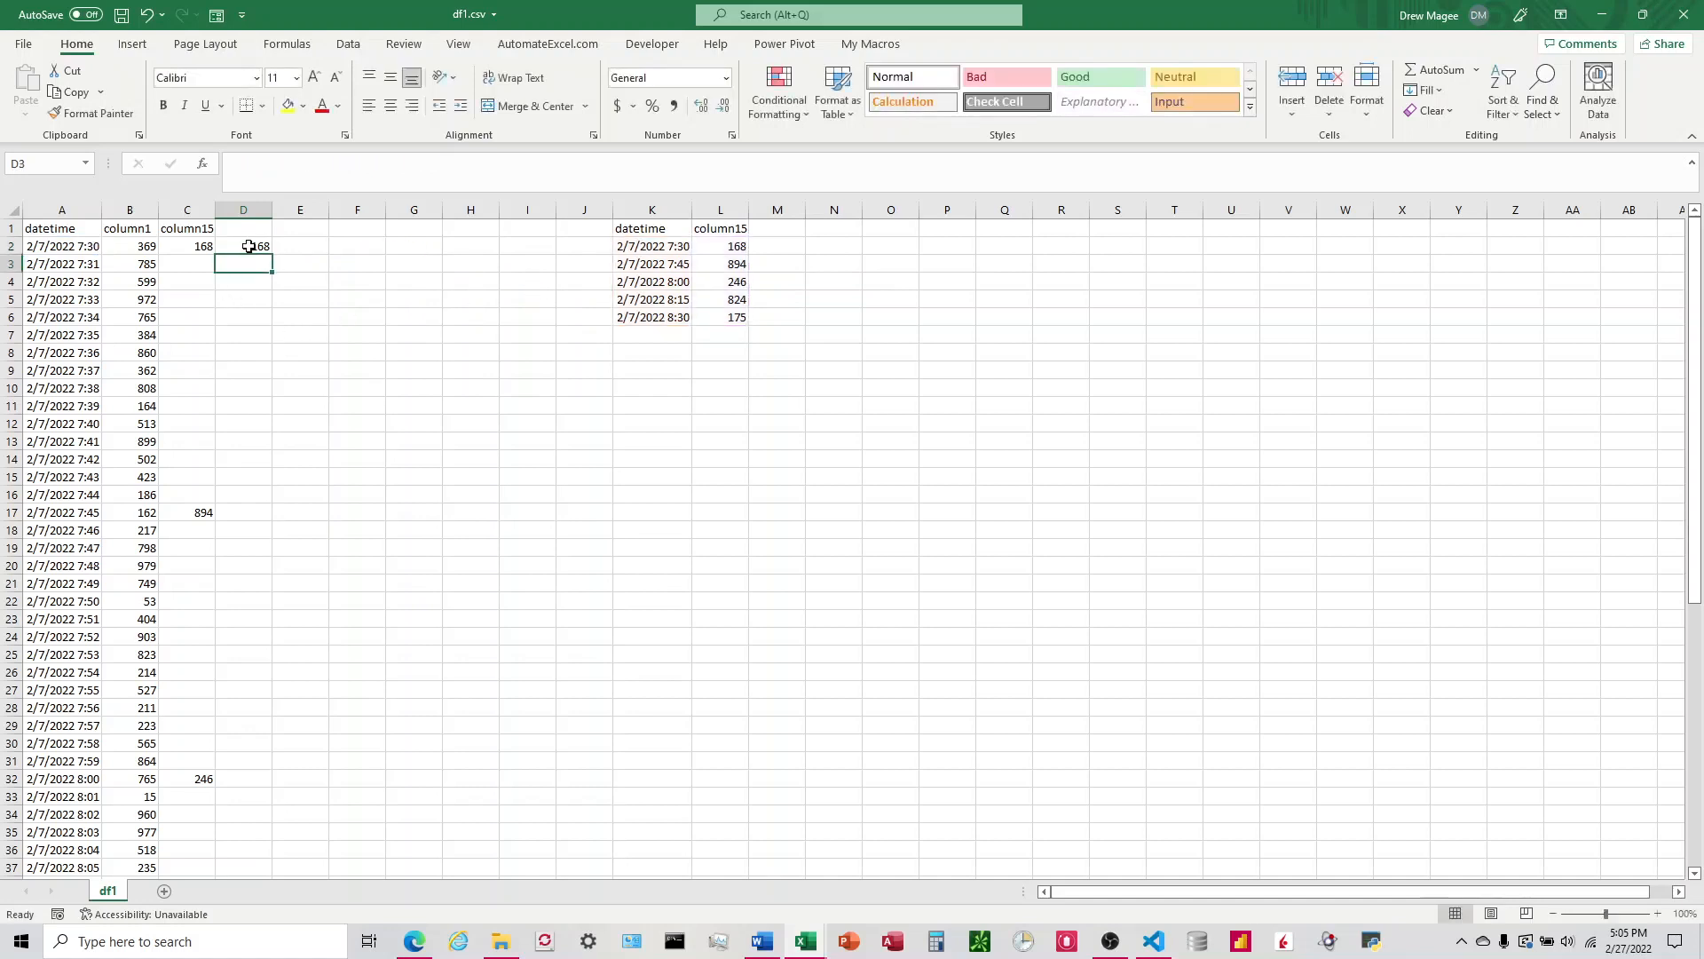
Step: Fill the XLOOKUP down column D using absolute $L$2:$L$6 references, showing 168, 894 and 246
{"action": "type", "text": "=XLOOKUP(TRUE,A2=K2:K6,L2:L6,\"\",-1)"}
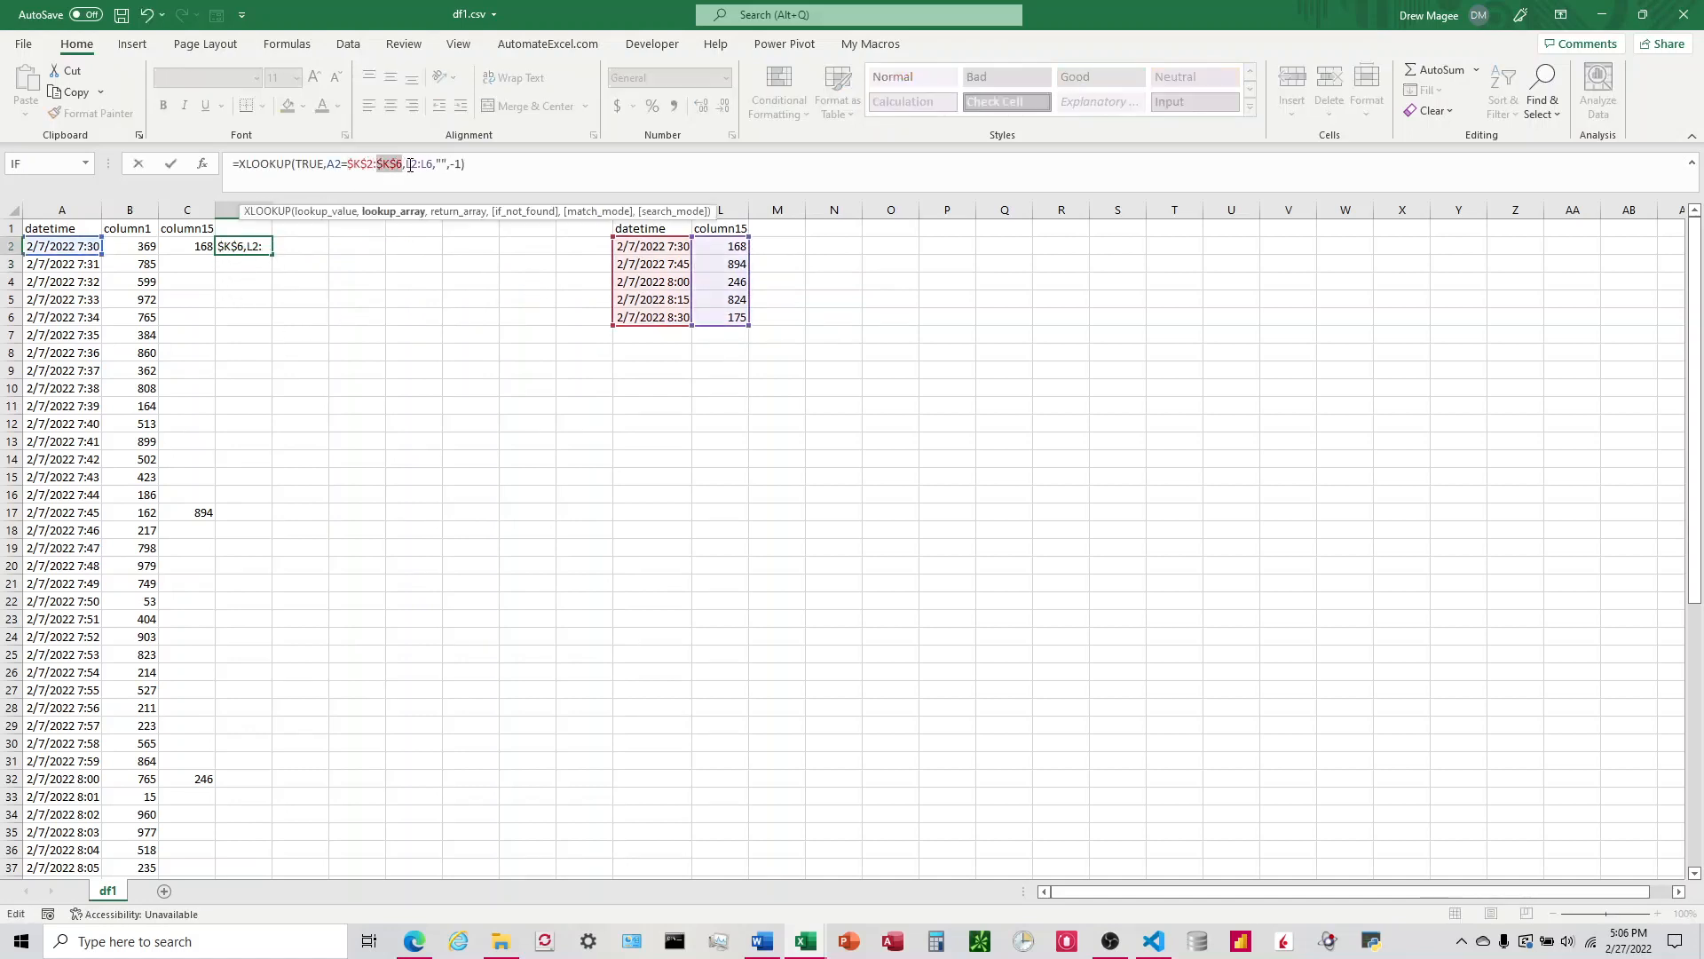
{"action": "type", "text": "$L$2:$L$6"}
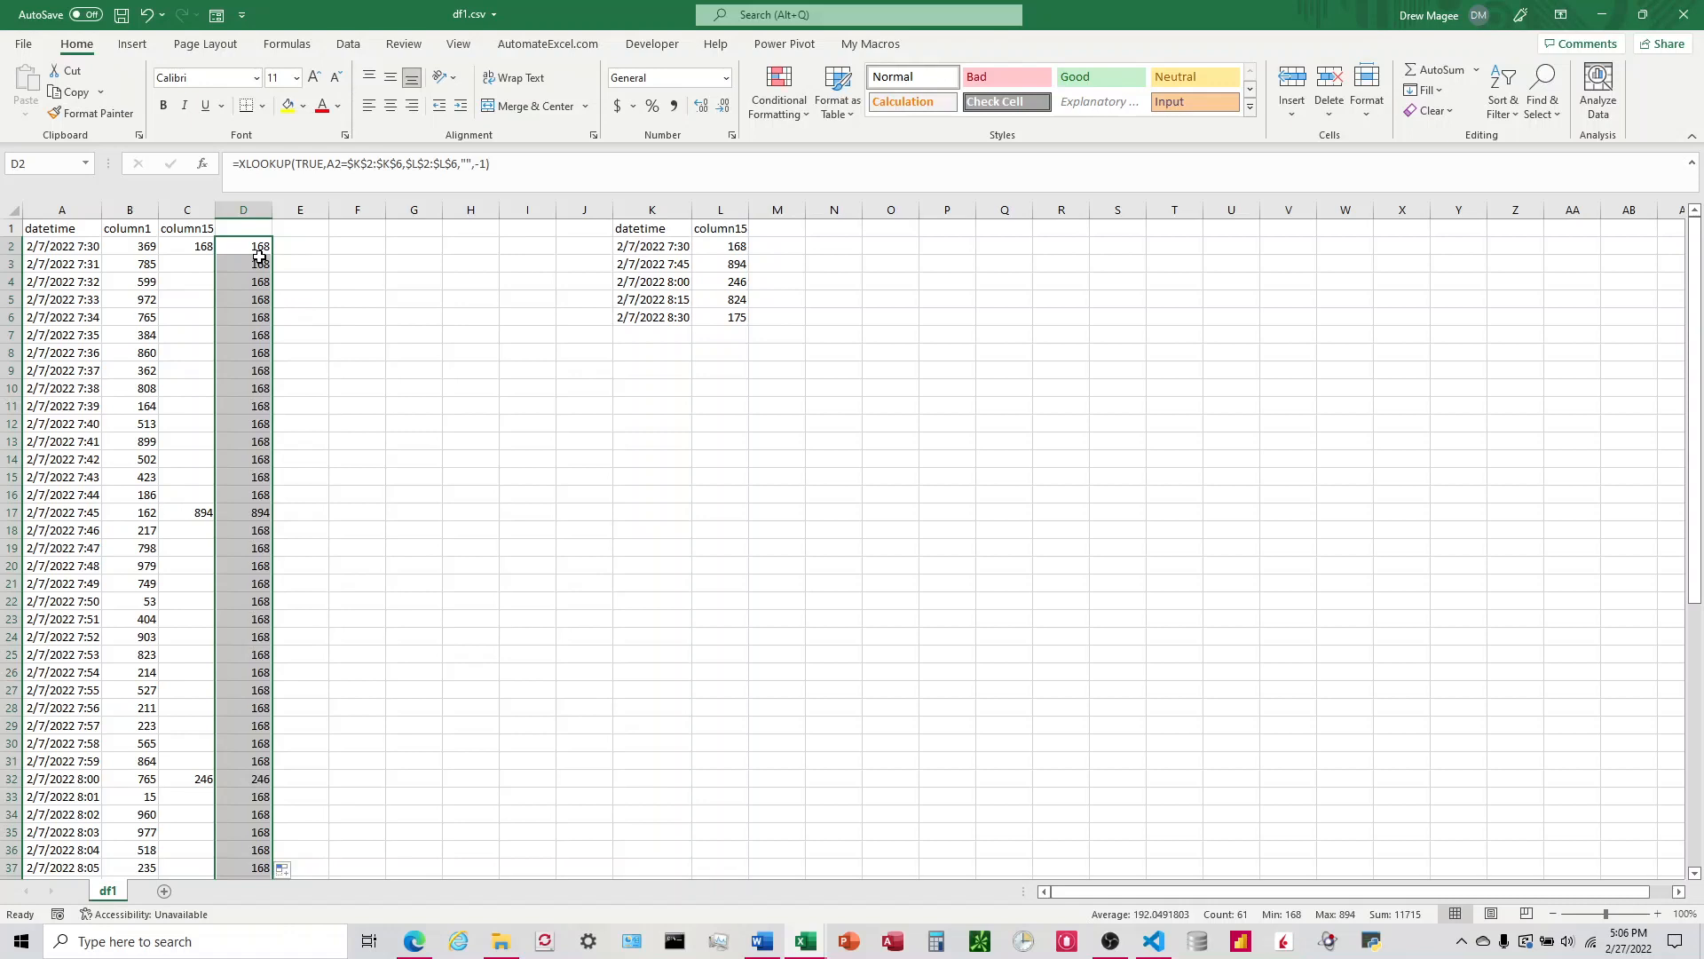
{"action": "mouse_move", "coordinate": [257, 424]}
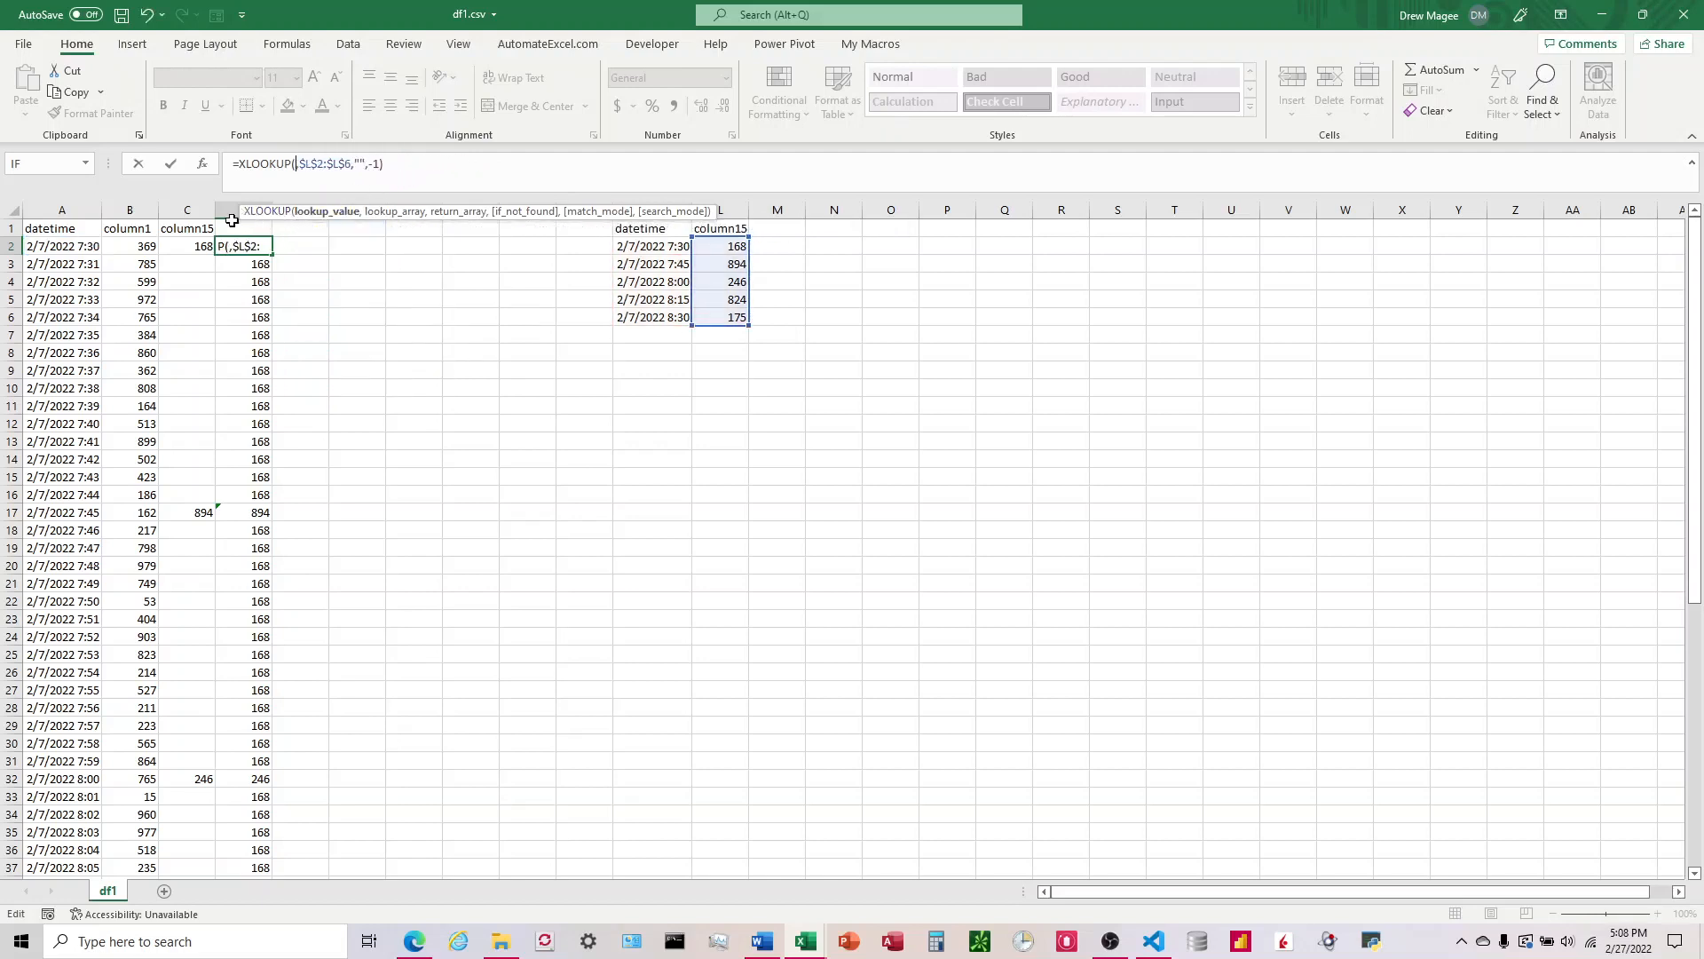
Step: Rewrite D2 as =XLOOKUP(A2,$K$2:$K$6,$L$2:$L$6,"",-1) and fill it down column D
{"action": "left_click", "coordinate": [60, 245]}
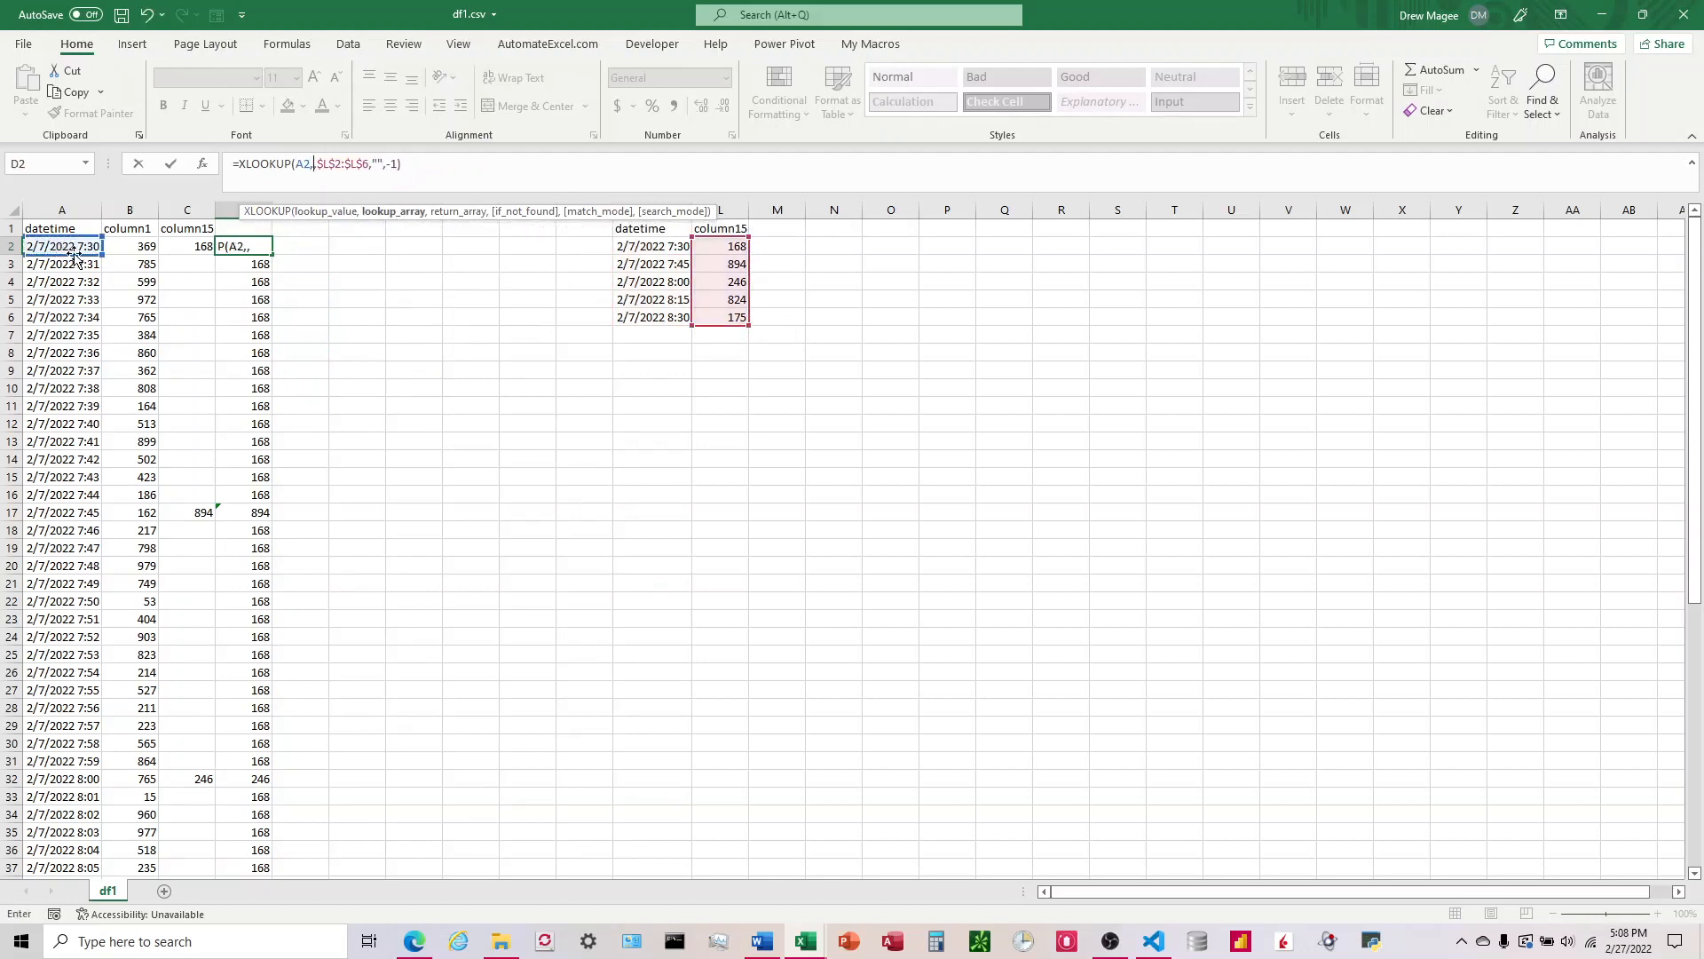
{"action": "left_click_drag", "start_coordinate": [641, 245], "coordinate": [641, 316]}
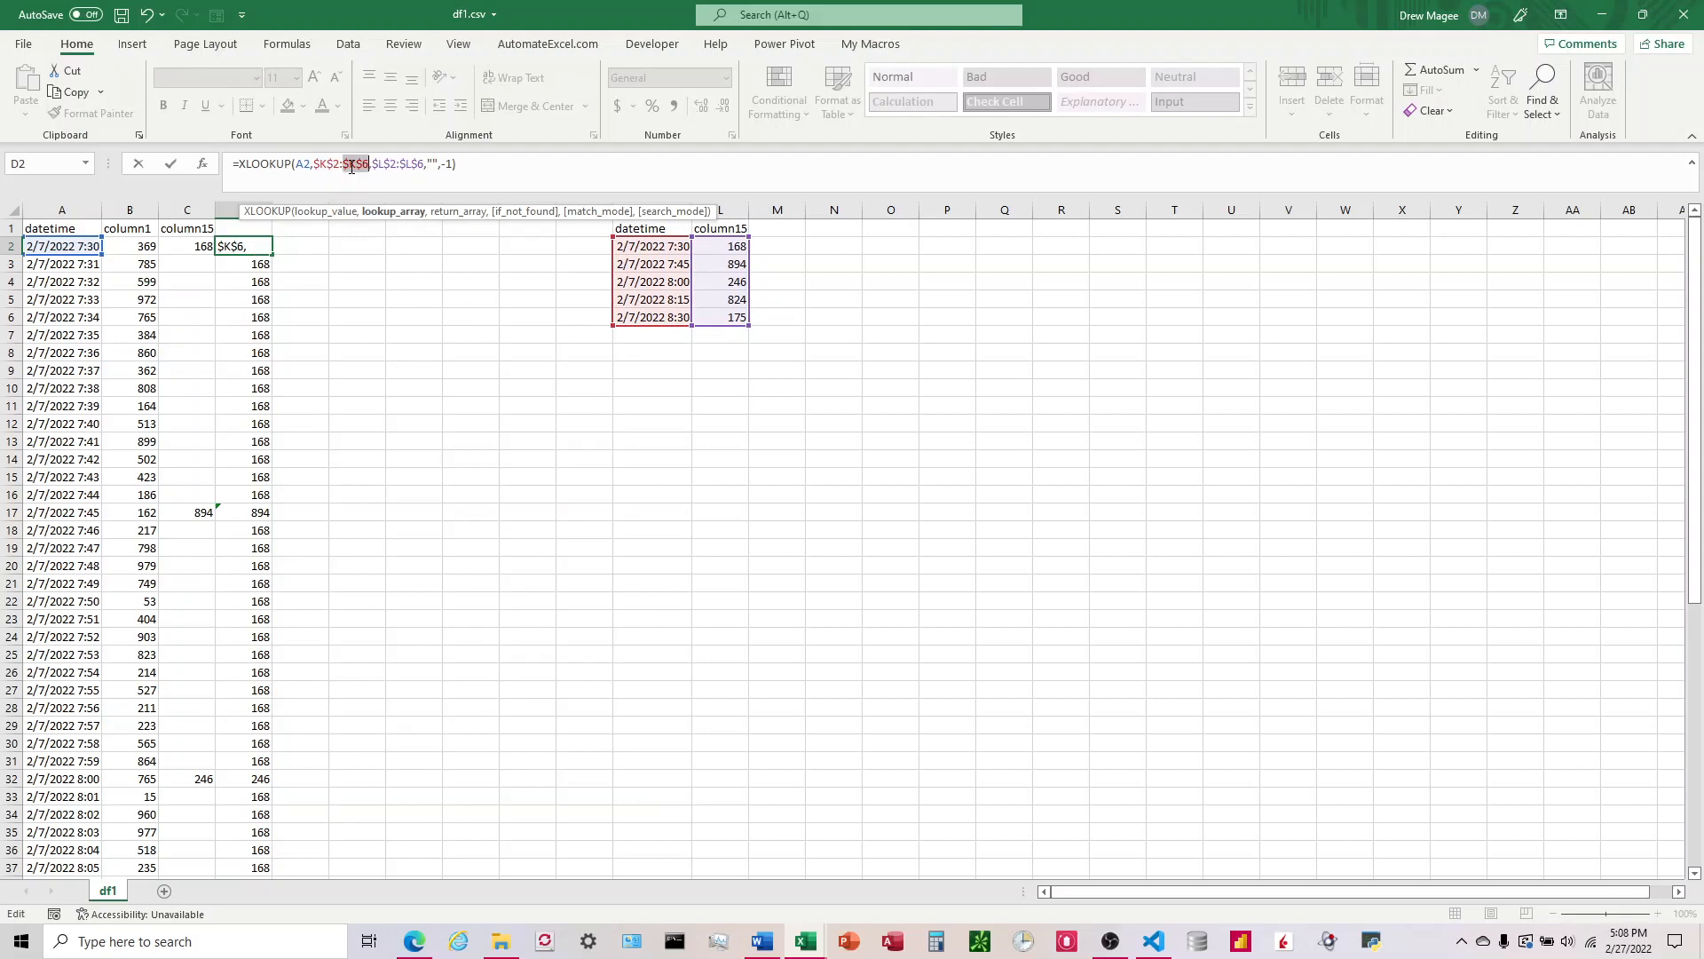
{"action": "key", "text": "Return"}
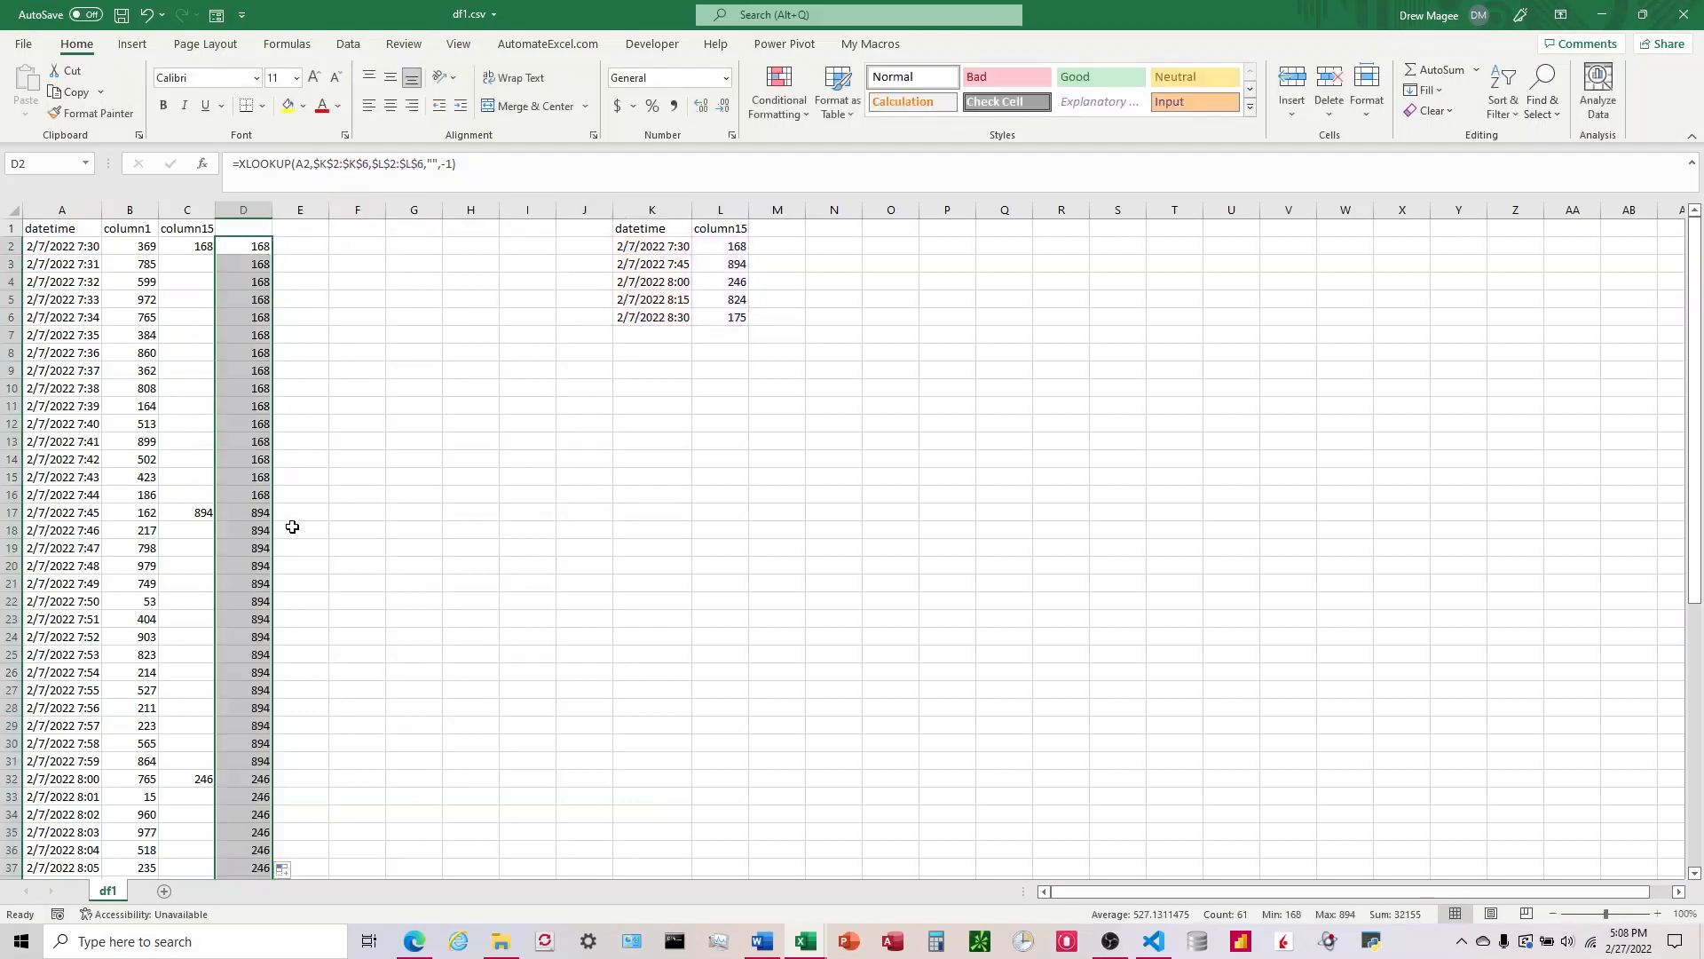
{"action": "scroll", "scroll_direction": "down", "scroll_amount": 3}
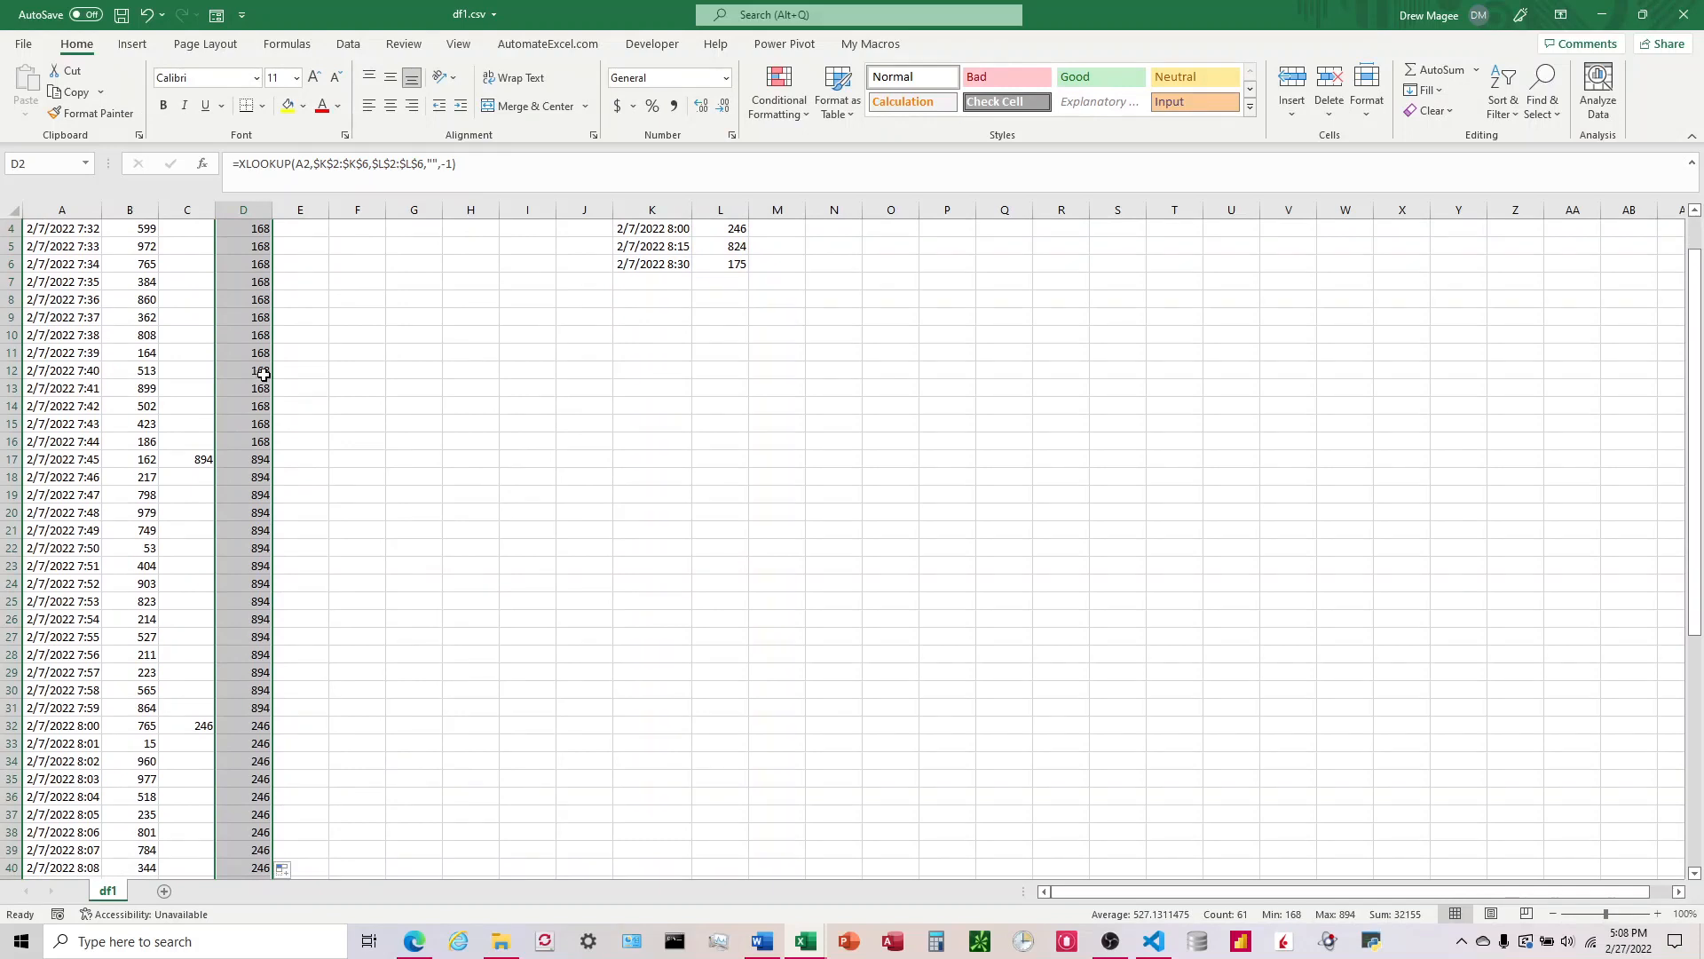
Step: Verify the carried-down values around 7:45-7:47 such as 894, then switch to the Python script
{"action": "left_click", "coordinate": [243, 458]}
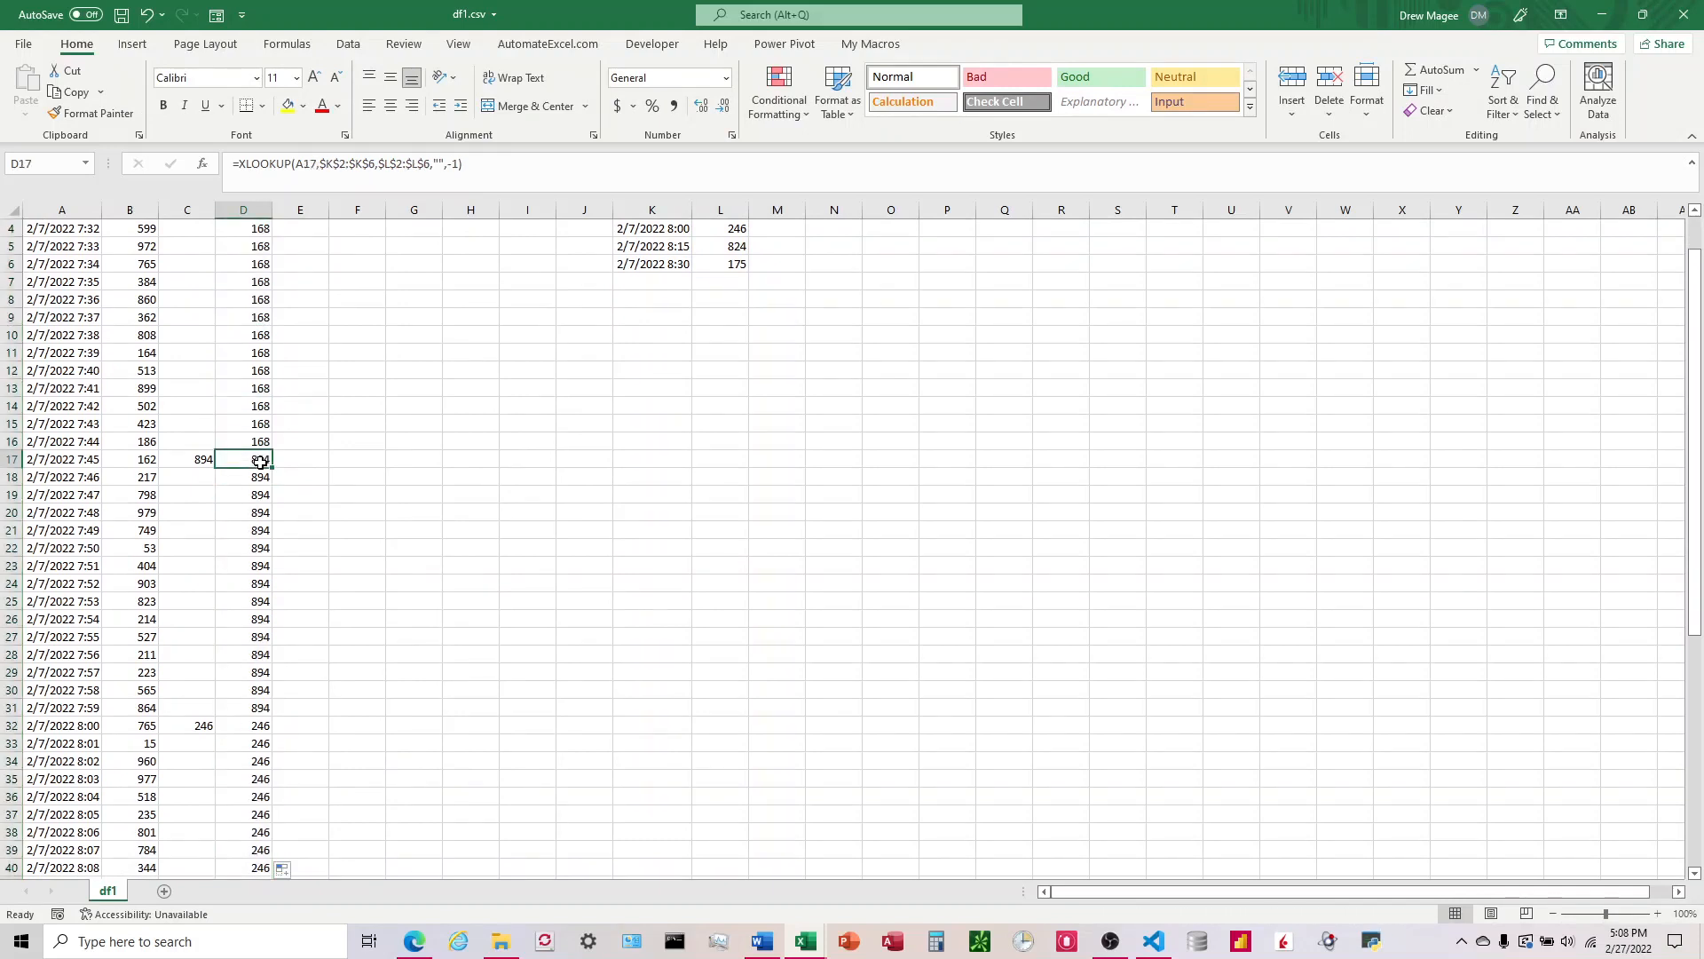
{"action": "mouse_move", "coordinate": [257, 464]}
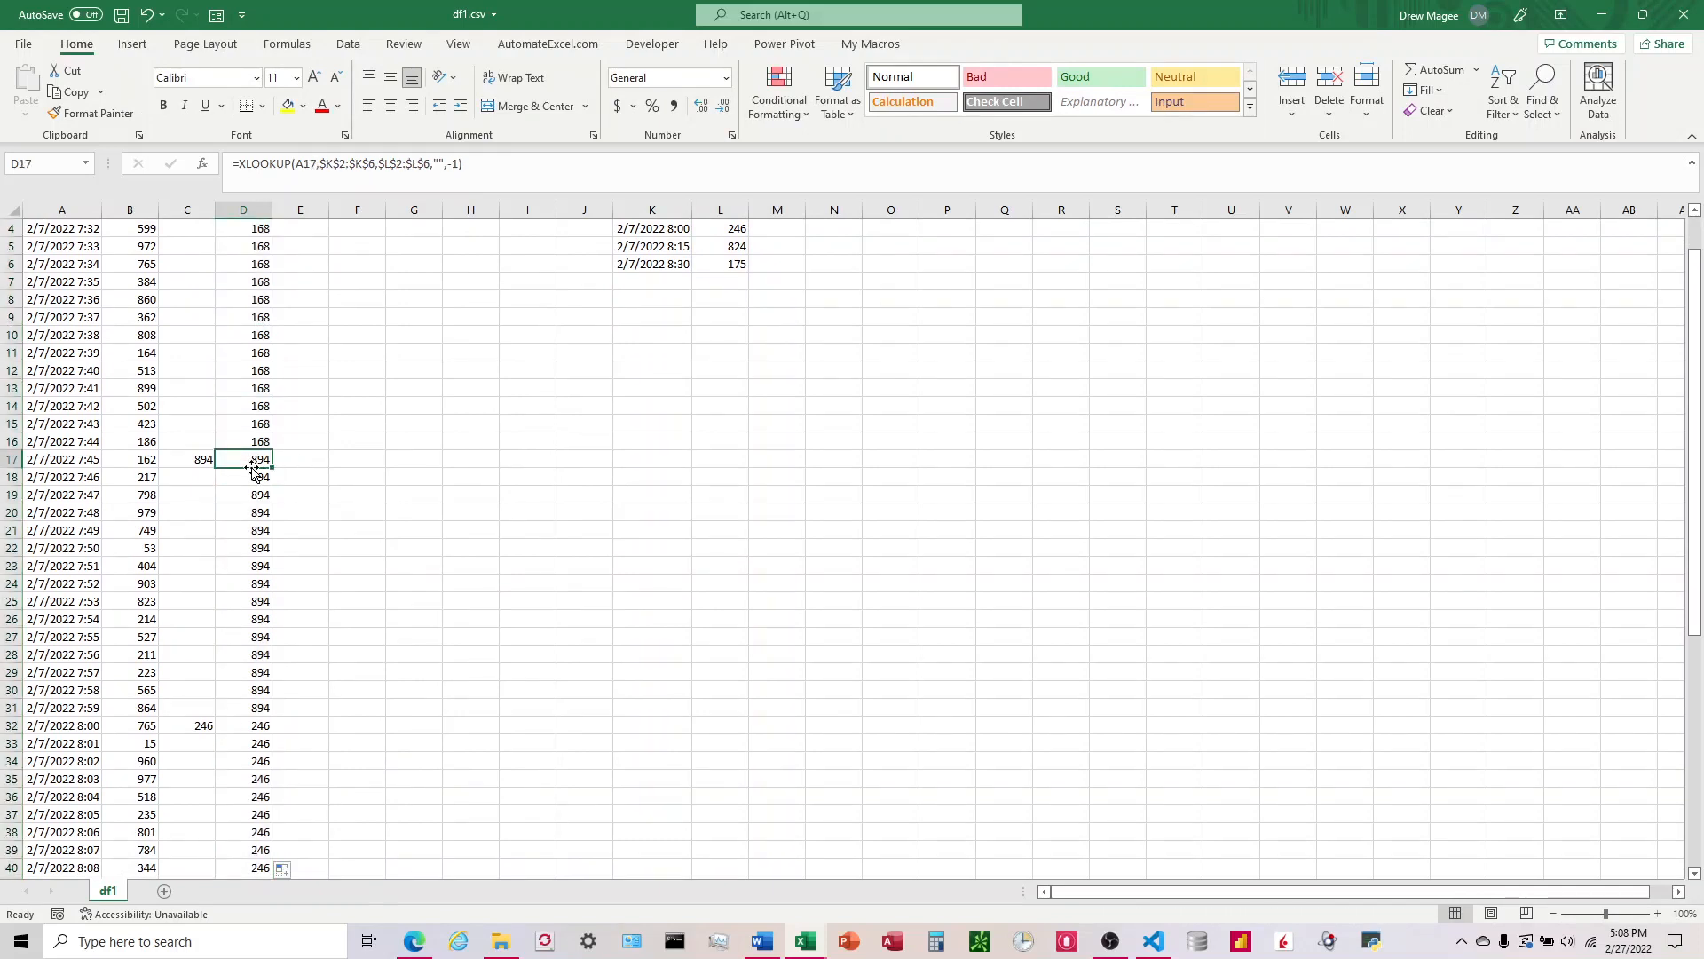
{"action": "left_click", "coordinate": [187, 495]}
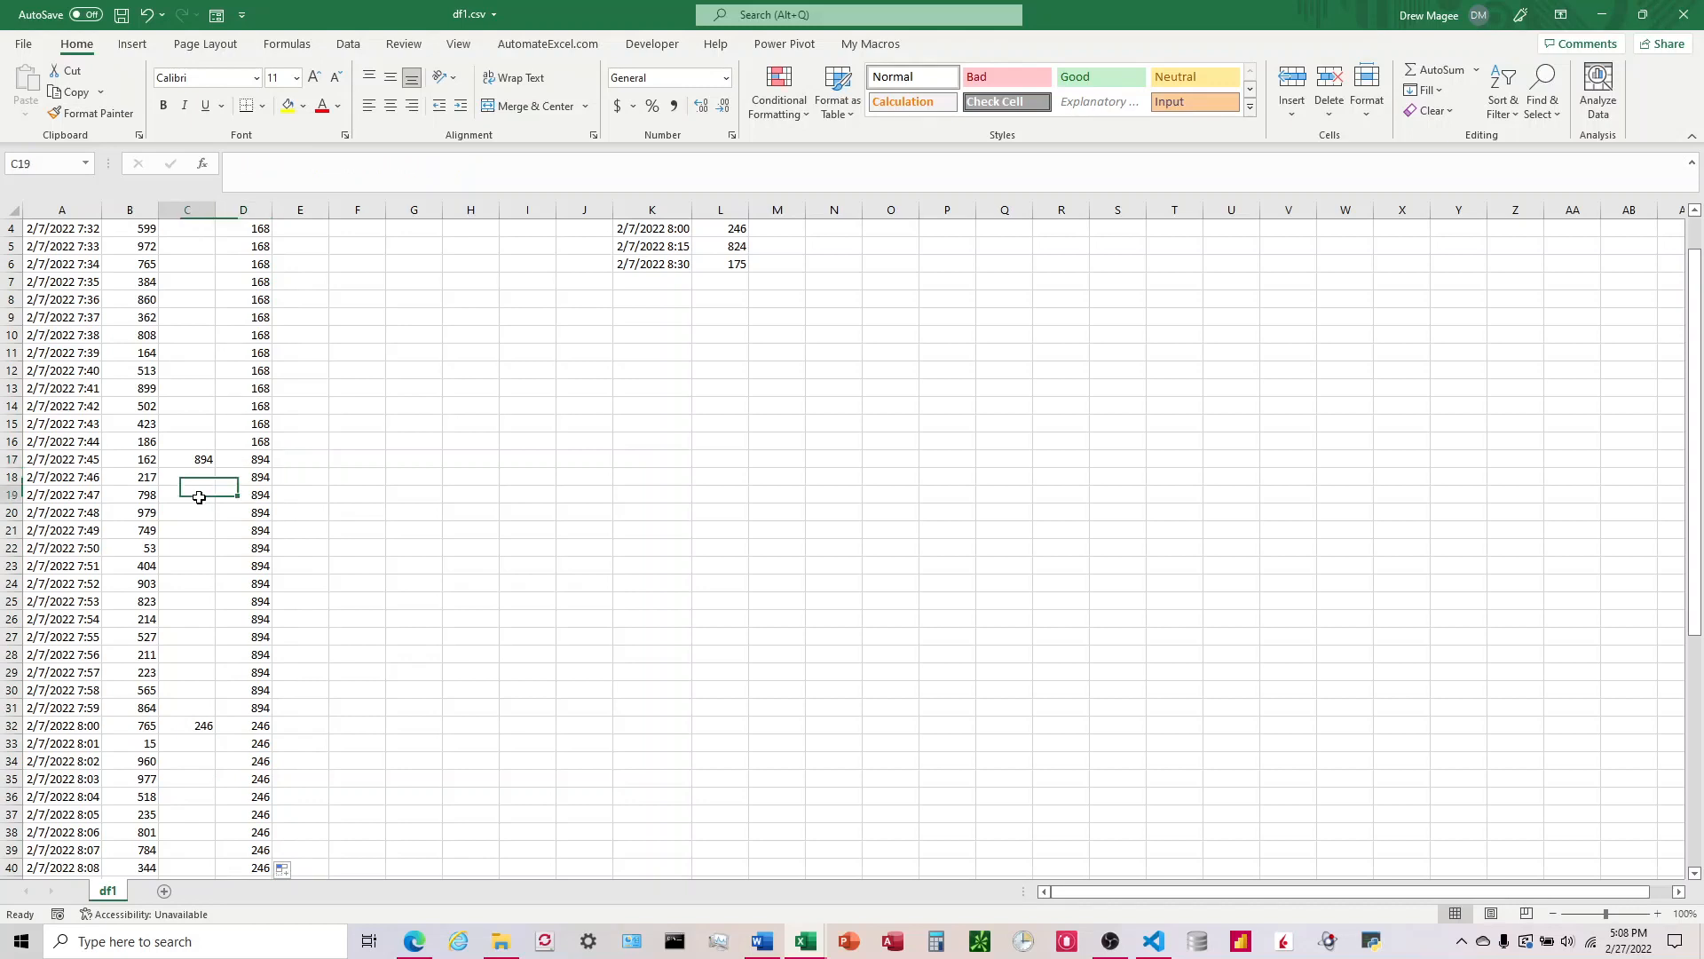
{"action": "left_click", "coordinate": [60, 496]}
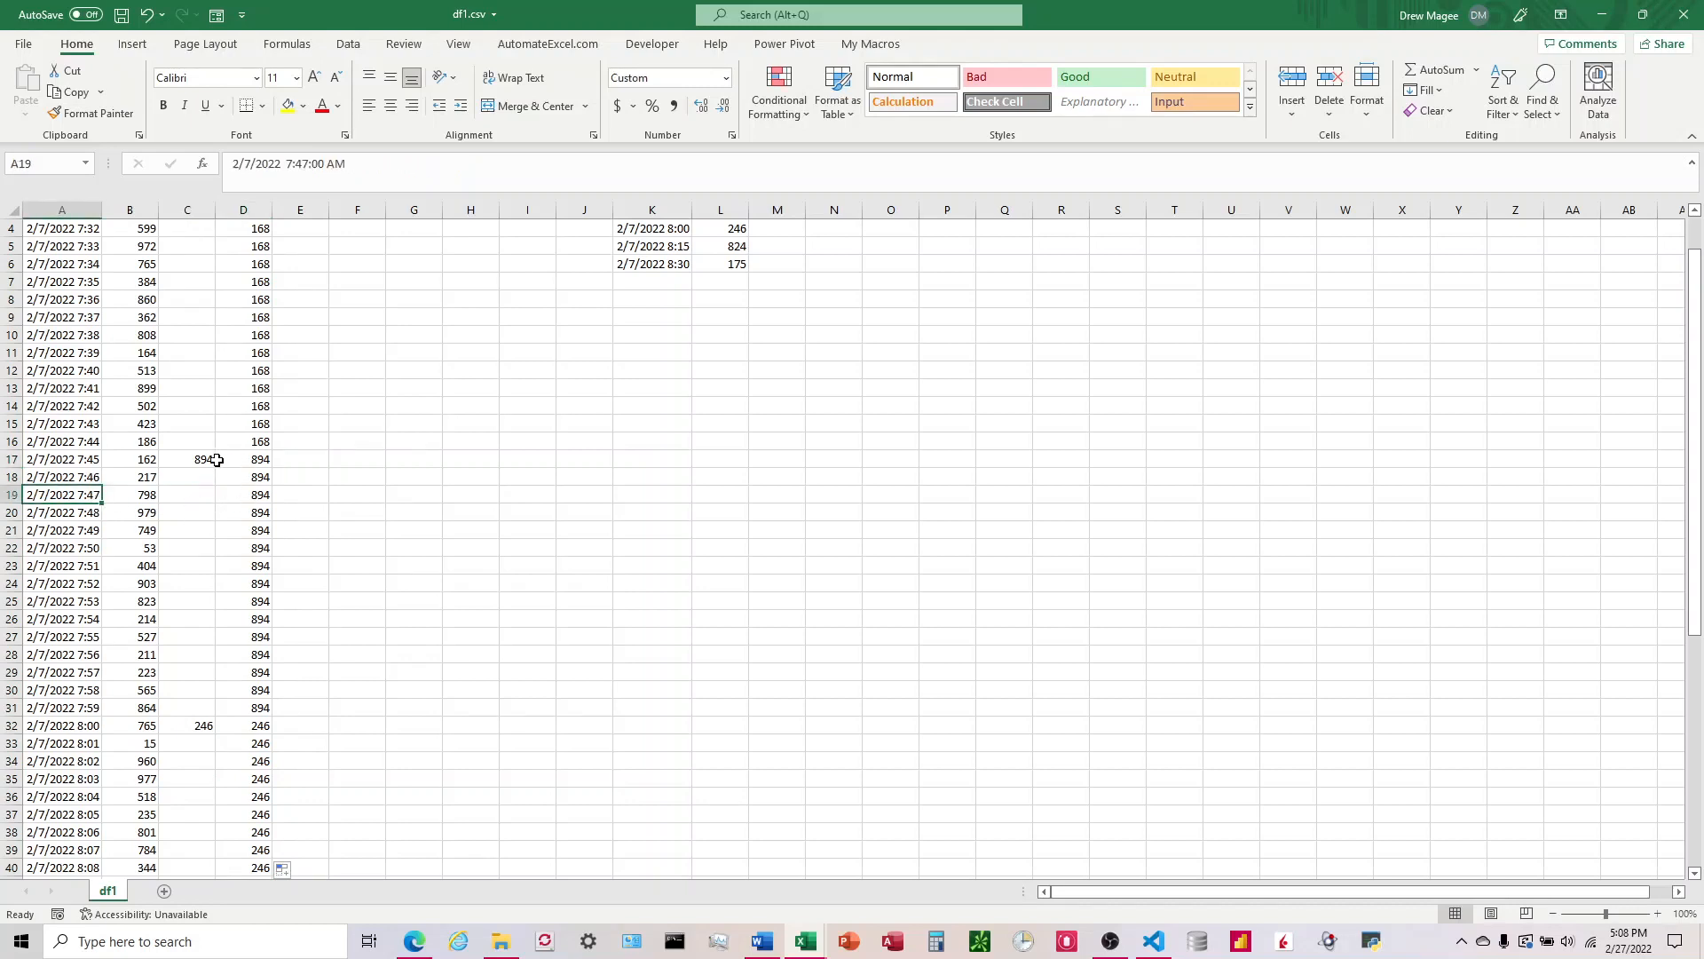
{"action": "left_click", "coordinate": [202, 458]}
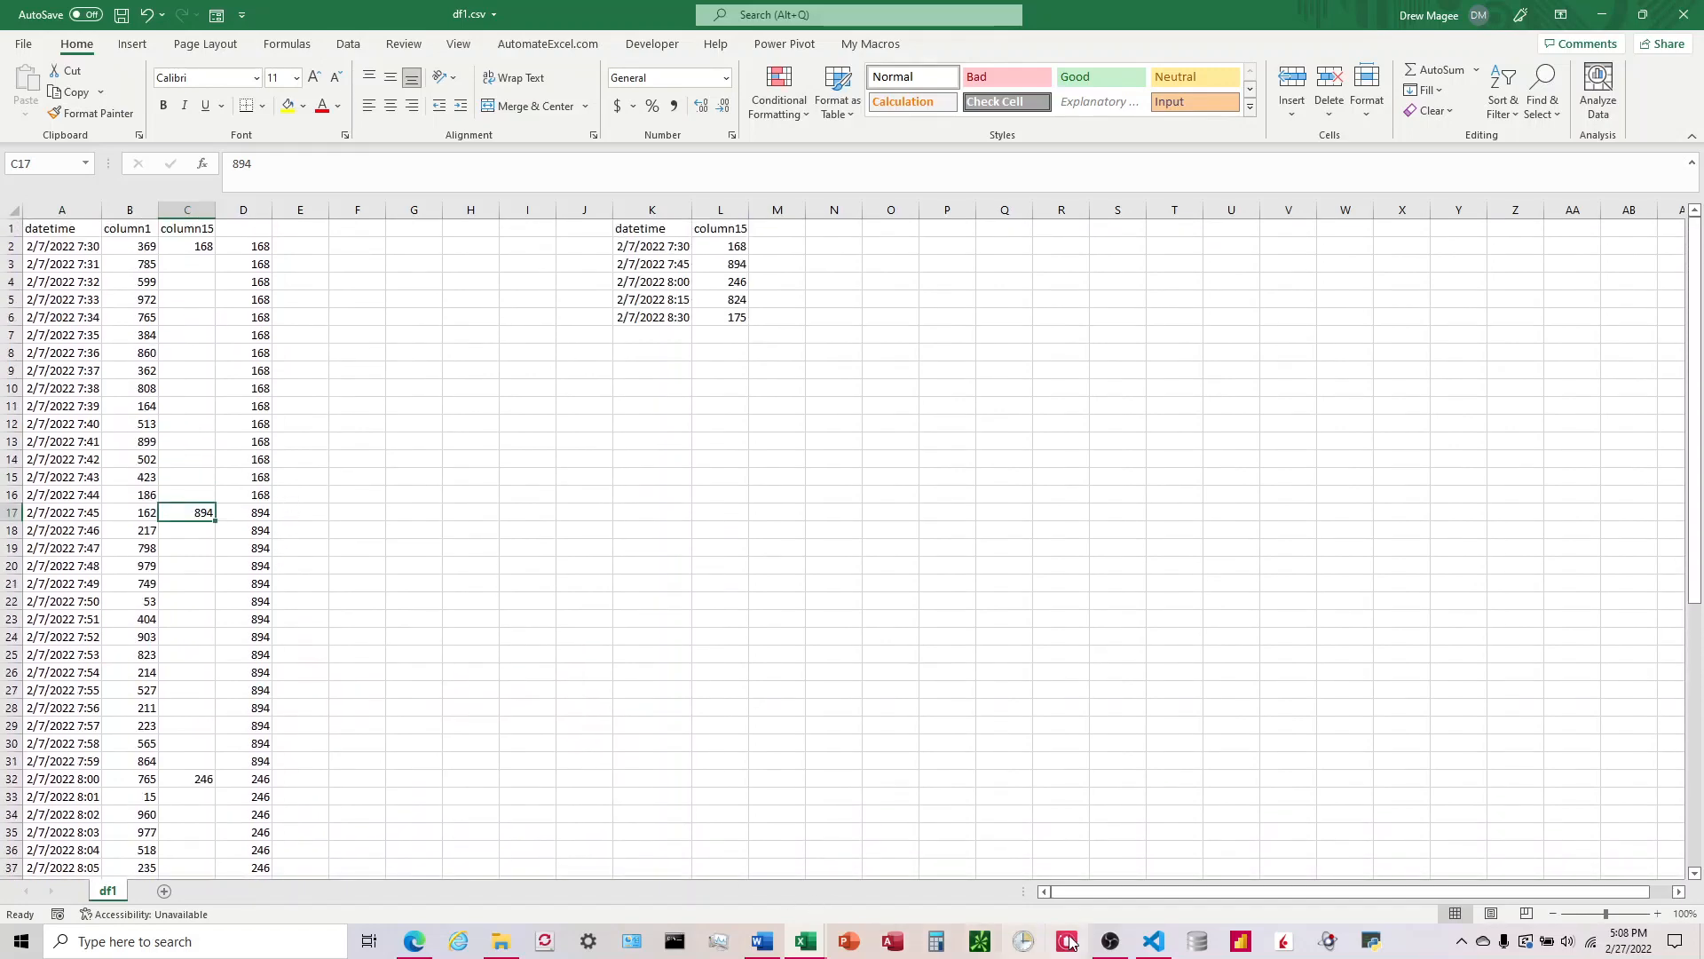
{"action": "left_click", "coordinate": [1152, 941]}
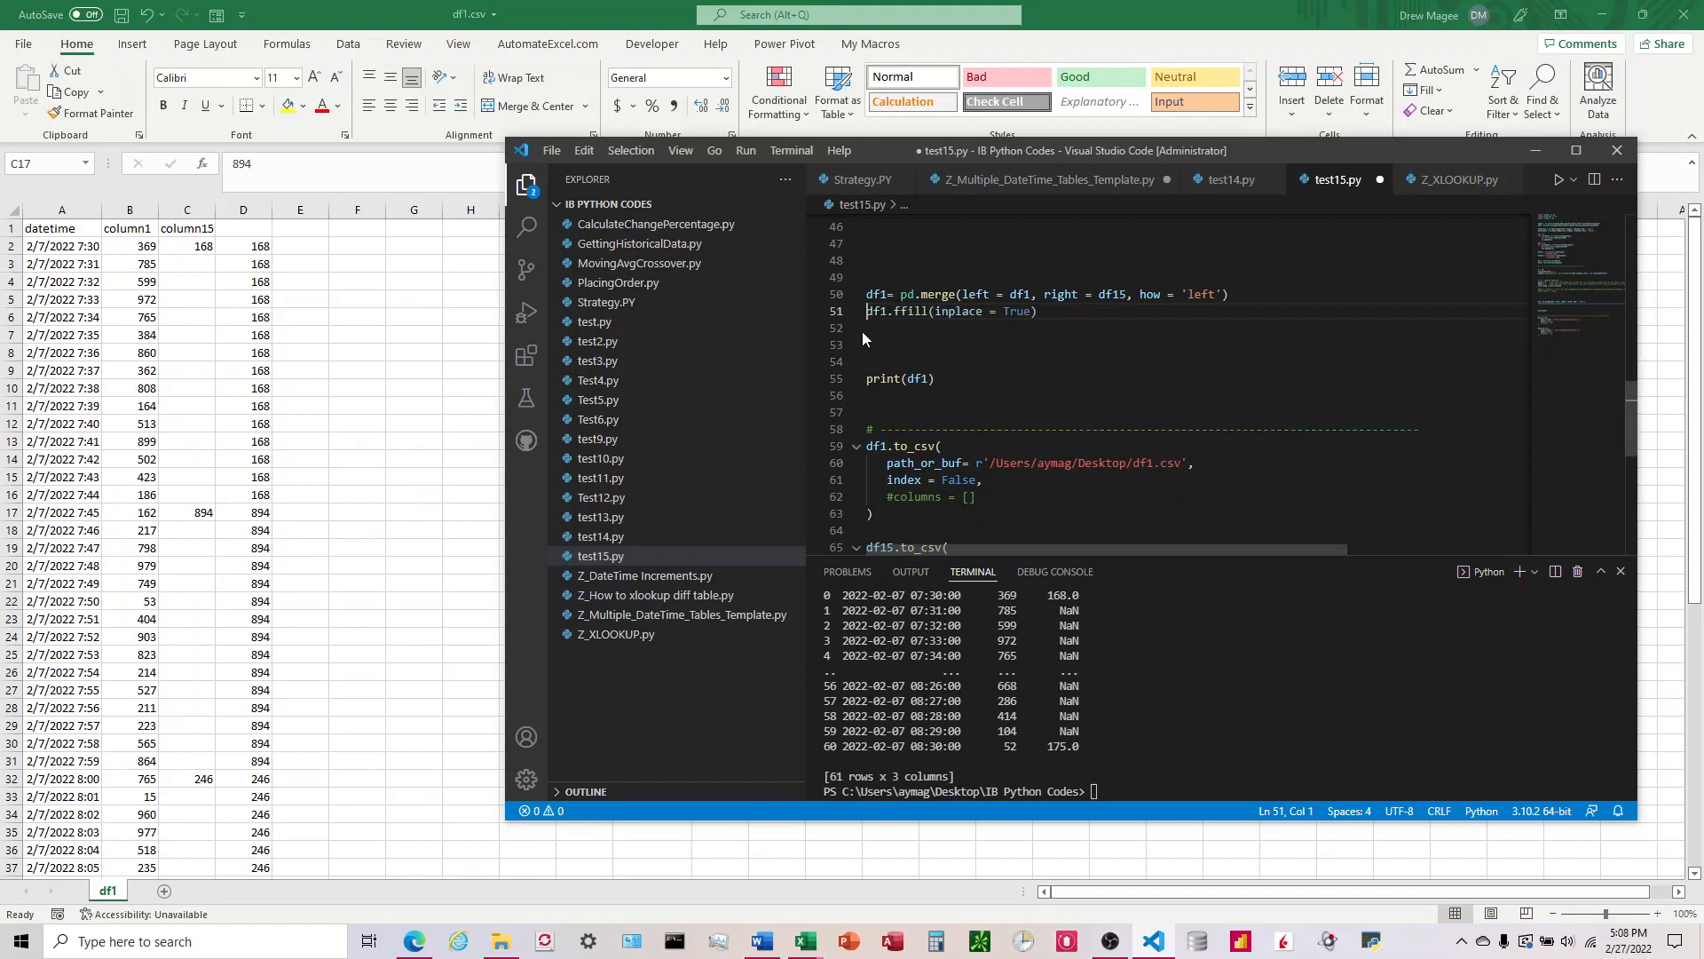
Step: Review the pd.merge of df1 with df15 and cut the merge line back to "df1="
{"action": "left_click", "coordinate": [866, 329]}
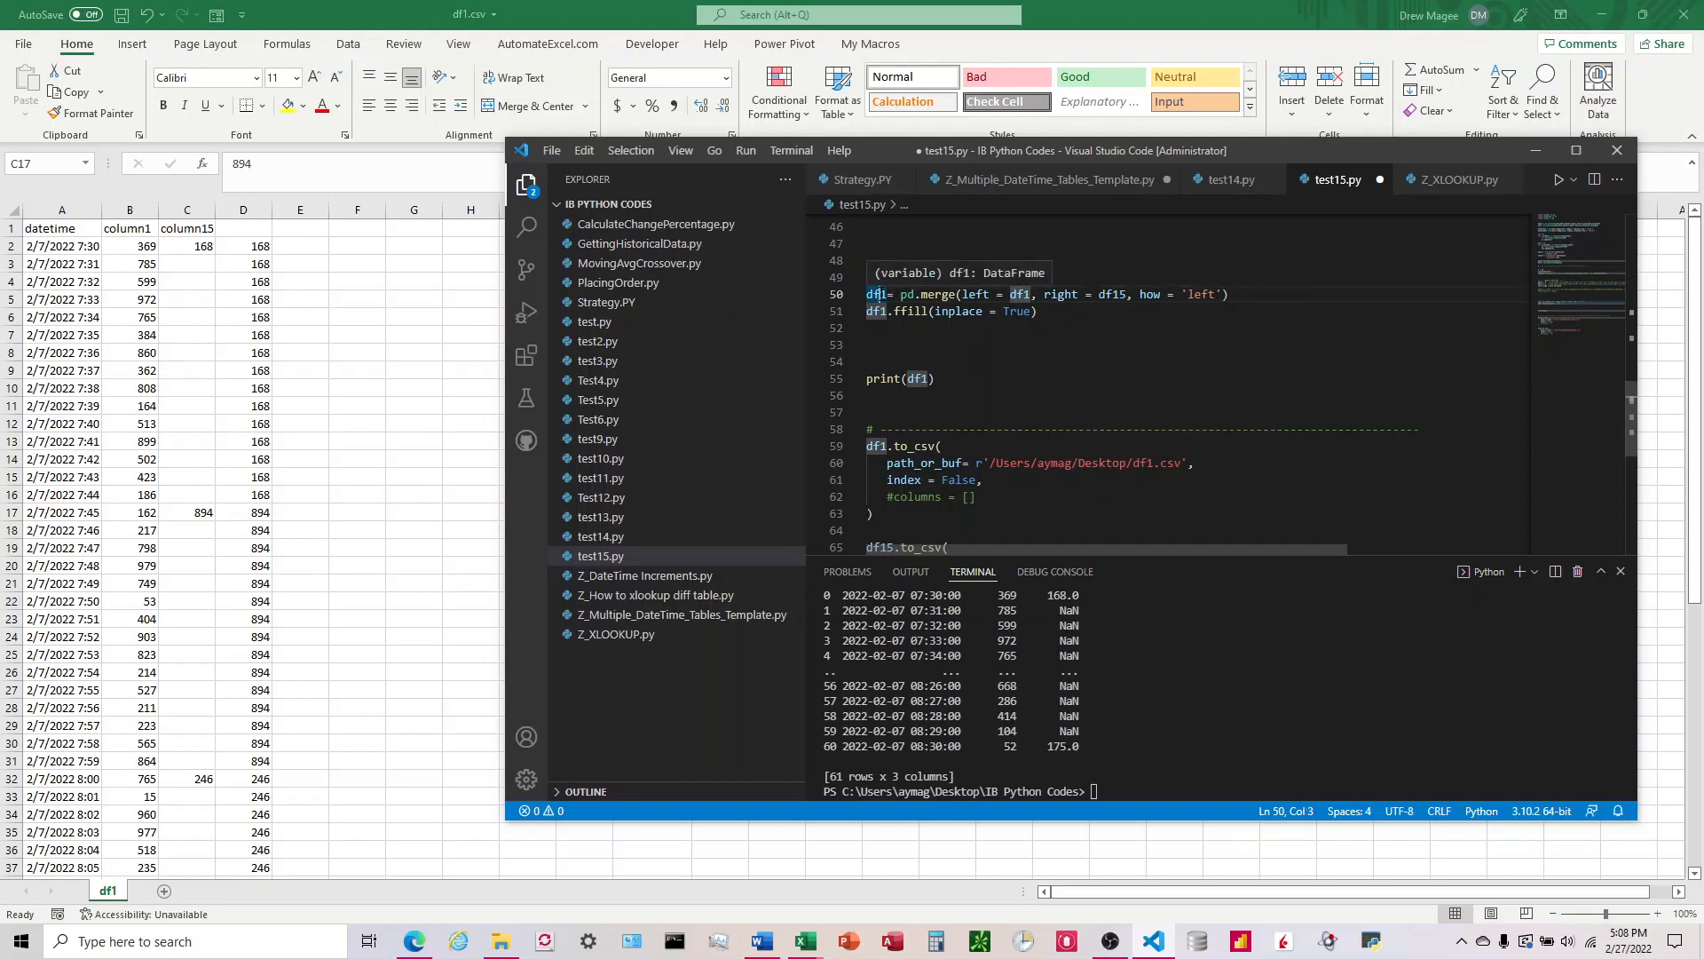
{"action": "mouse_move", "coordinate": [10, 386]}
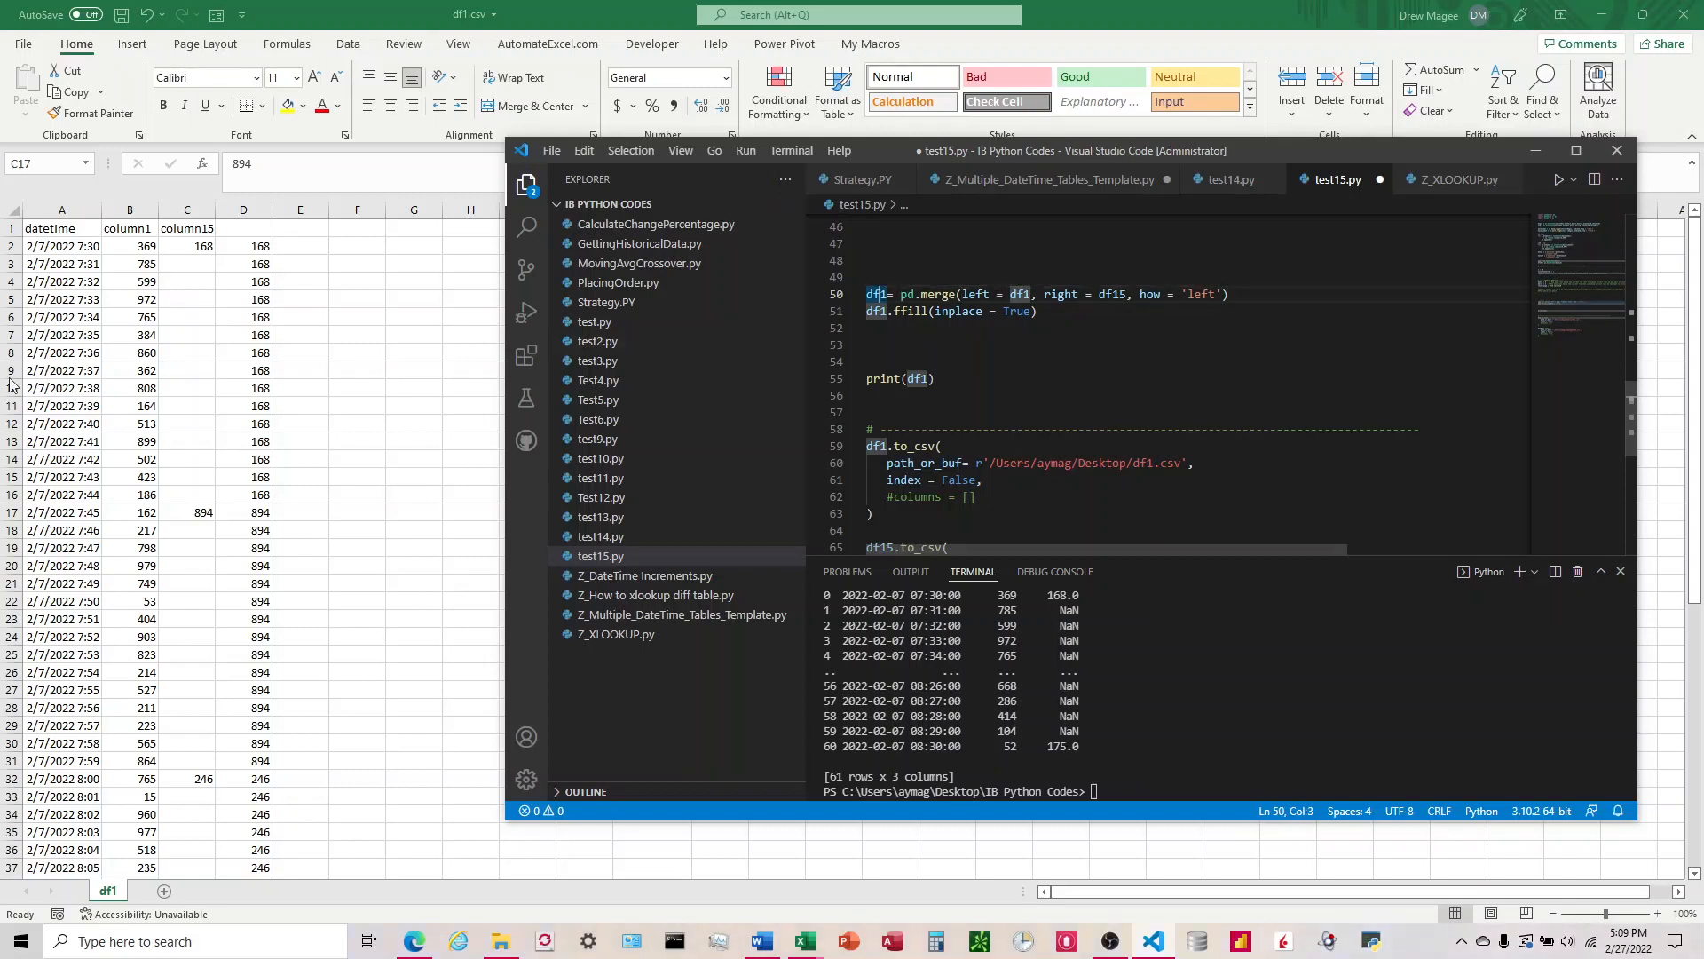
{"action": "mouse_move", "coordinate": [117, 366]}
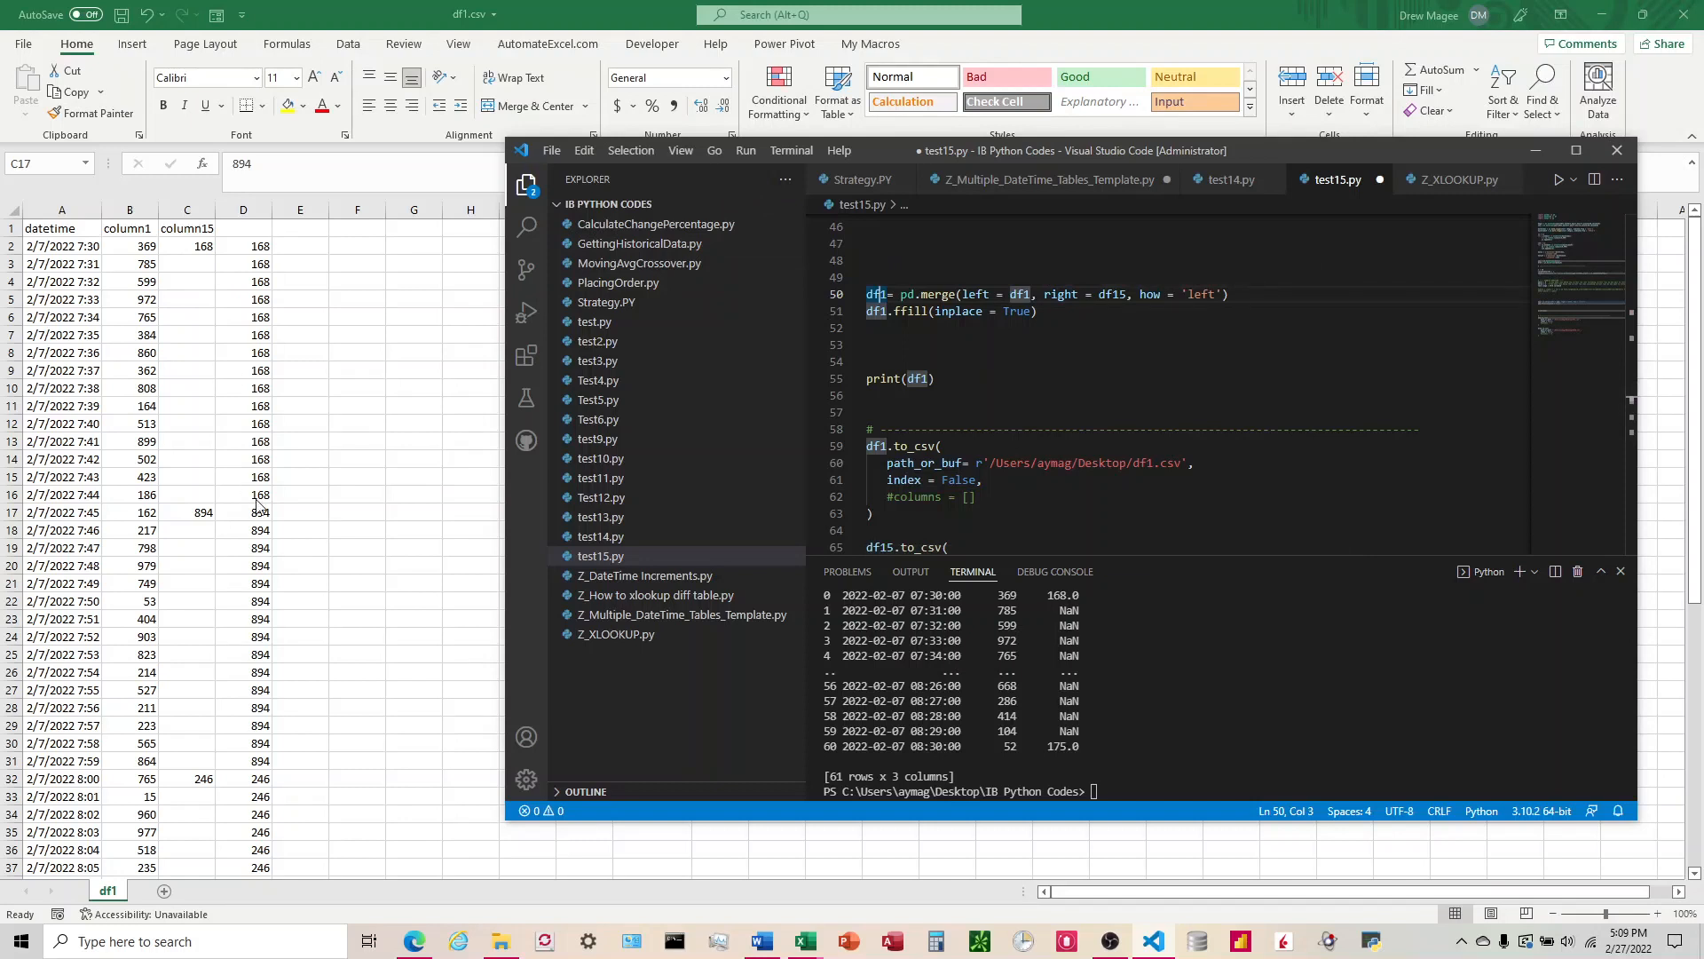
{"action": "left_click", "coordinate": [880, 311]}
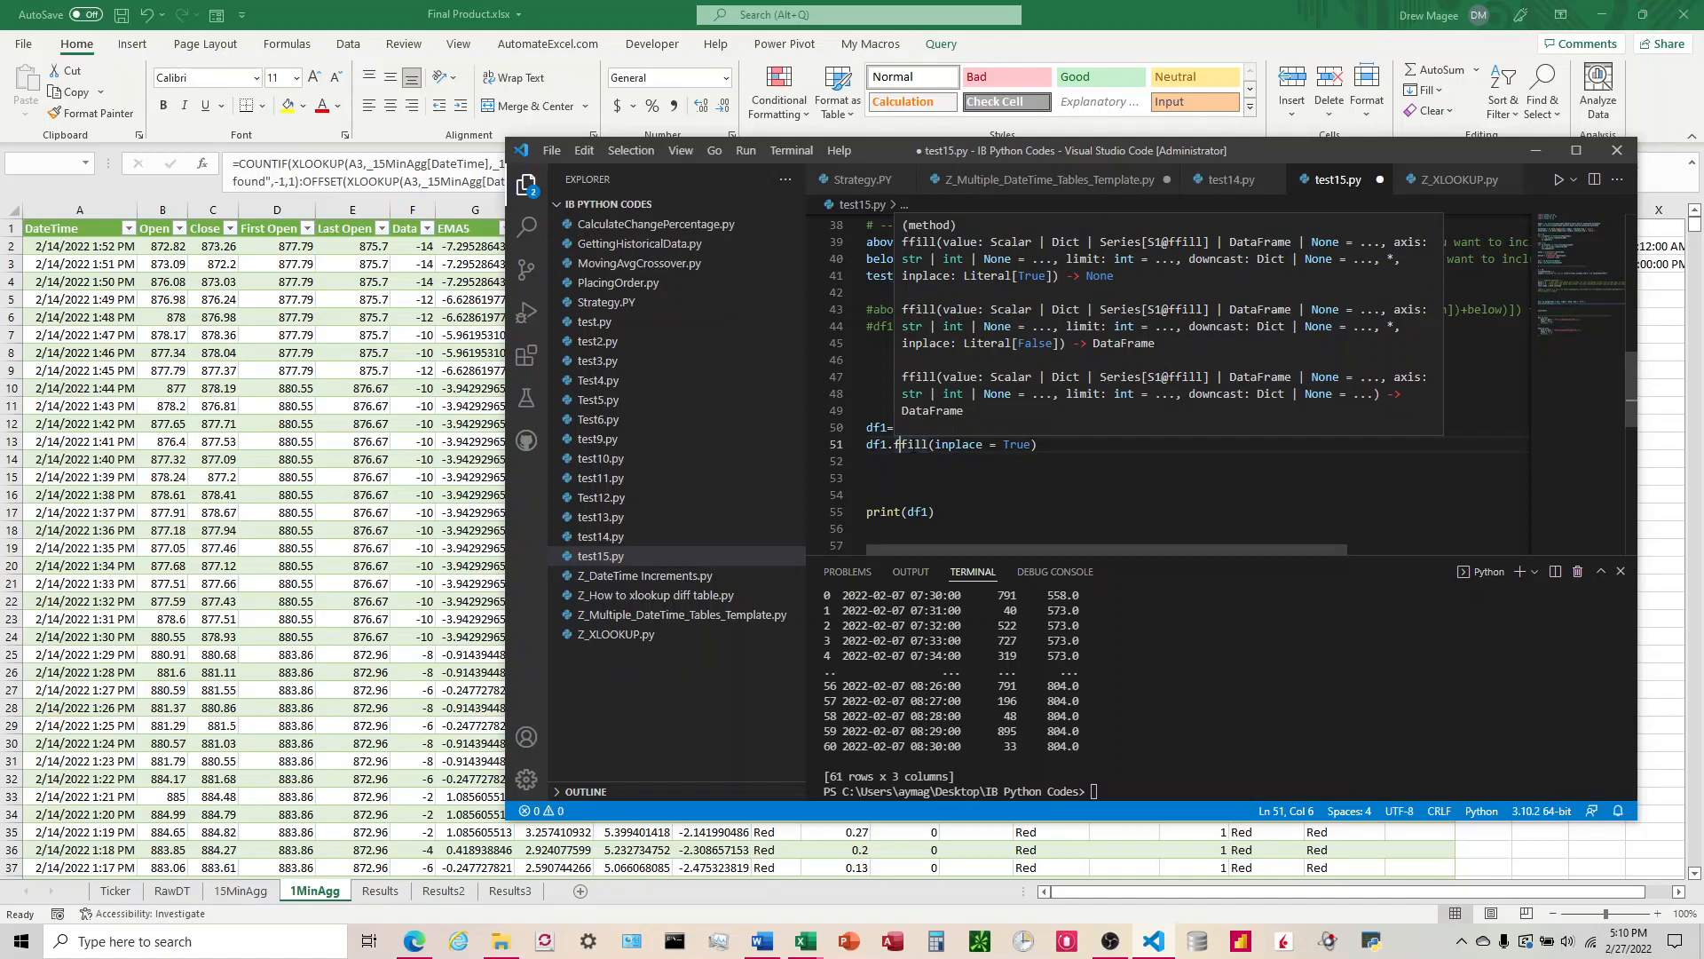
{"action": "mouse_move", "coordinate": [932, 435]}
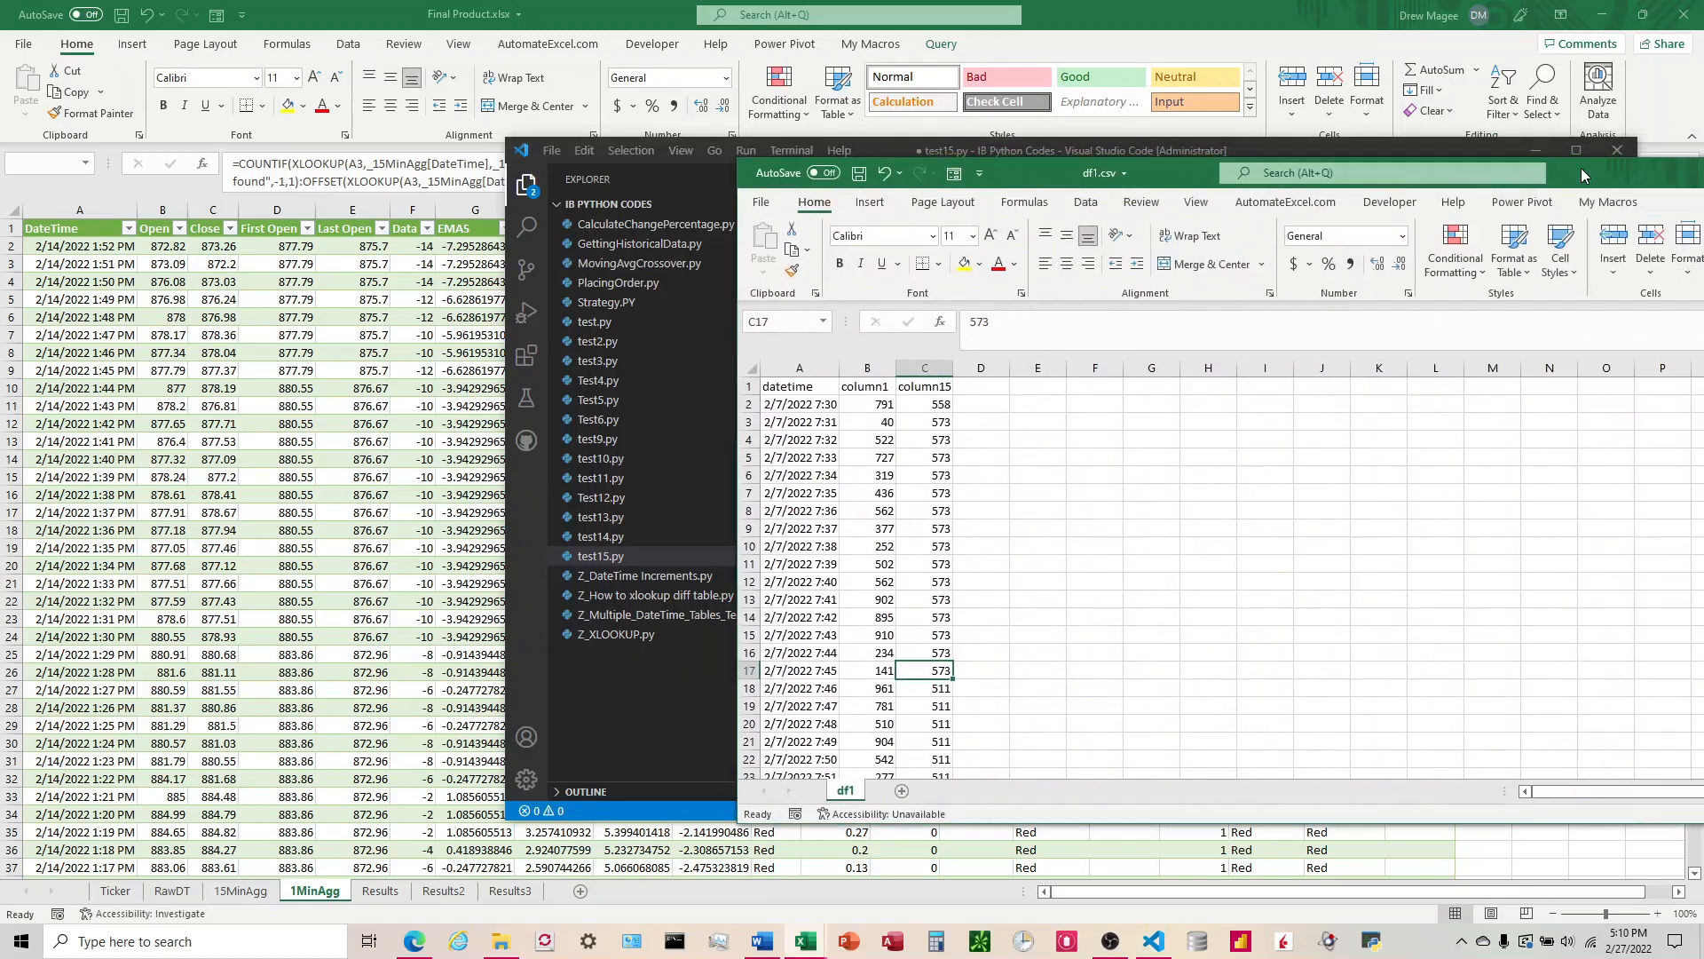
{"action": "mouse_move", "coordinate": [797, 472]}
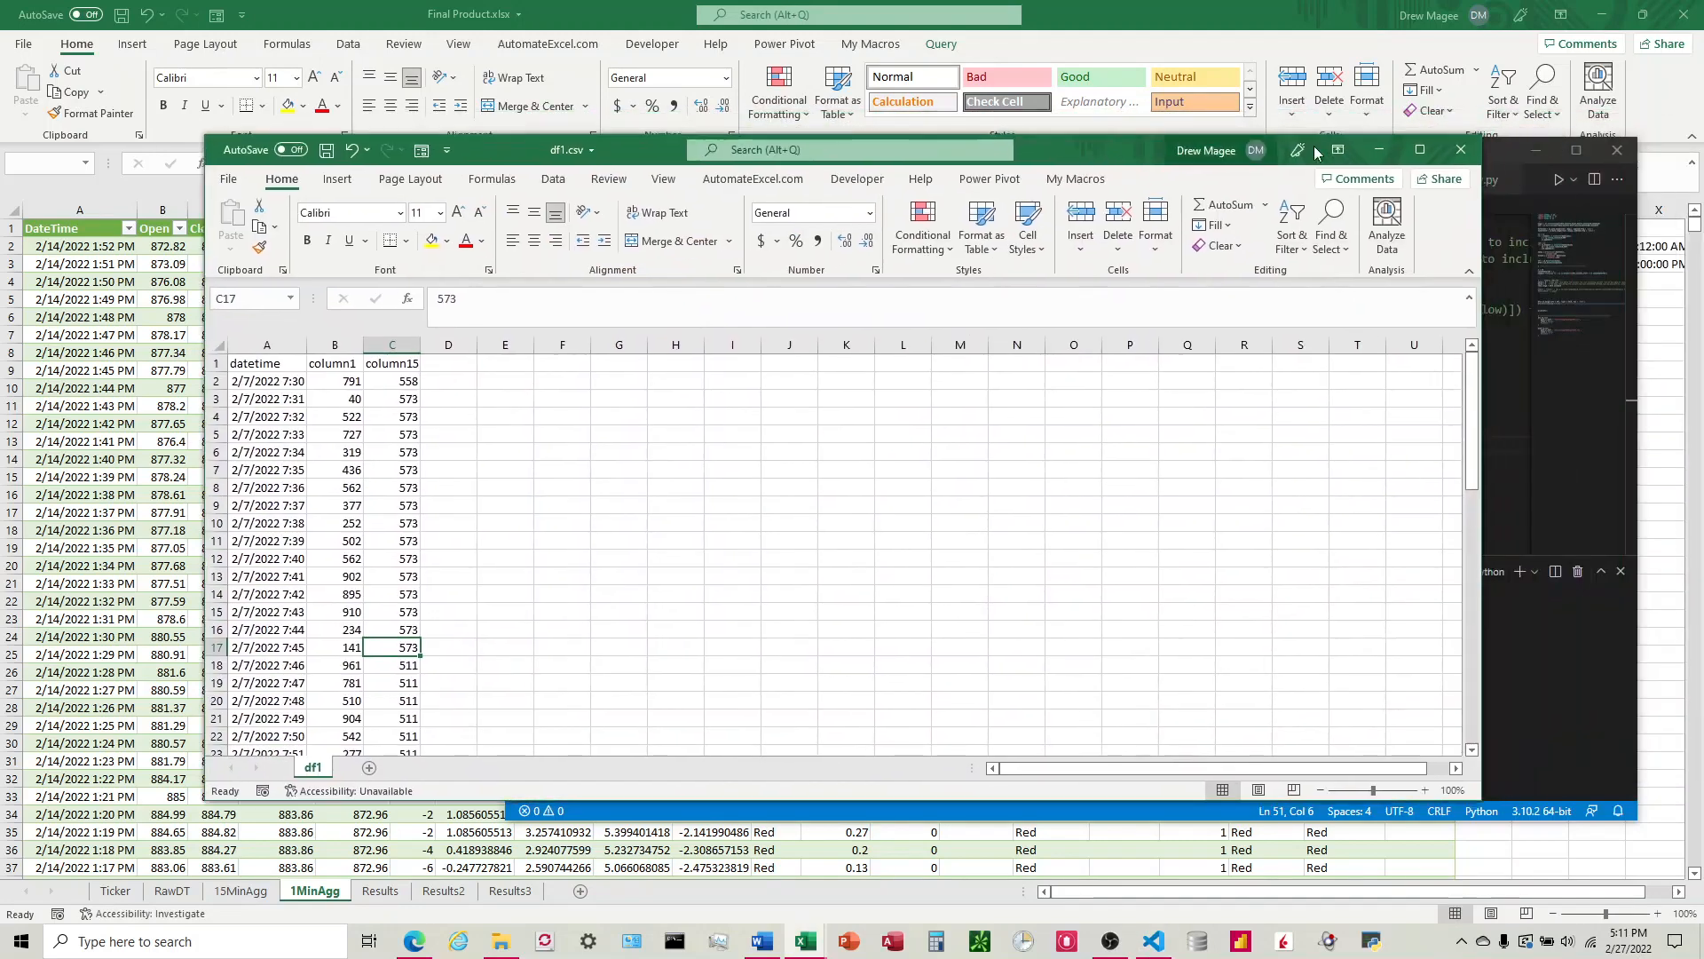
Step: Maximize the exported df1.csv workbook showing column15 filled on every row
{"action": "left_click", "coordinate": [1421, 149]}
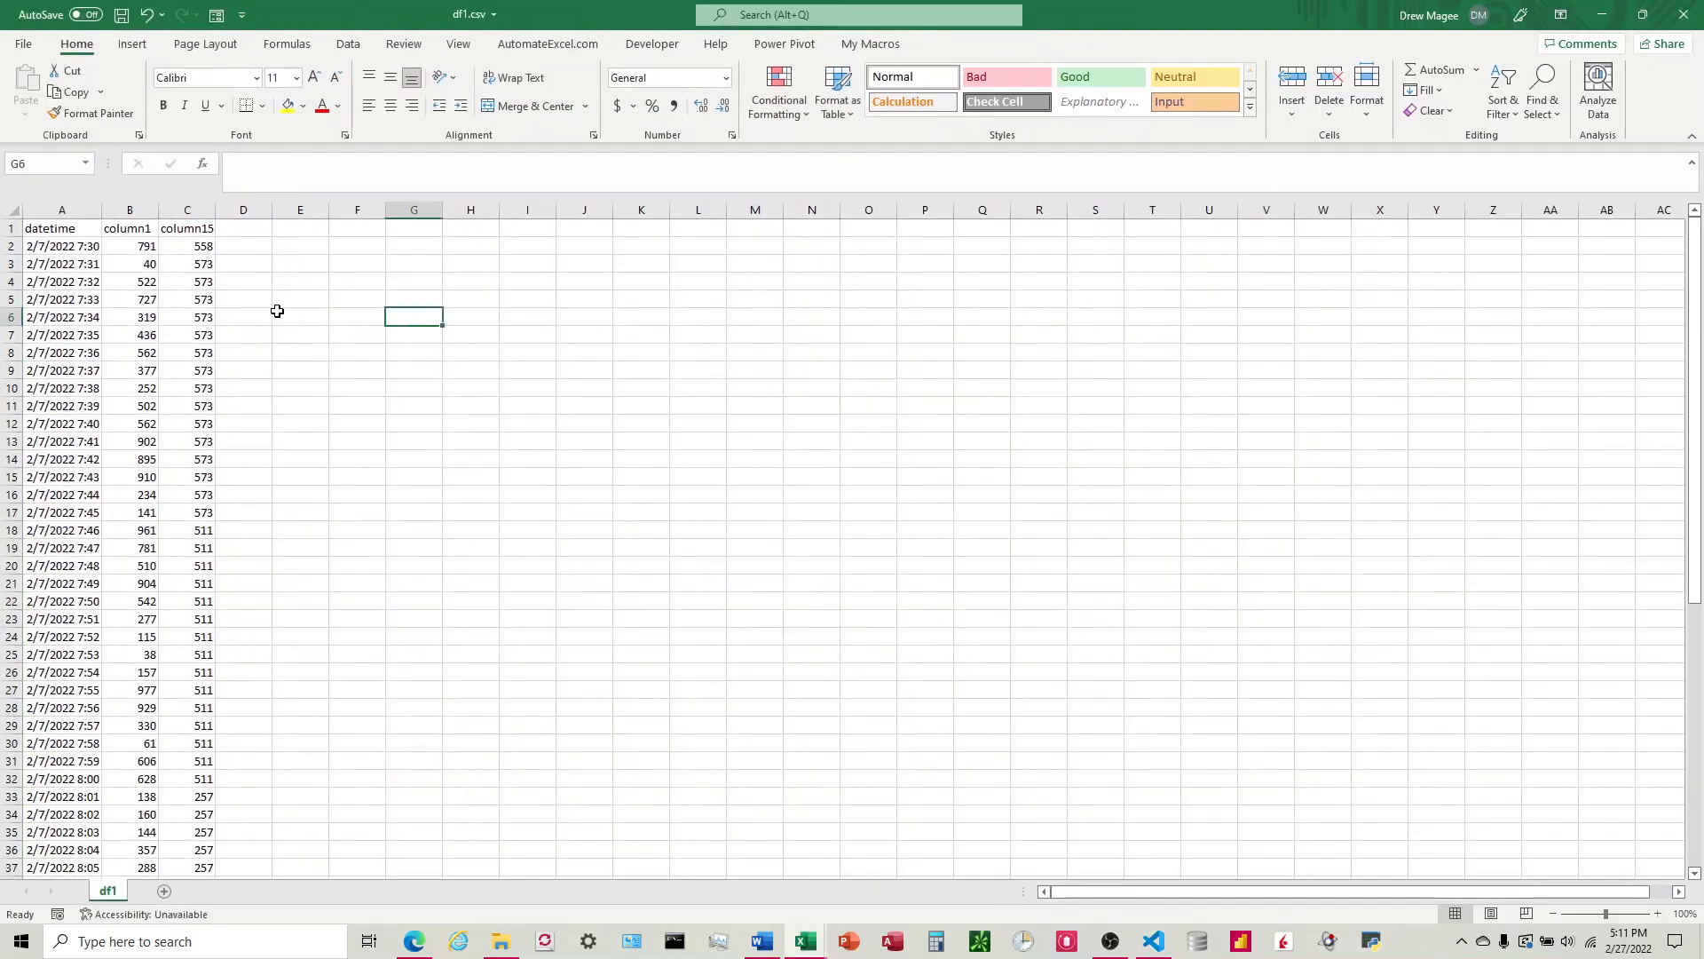
Step: Paste the 15-minute table into K1:L6 and compare filled values 558 and 573 against it
{"action": "left_click", "coordinate": [186, 245]}
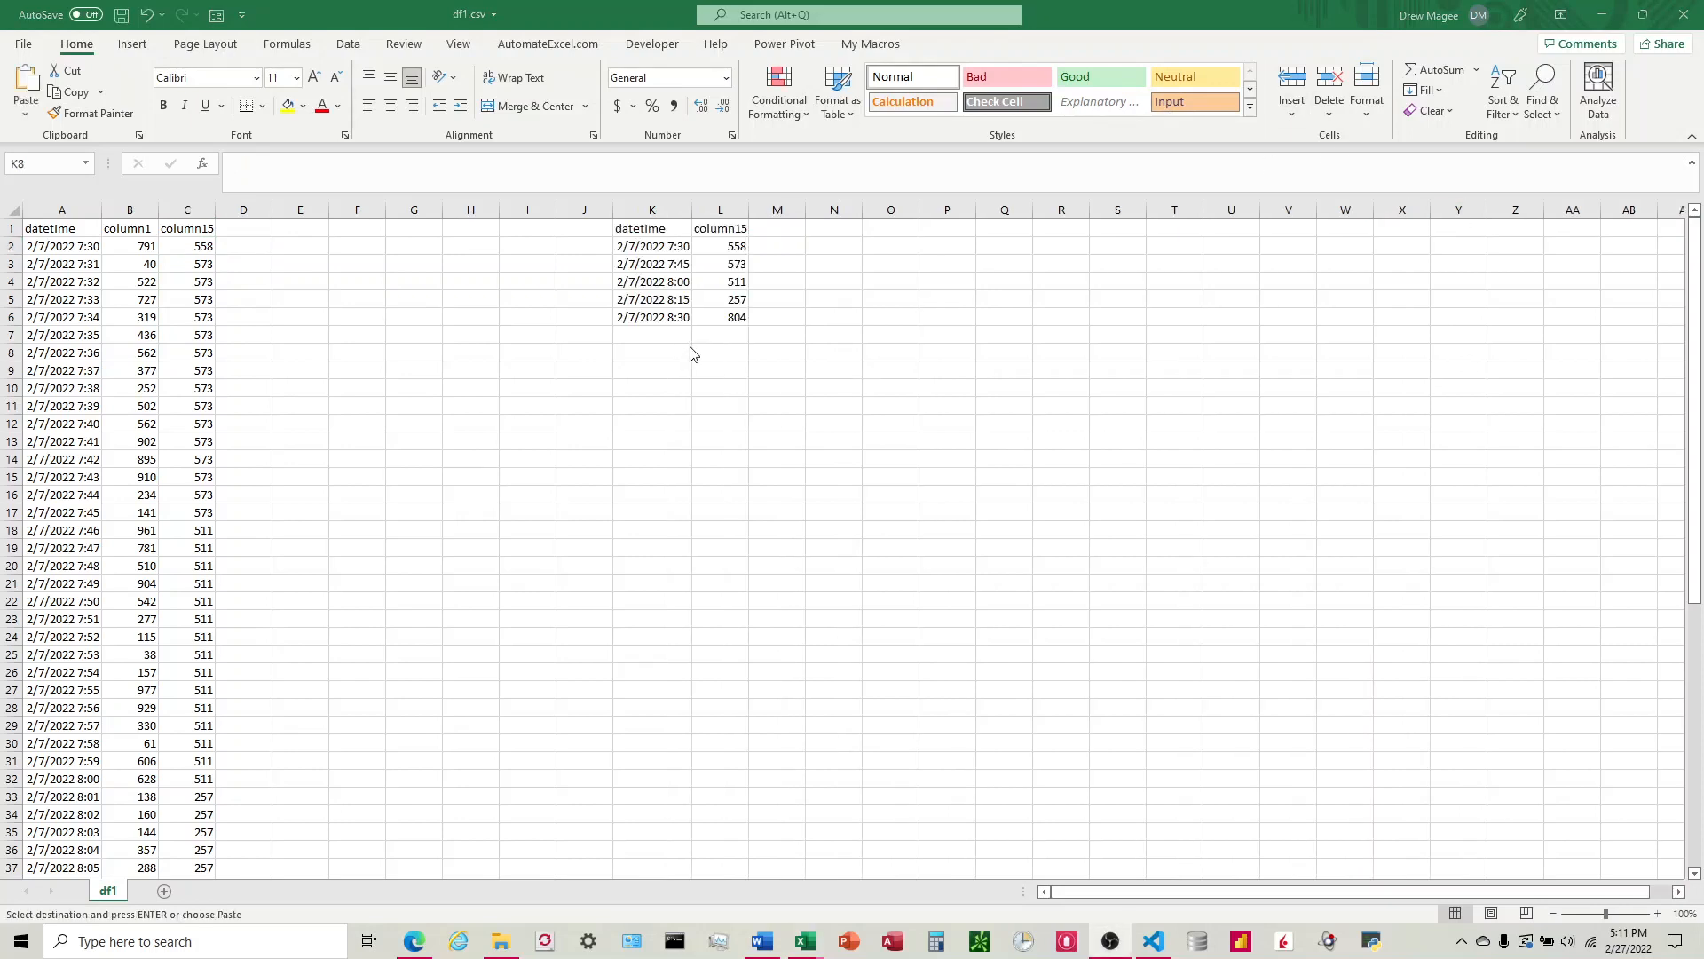
{"action": "left_click", "coordinate": [186, 245]}
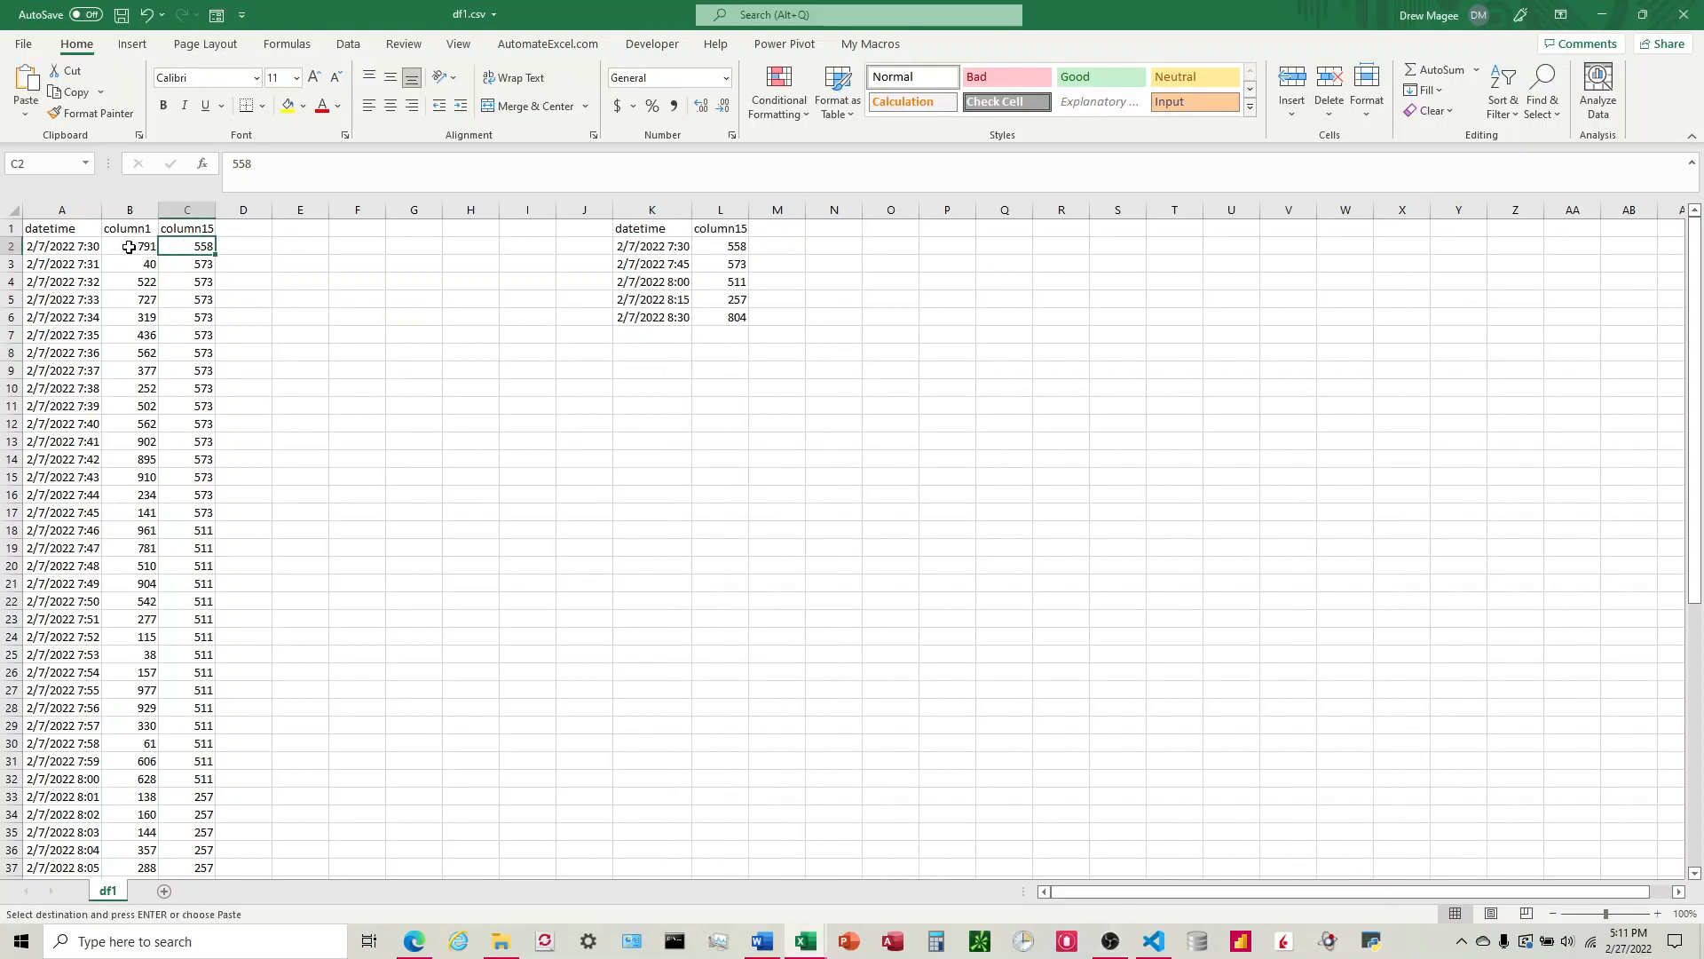
{"action": "mouse_move", "coordinate": [202, 263]}
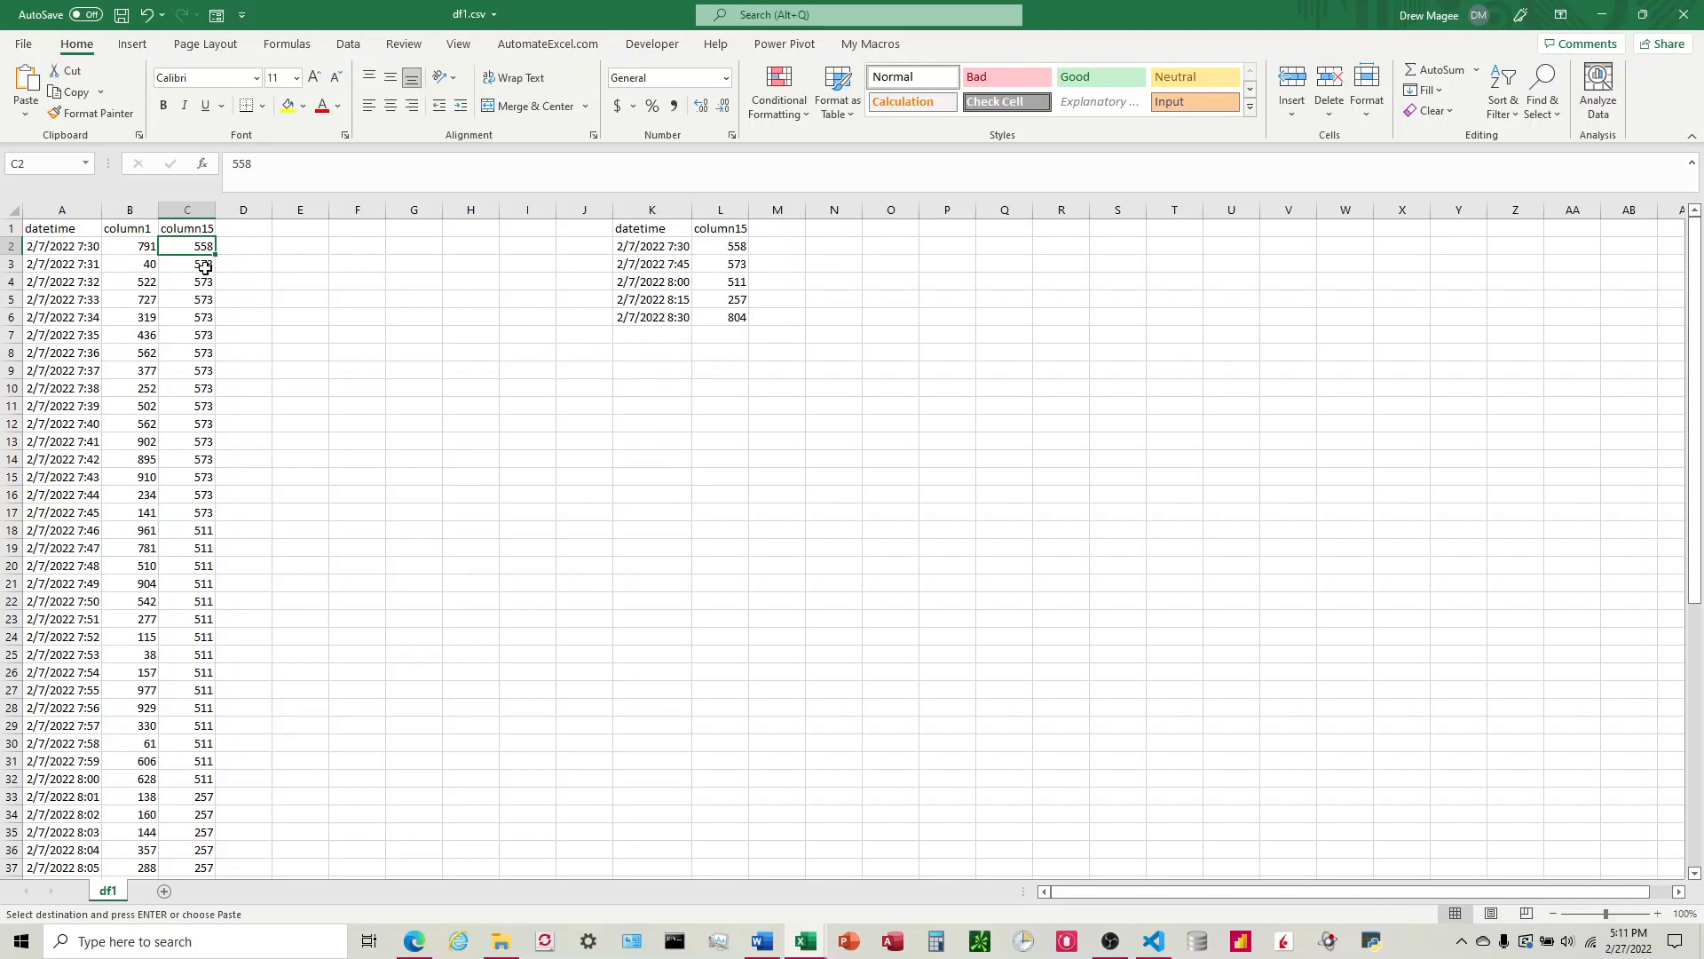
{"action": "left_click", "coordinate": [719, 263]}
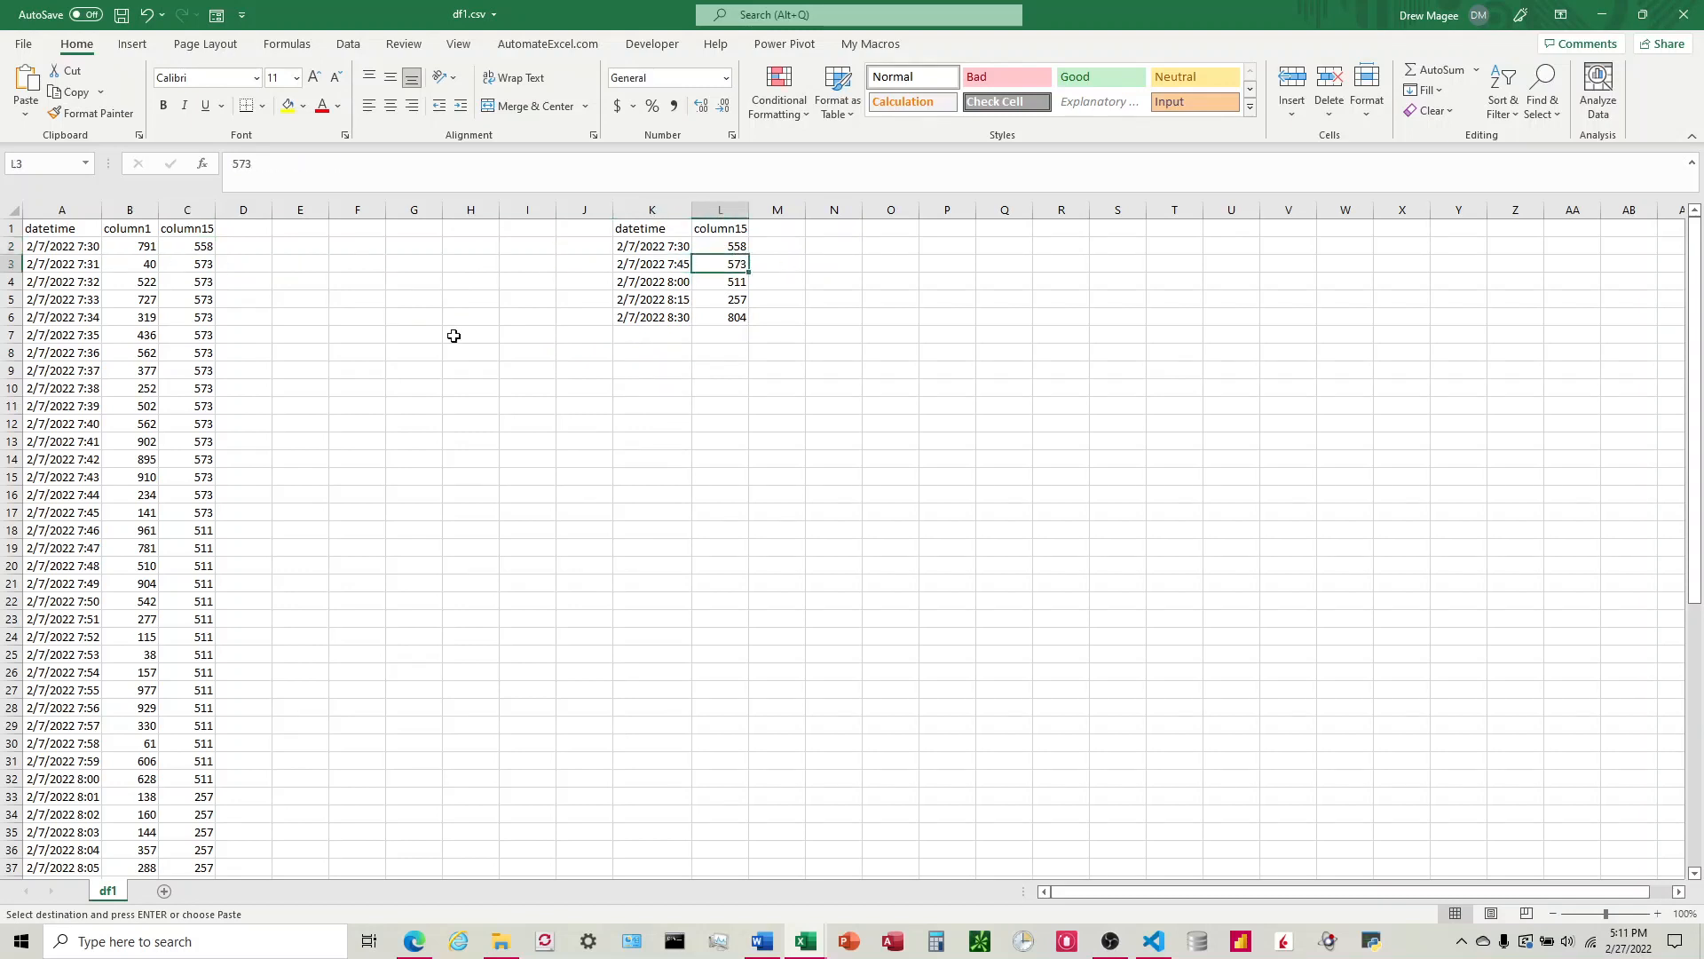
{"action": "mouse_move", "coordinate": [173, 512]}
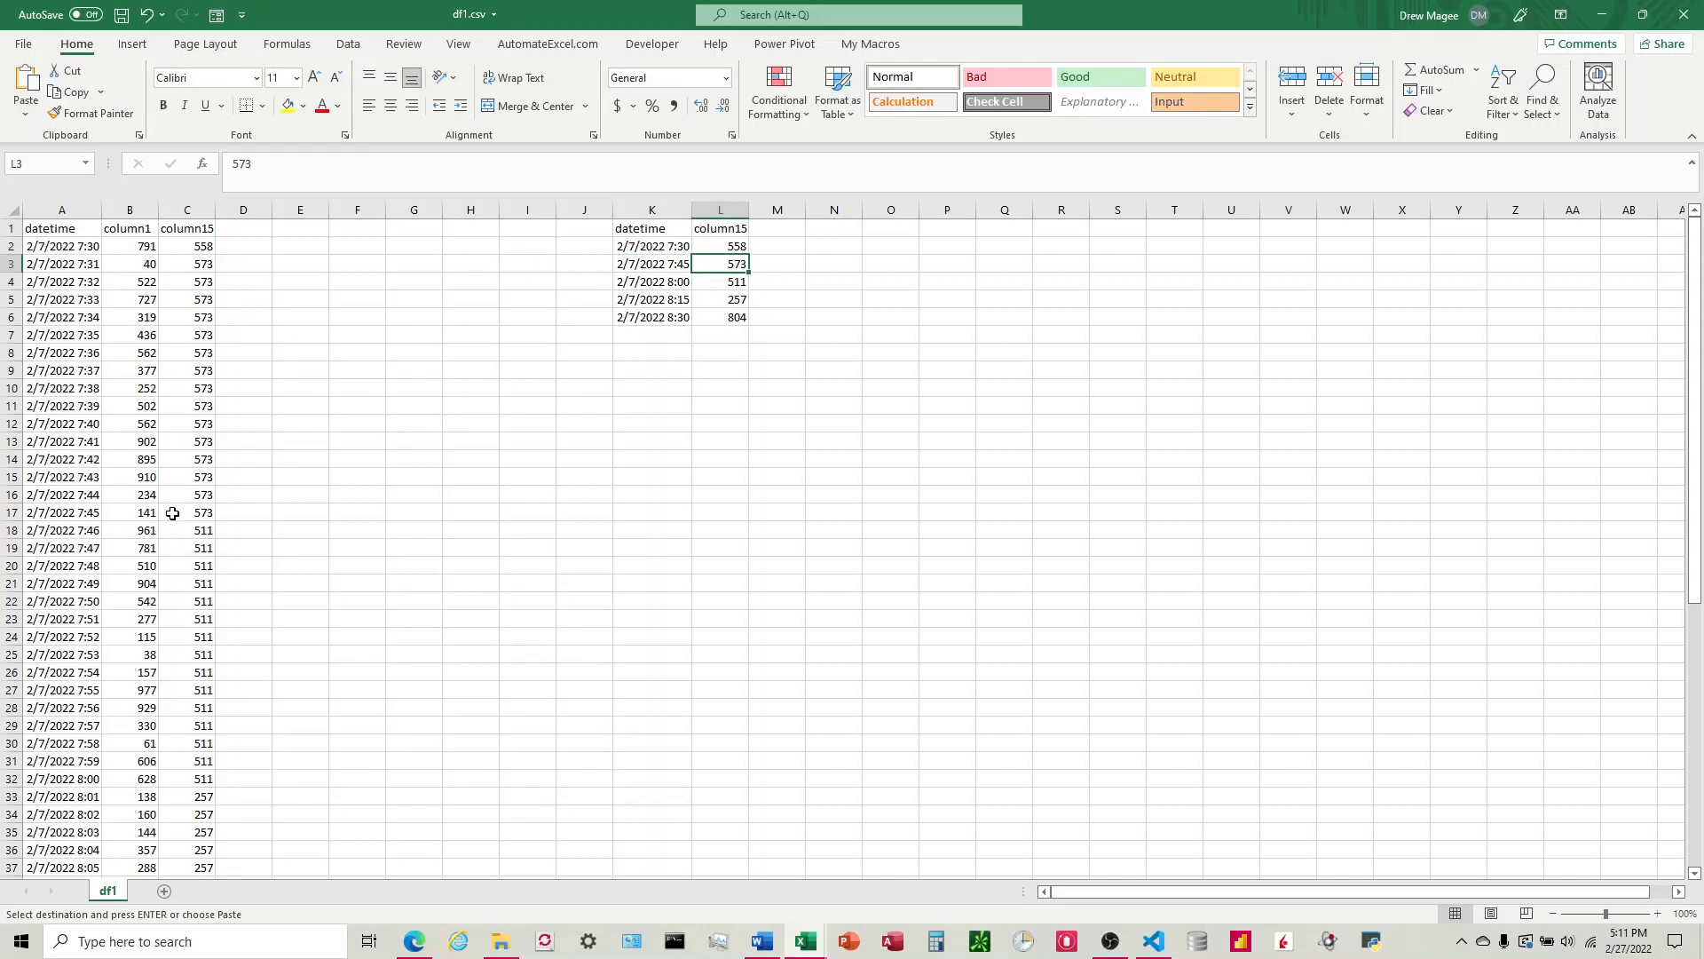
{"action": "scroll", "scroll_direction": "down", "scroll_amount": 3}
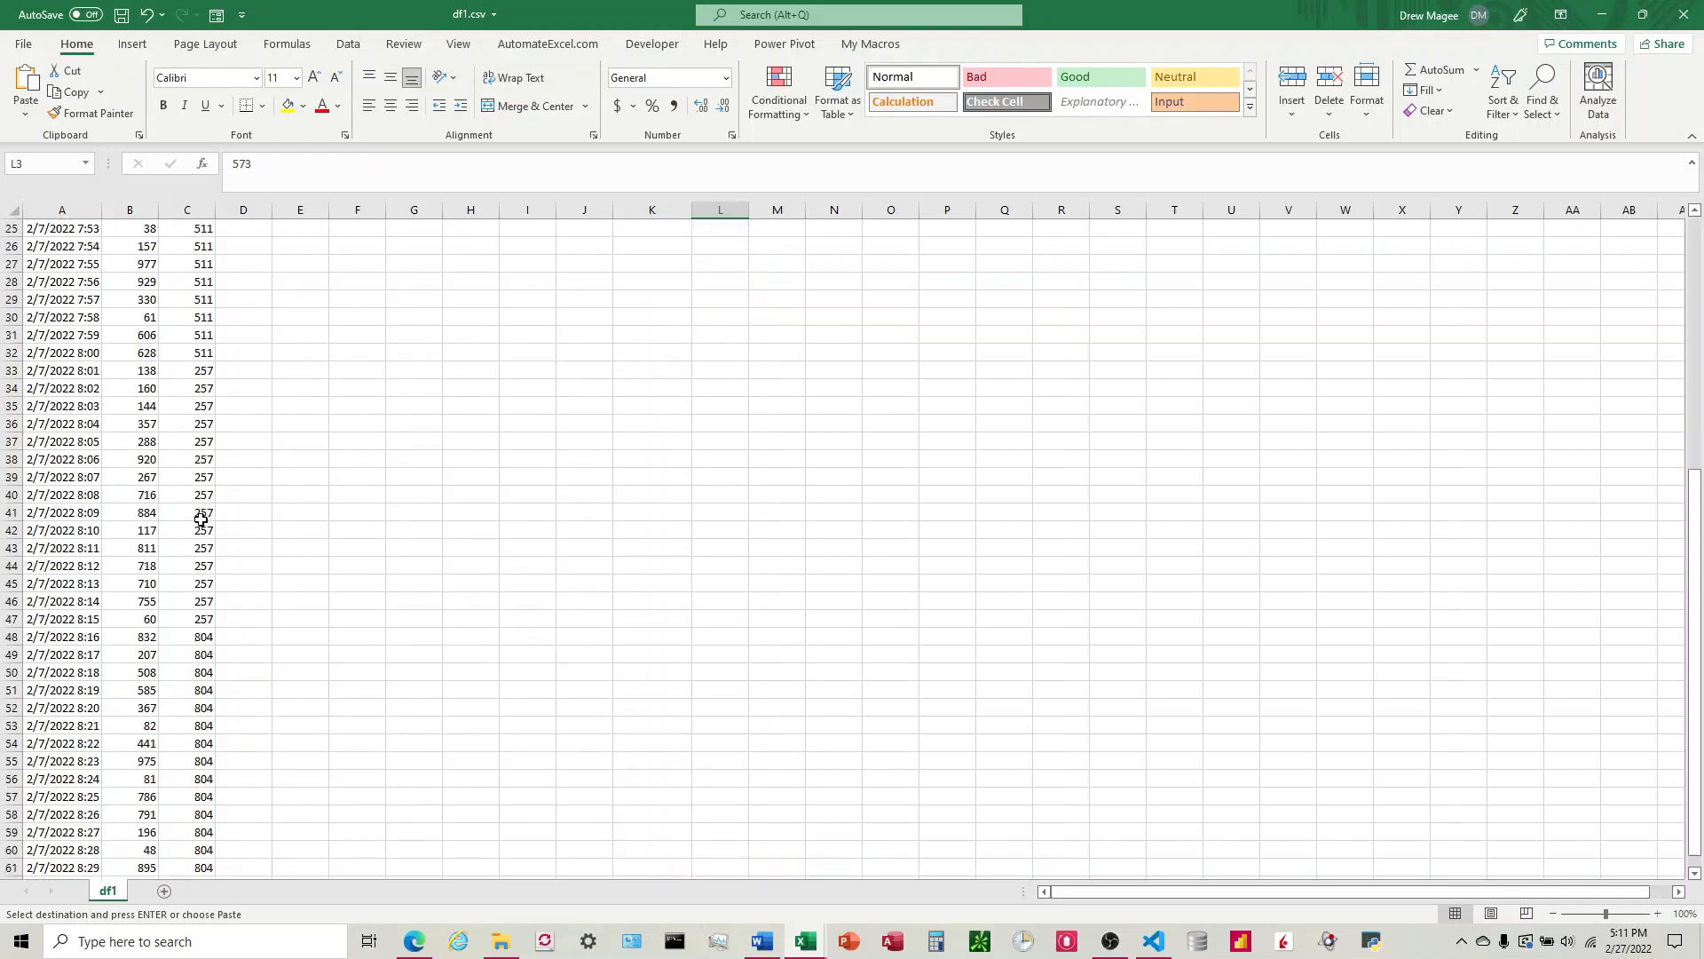